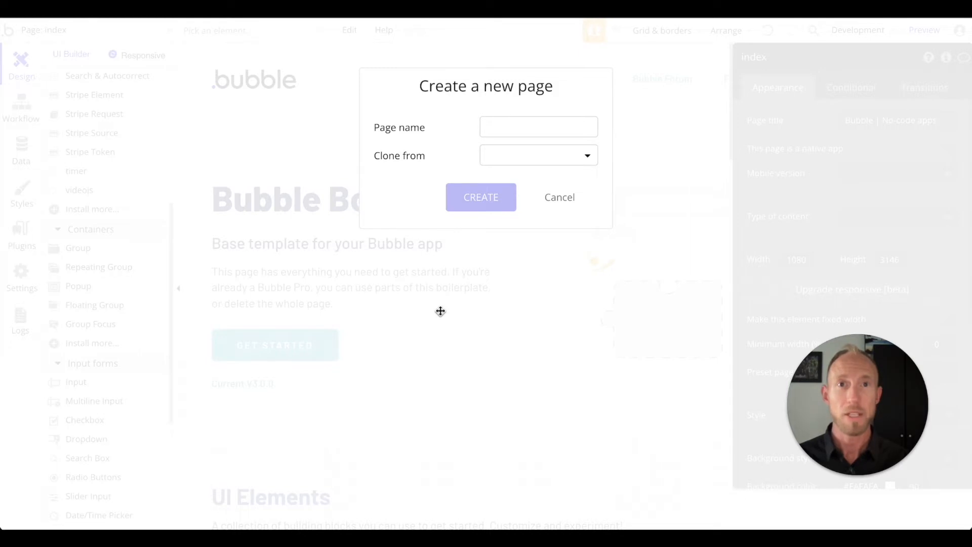
mouse_move(530, 137)
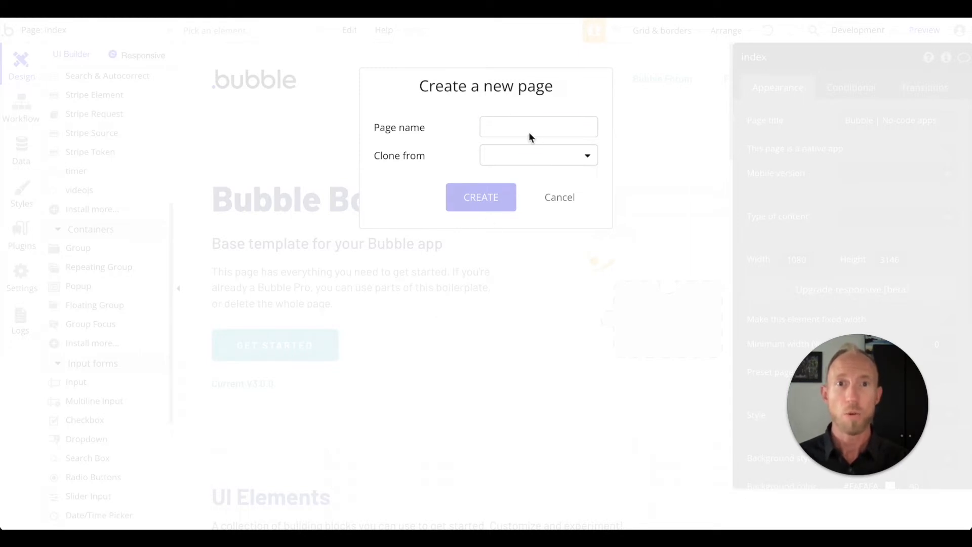
Name the new page 'toggle-demo-page' and confirm creating it.
type("toggle")
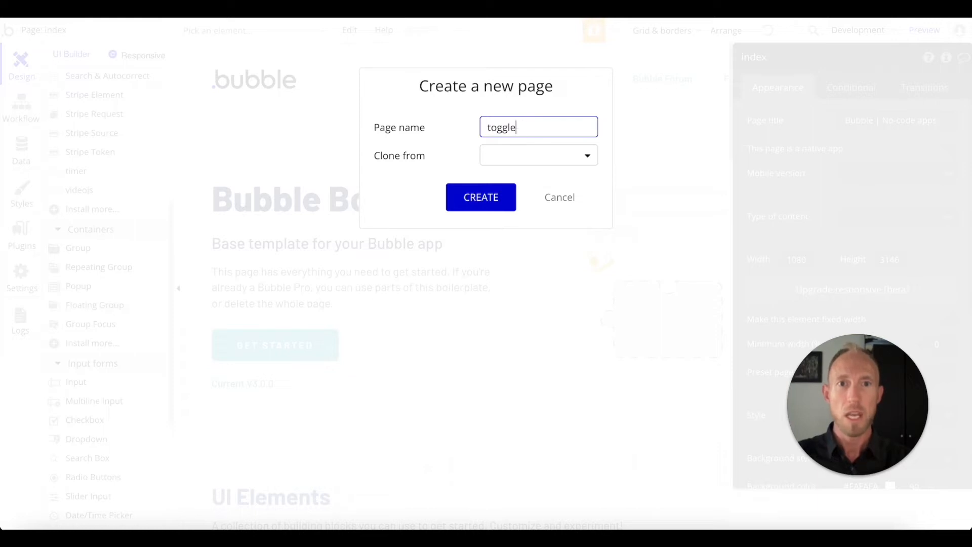
type("-")
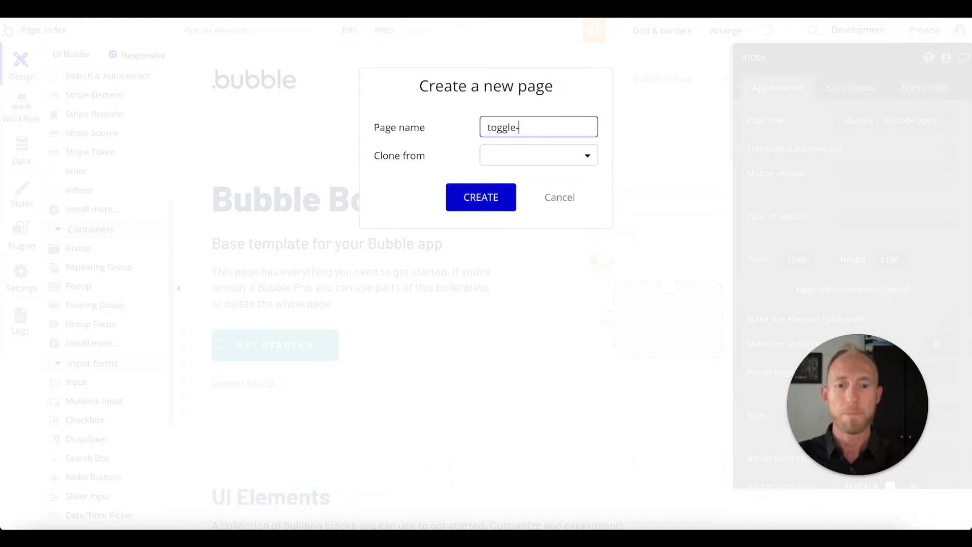
type("demo-page")
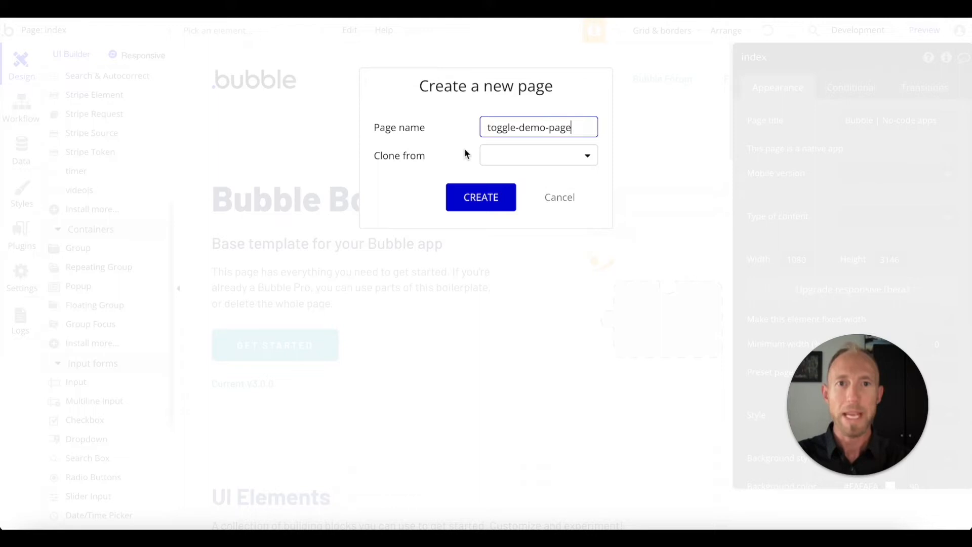
left_click(480, 197)
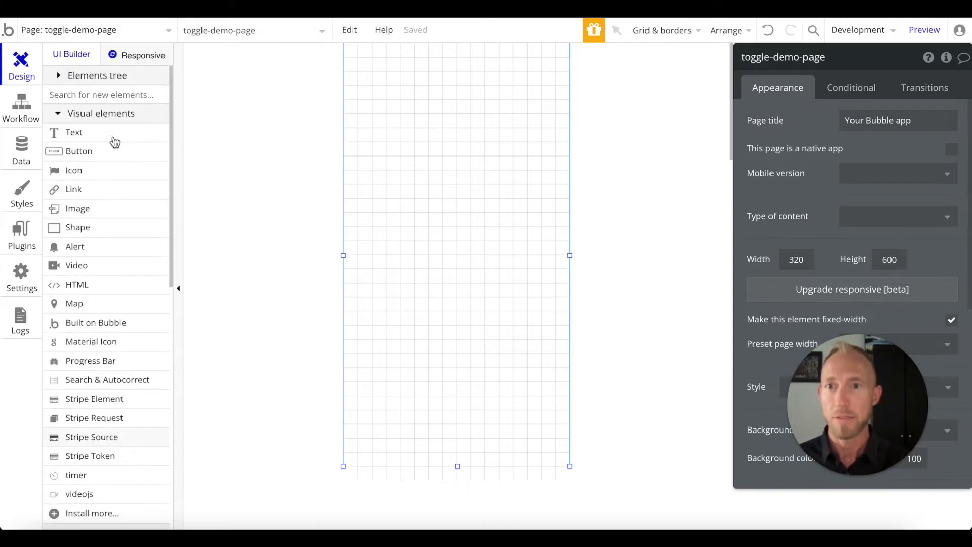
Place a text element at the page top reading 'Engage Awesomeness'.
left_click(74, 132)
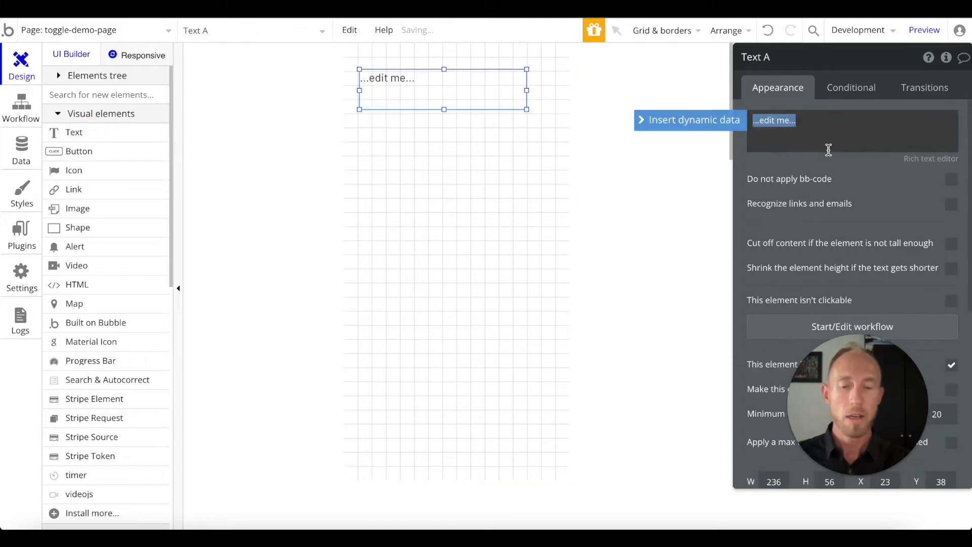
type("Engage Awes")
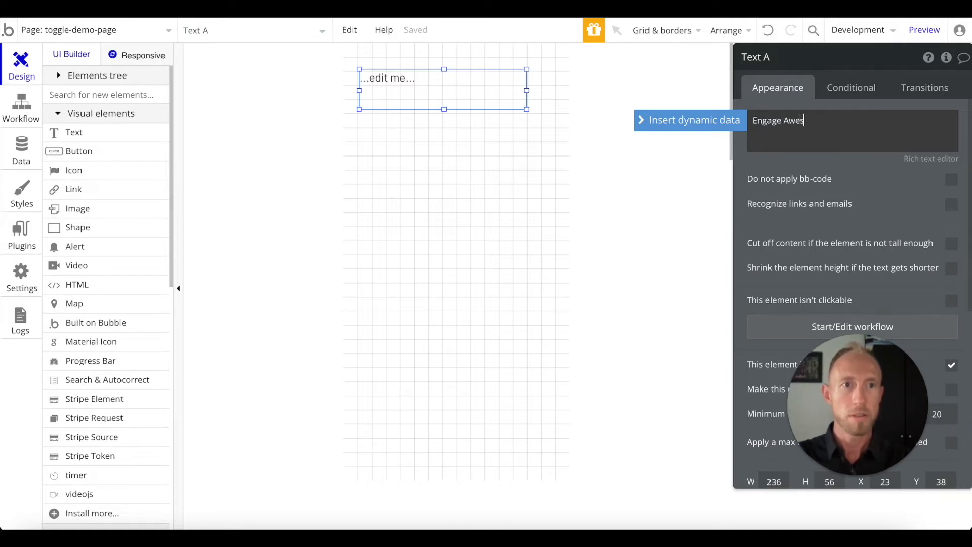
type("omness")
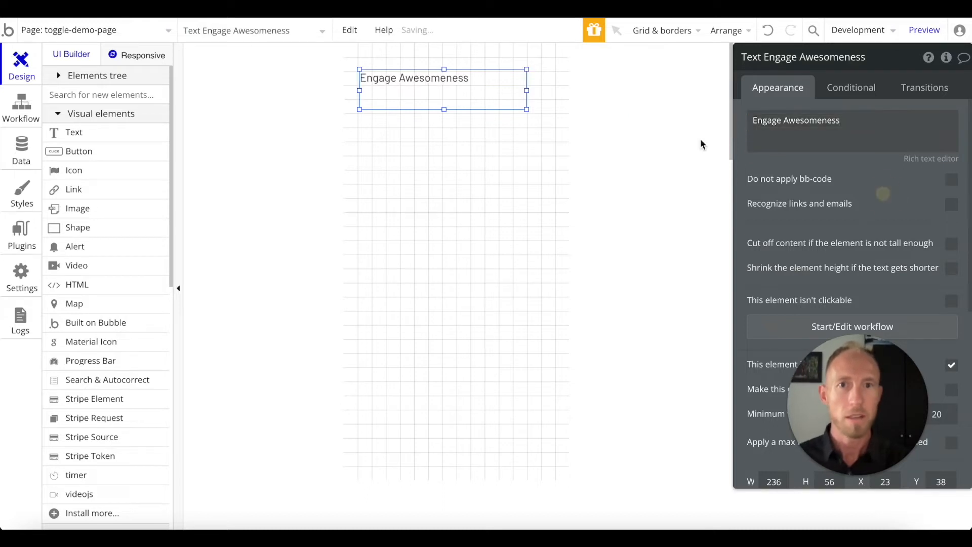
scroll("down", 3)
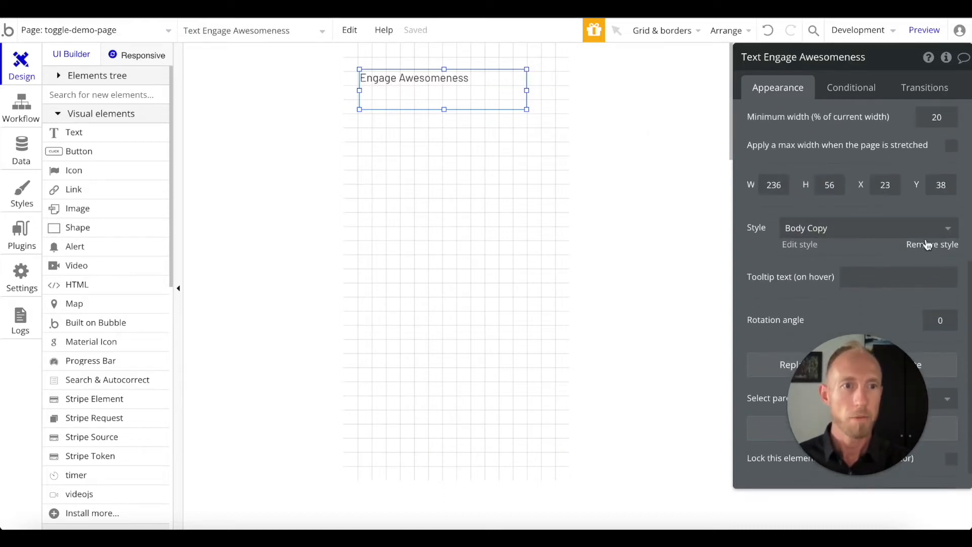
Remove the heading's preset style and enlarge its font to about 22–24.
left_click(931, 244)
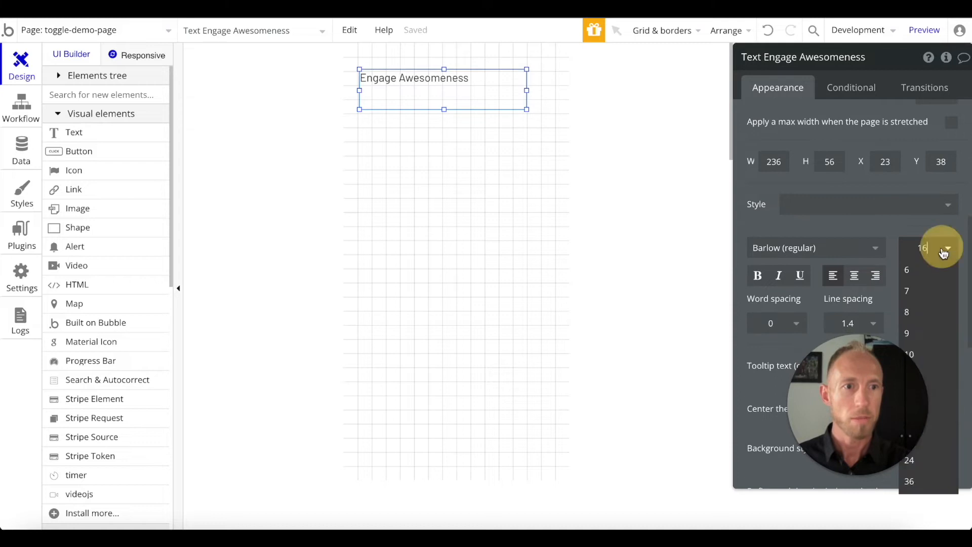
left_click(909, 459)
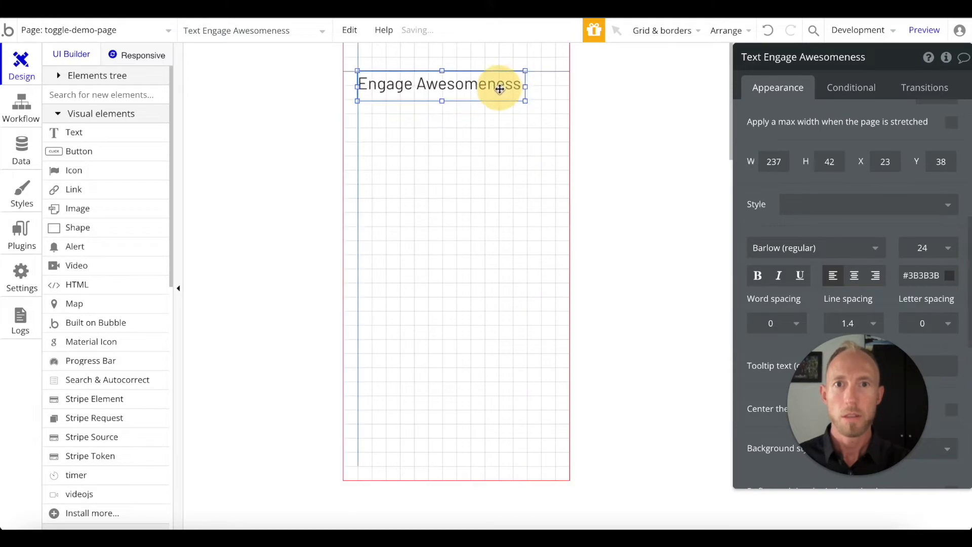
left_click(923, 247)
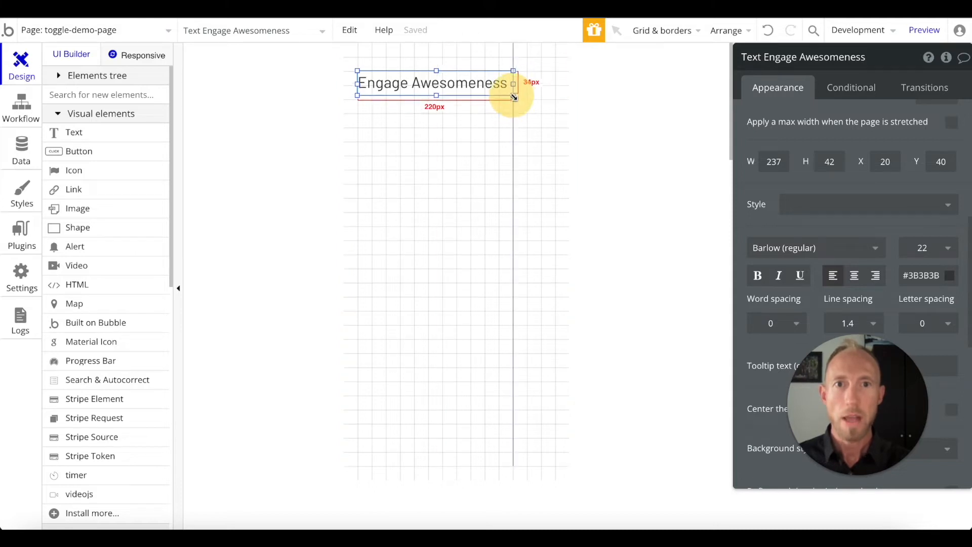
Search the plugin store for 'toggle' and install the free Better Toggle plugin.
left_click(20, 234)
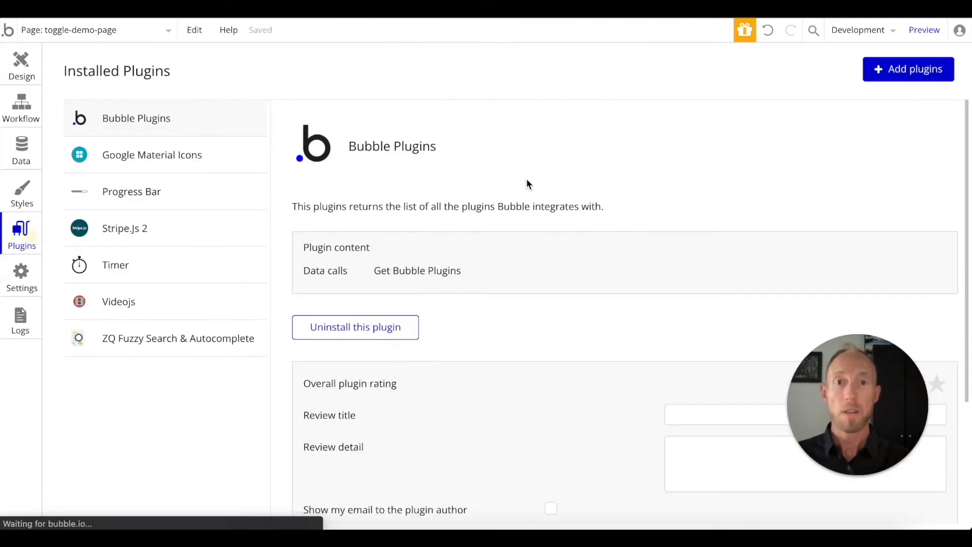
mouse_move(558, 128)
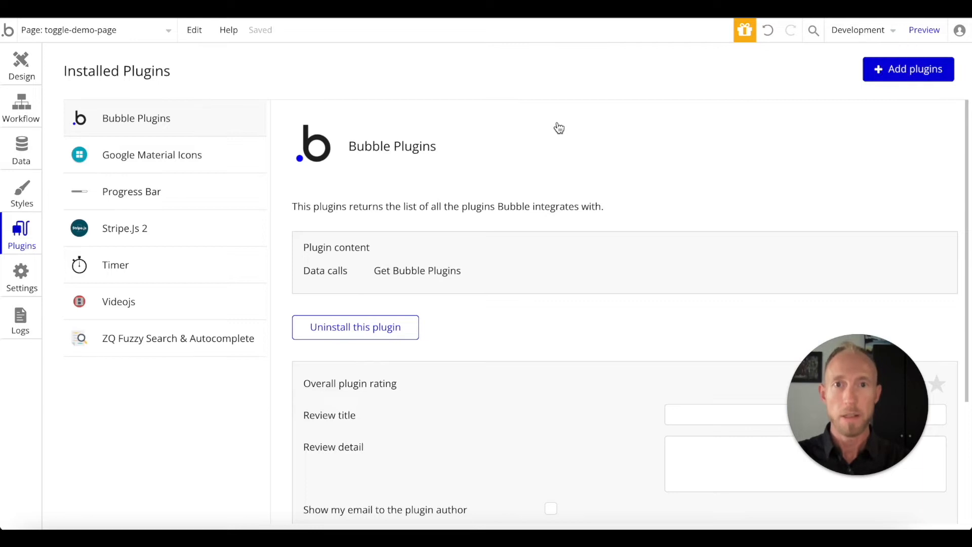
left_click(907, 68)
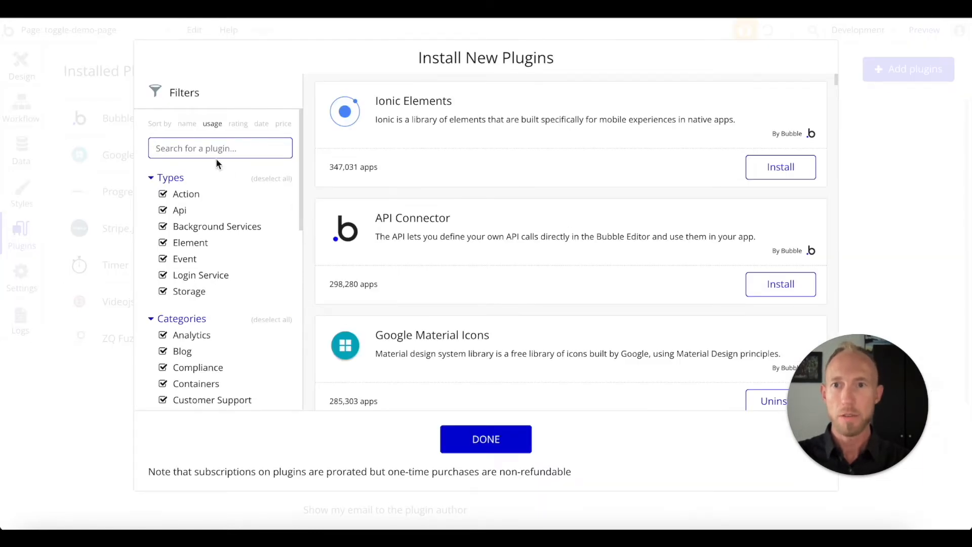
type("pl")
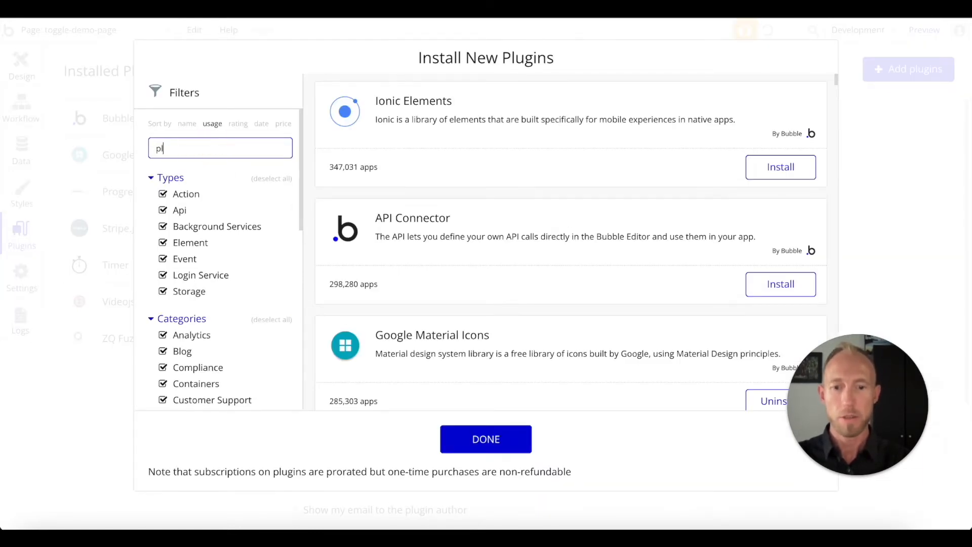
type("toggle")
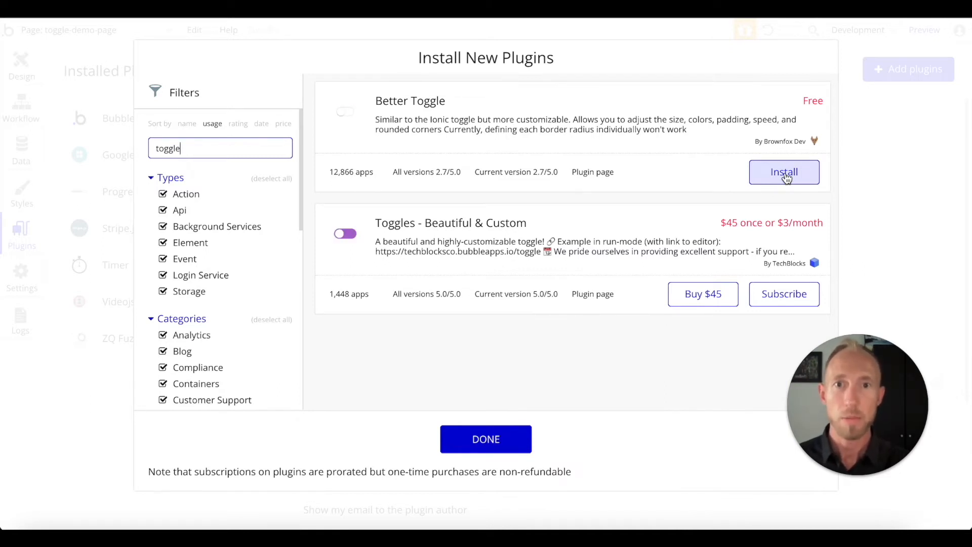
left_click(783, 172)
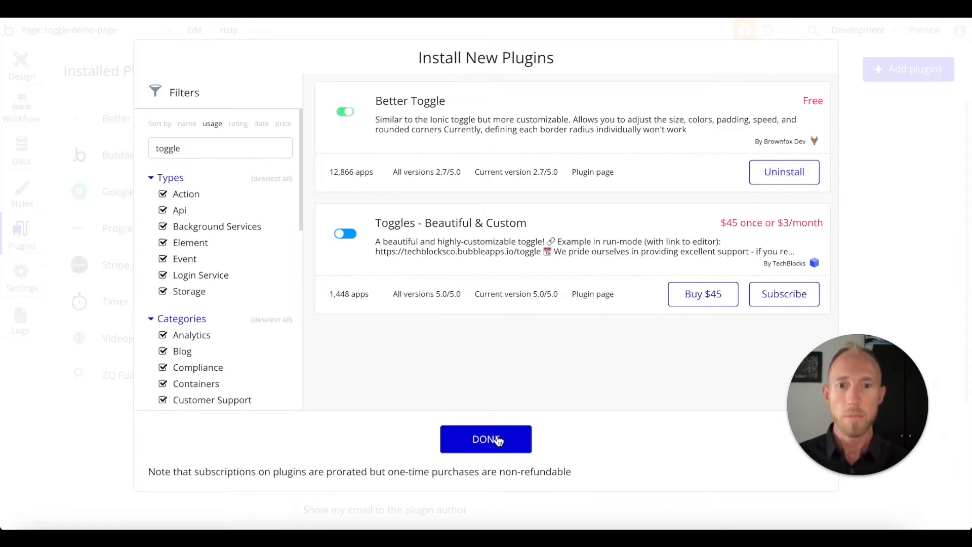
left_click(485, 439)
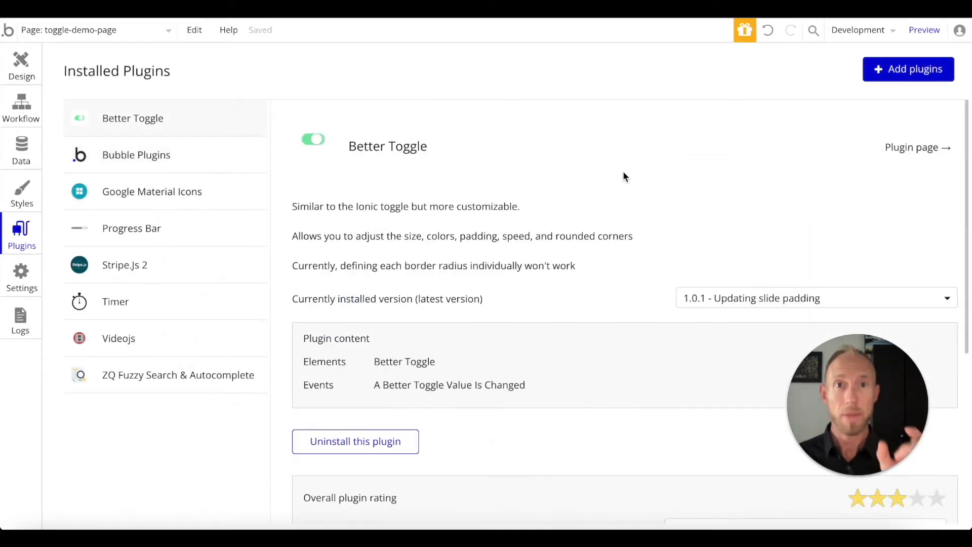
Flip the Better Toggle preview on and off several times on the plugin page.
left_click(313, 139)
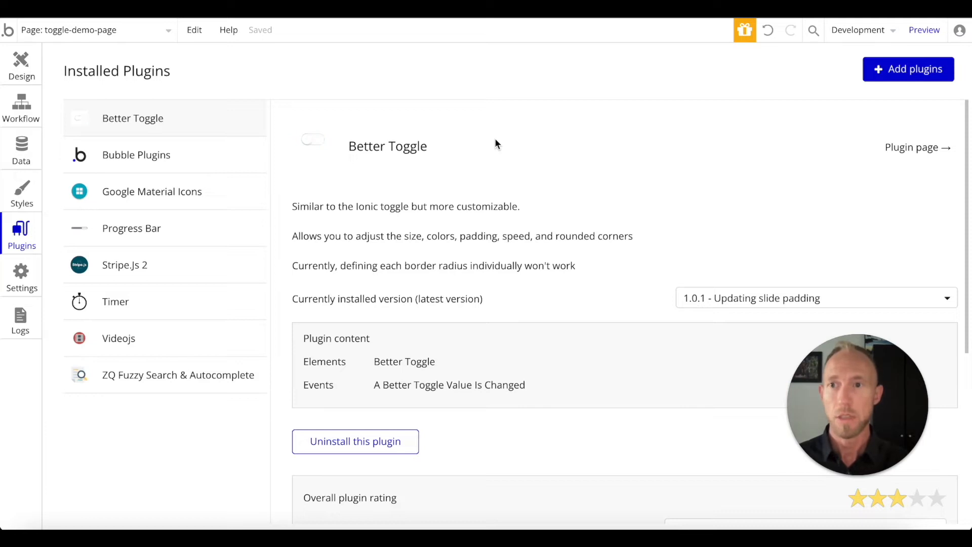
left_click(313, 139)
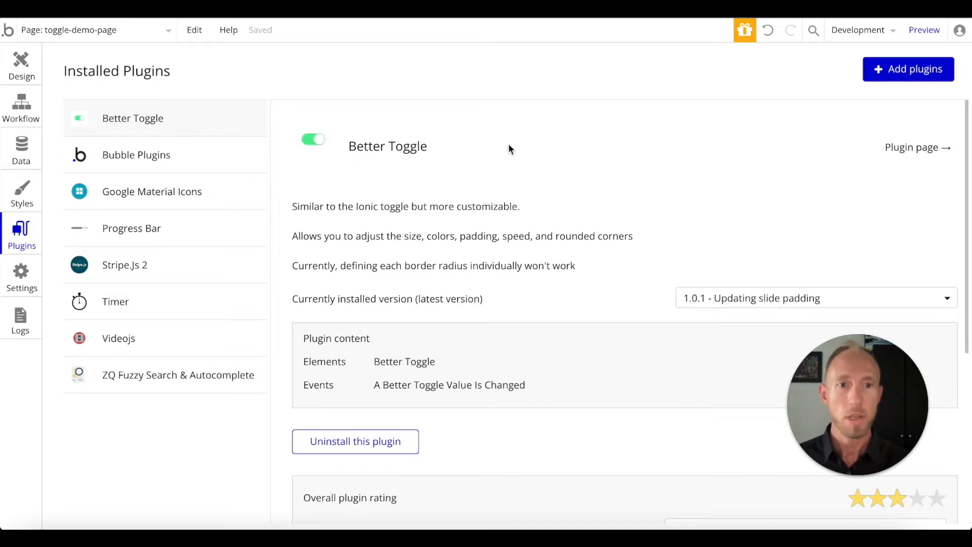
left_click(313, 139)
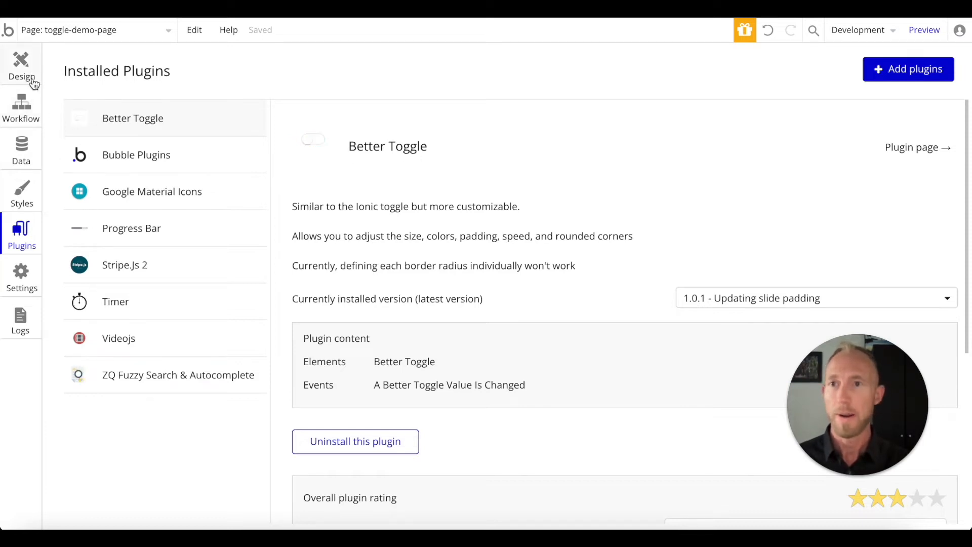
left_click(313, 139)
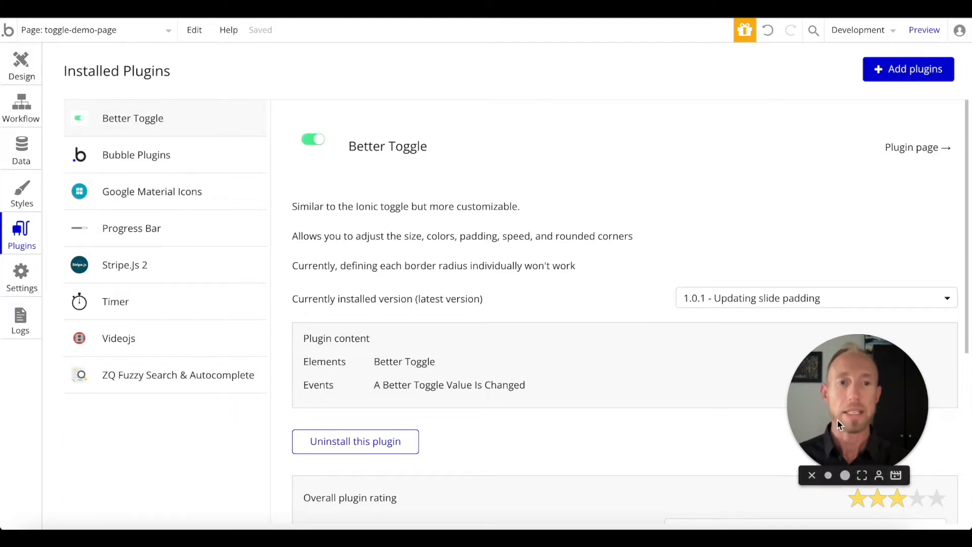
left_click(313, 139)
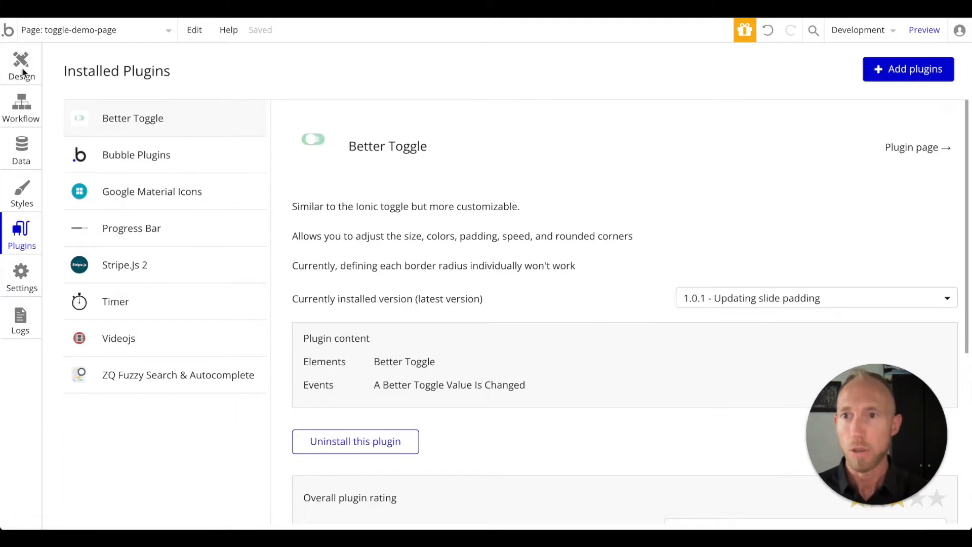
Place a Better Toggle element from Input forms beside the Engage Awesomeness label.
left_click(20, 64)
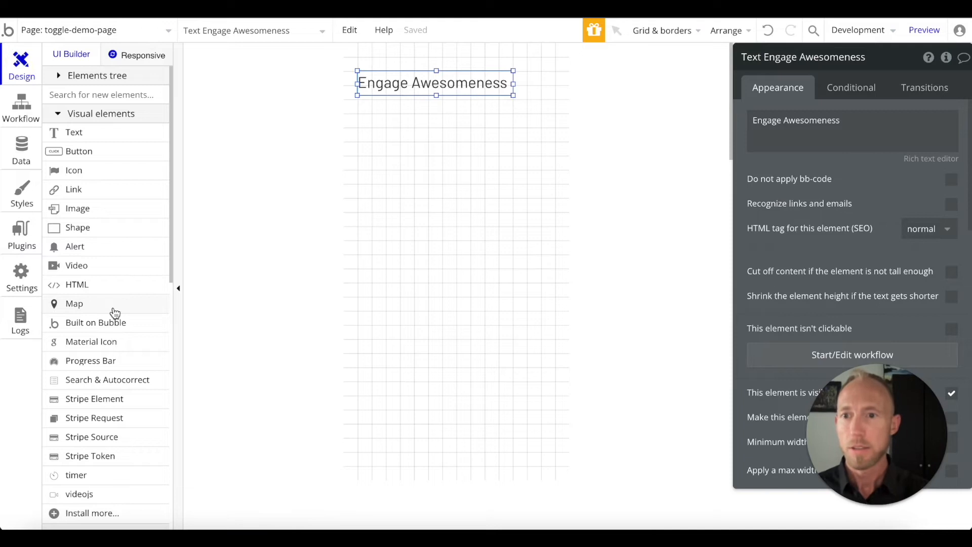
scroll("down", 3)
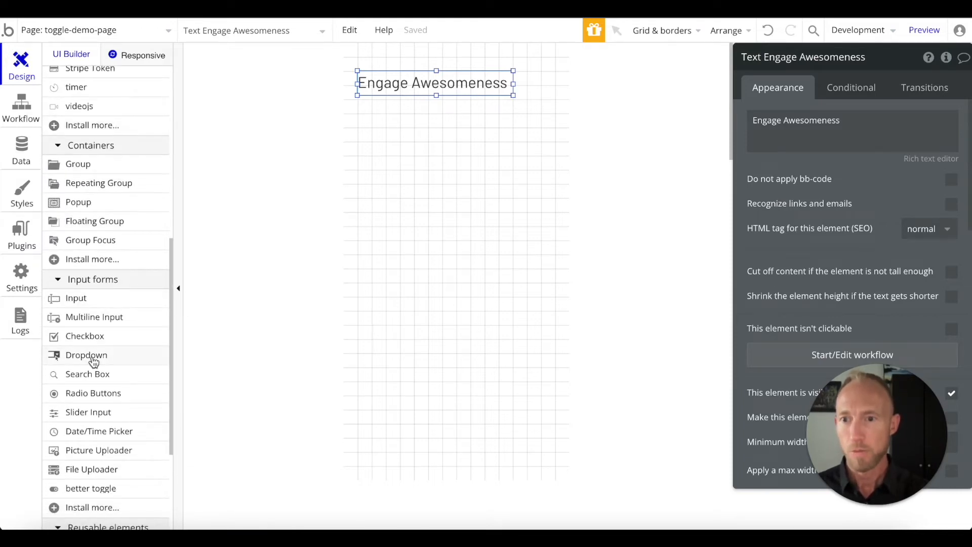
scroll("down", 3)
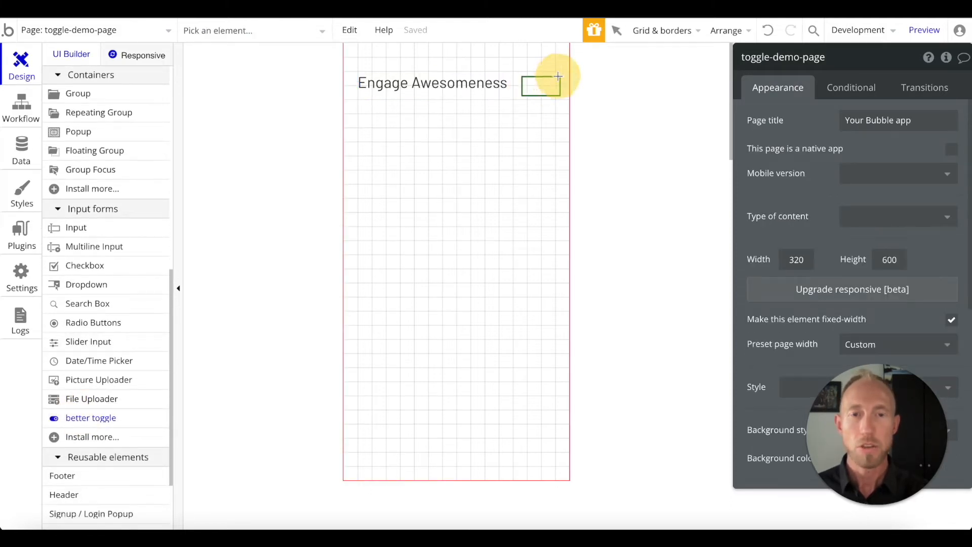
left_click(21, 234)
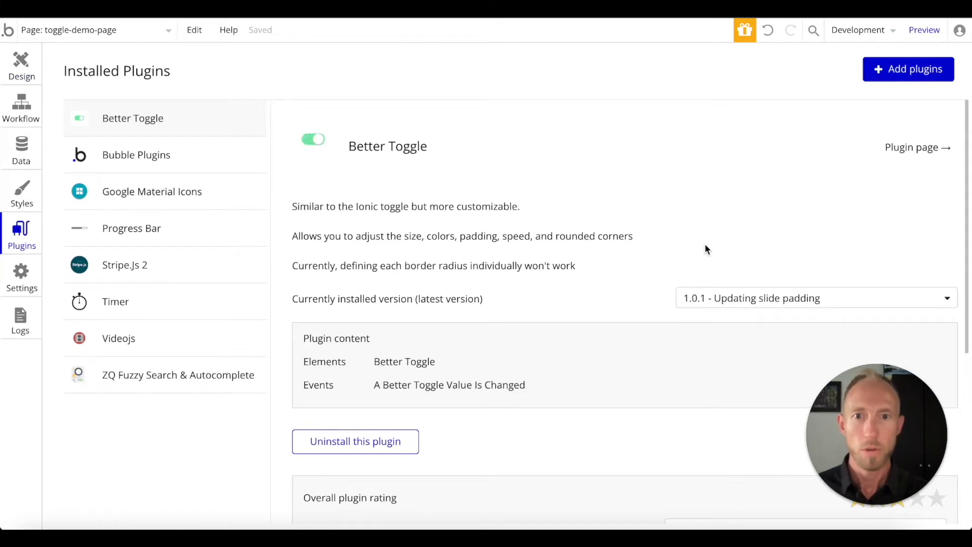
Check the Better Toggle plugin page, then return to the Design editor.
left_click(313, 139)
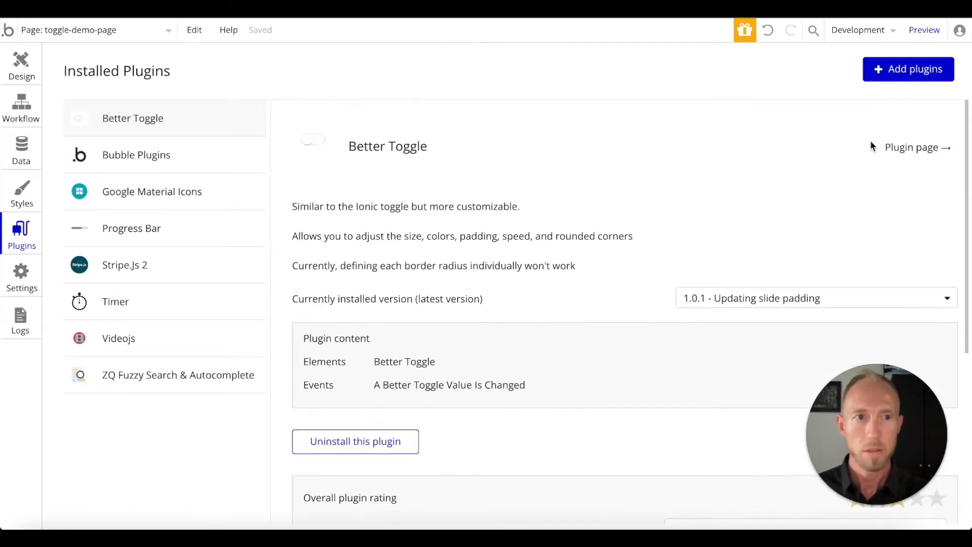
left_click(917, 147)
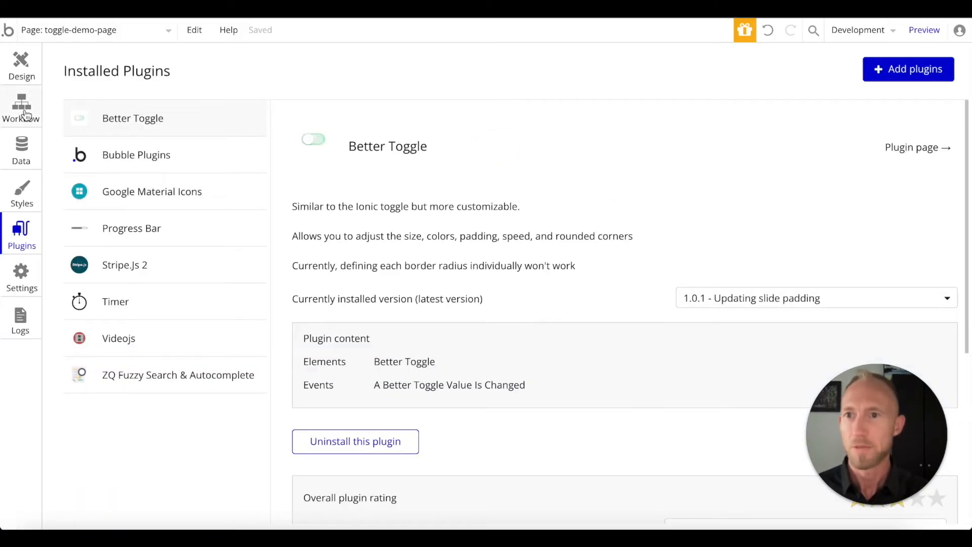
left_click(22, 64)
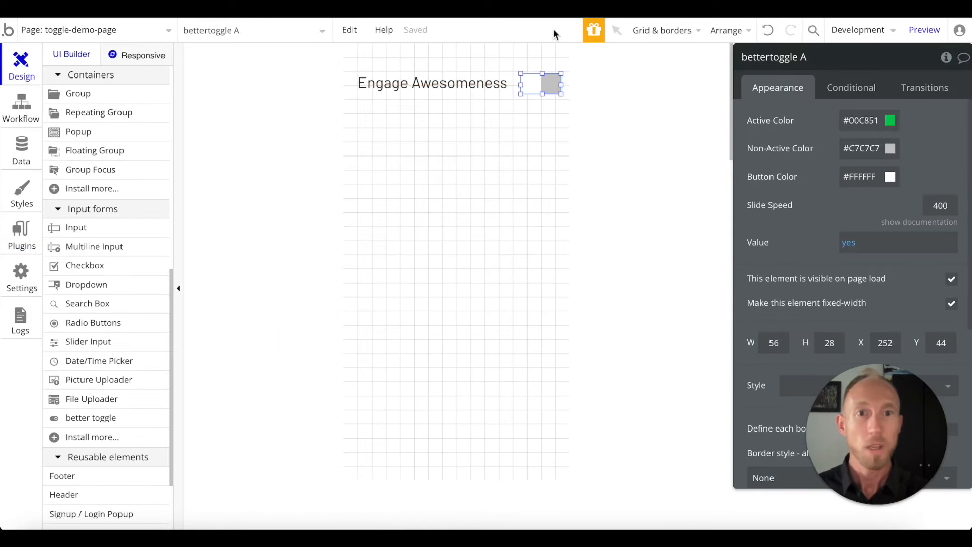
Set the toggle's vertical and horizontal padding to 4 and check it in Preview.
left_click(924, 29)
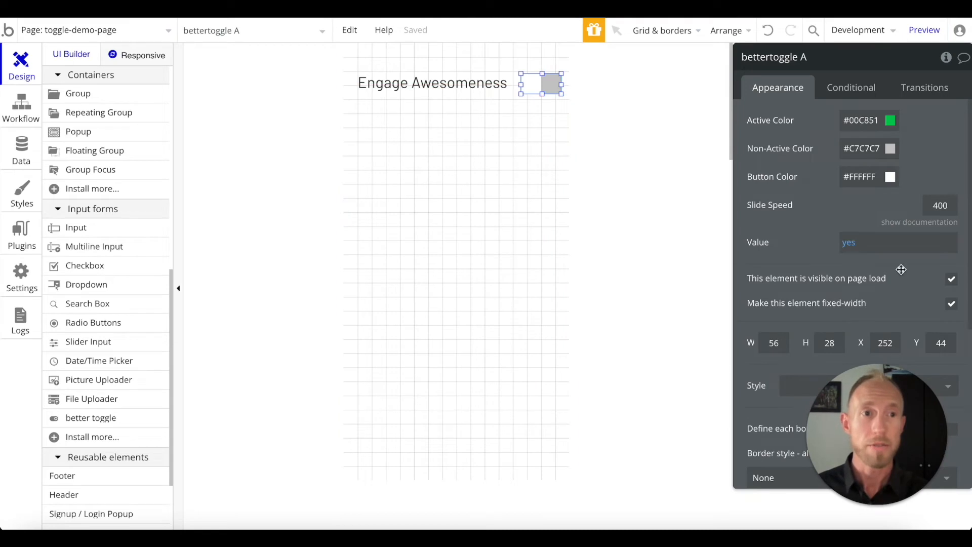
scroll("down", 3)
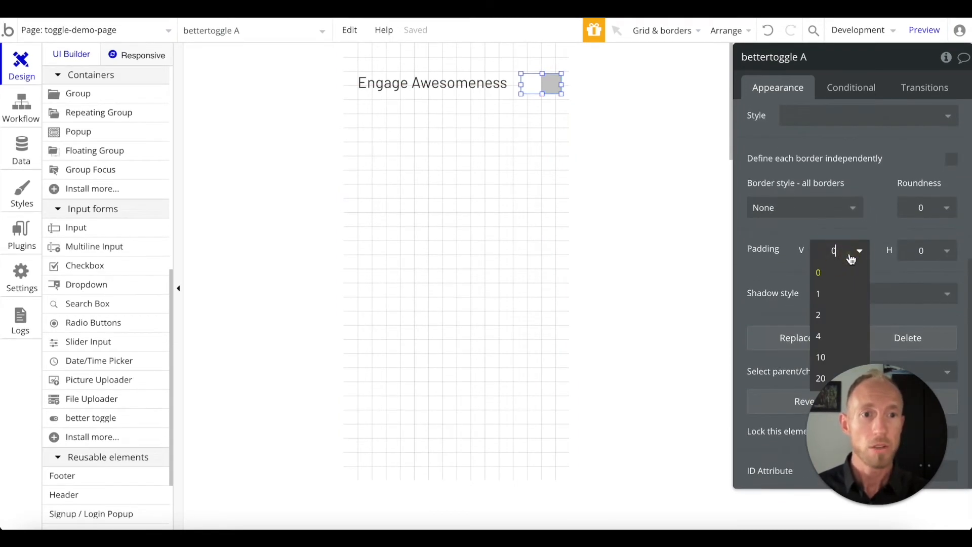
left_click(818, 336)
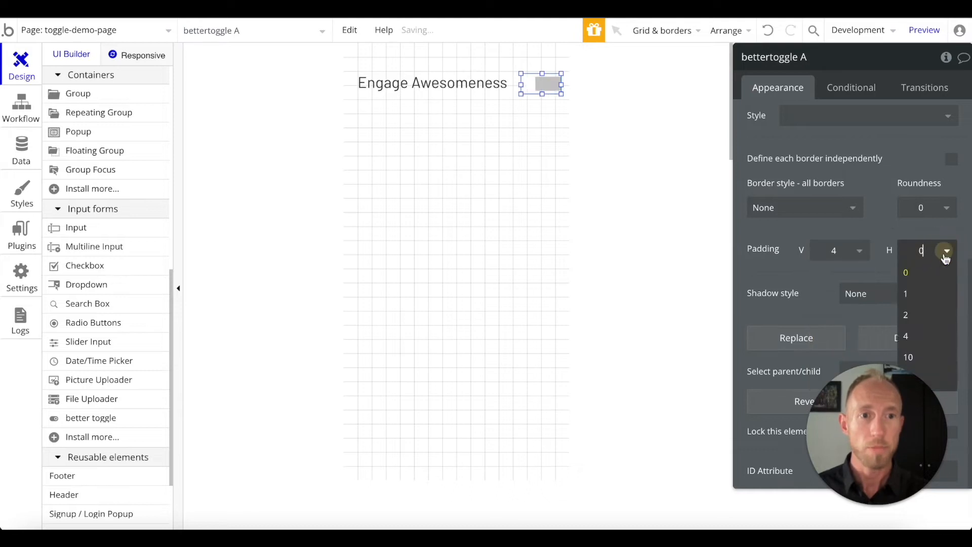
left_click(906, 335)
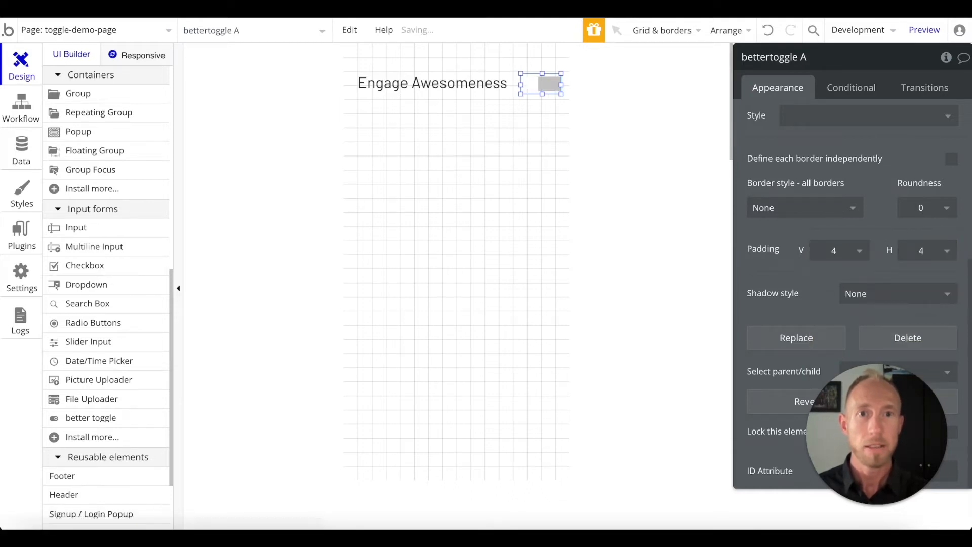
left_click(923, 29)
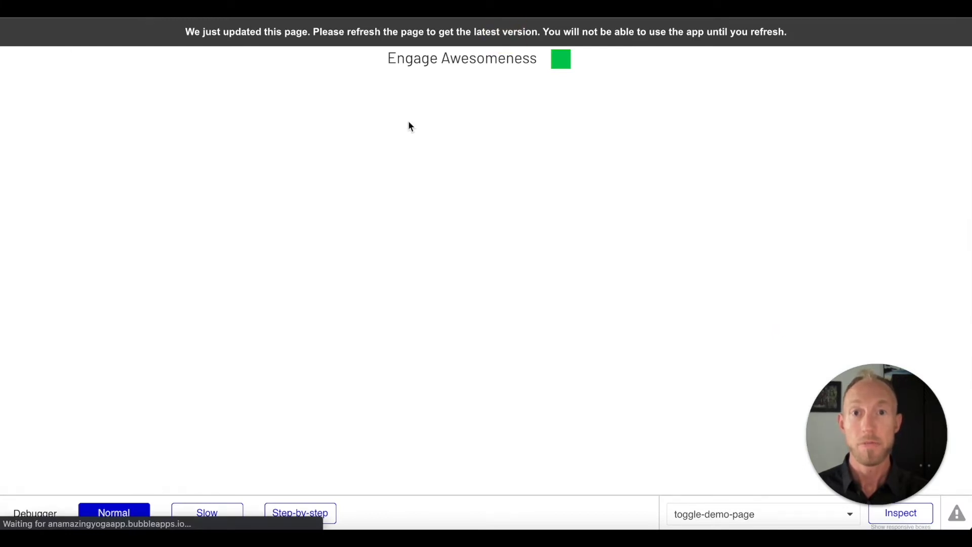
left_click(570, 58)
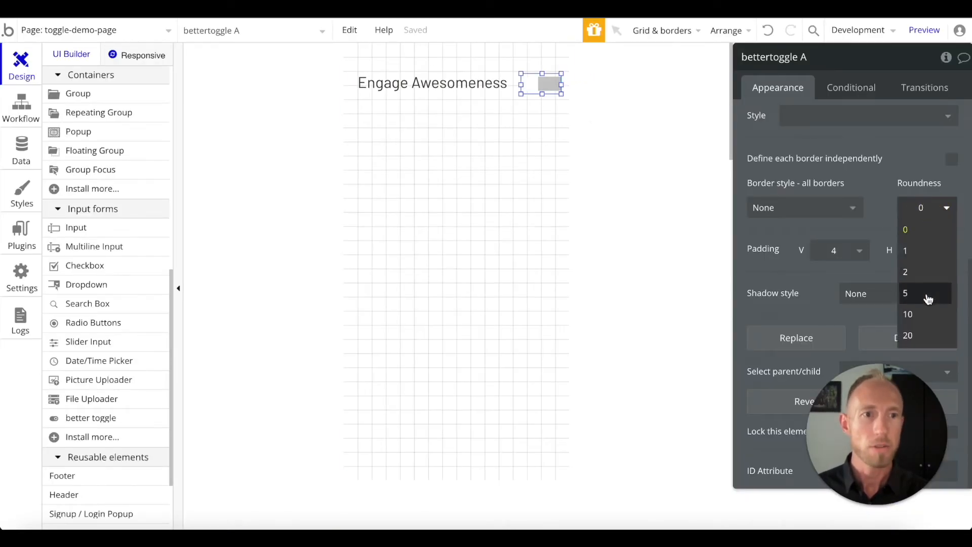
Set the toggle's roundness to 20 and verify the rounded switch in Preview.
left_click(908, 335)
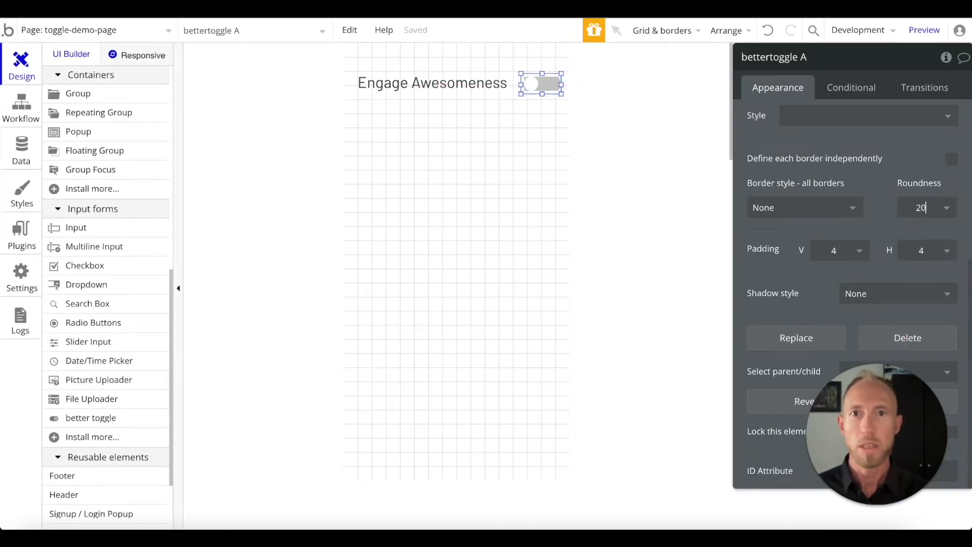
left_click(923, 30)
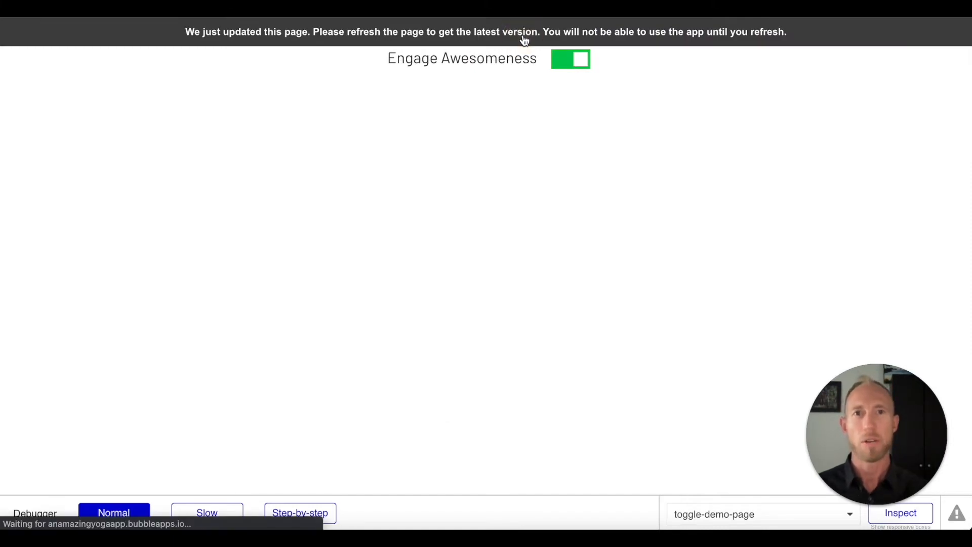
left_click(570, 59)
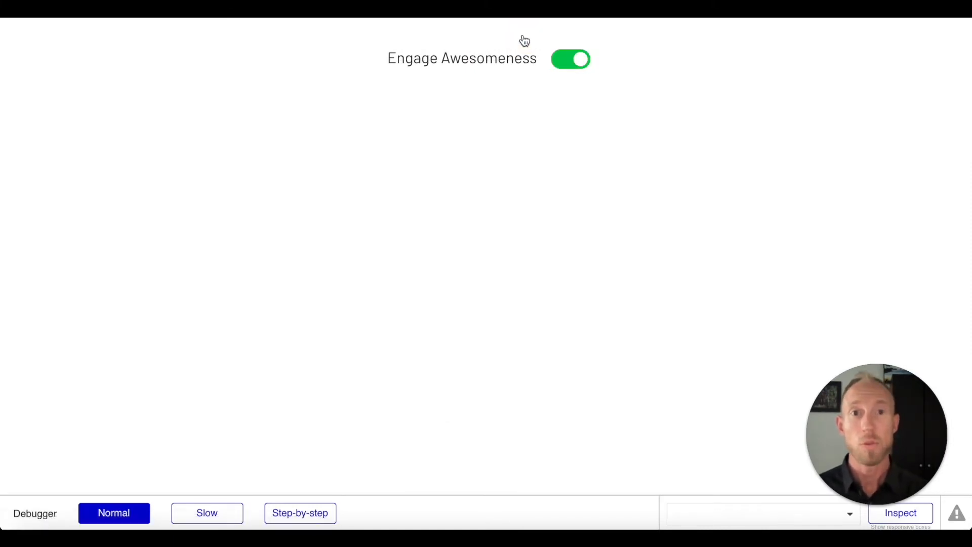
left_click(570, 59)
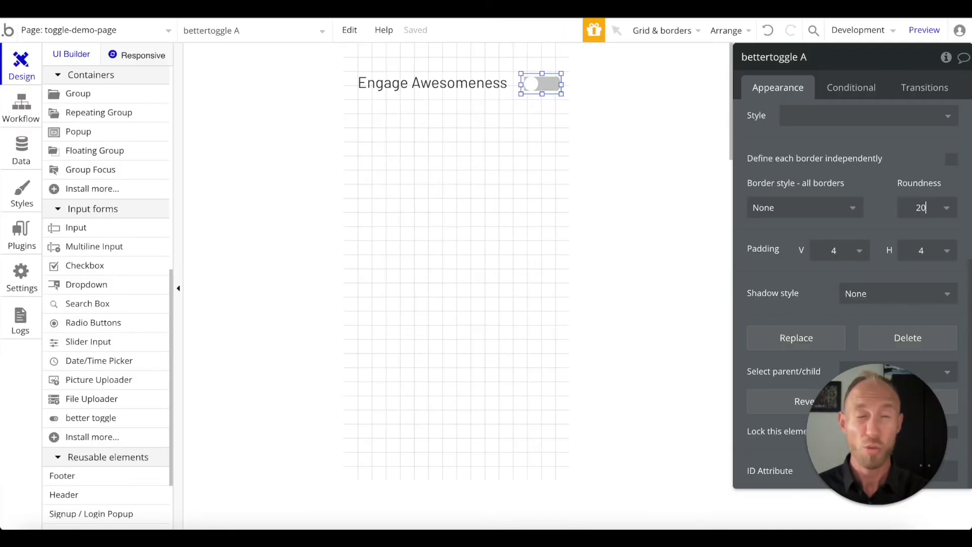
Resize the toggle to 60 by 30 and move it to x 240.
scroll("up", 3)
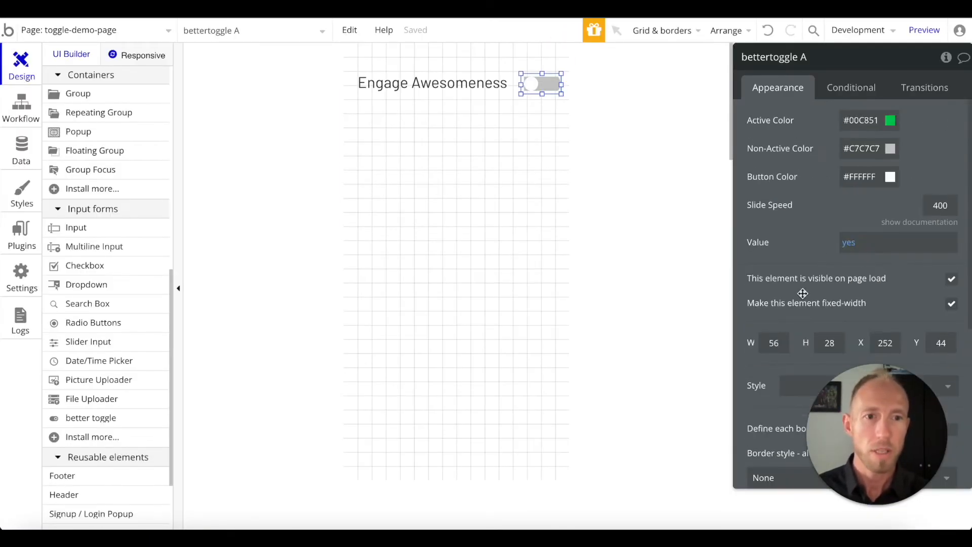
scroll("down", 3)
type("240")
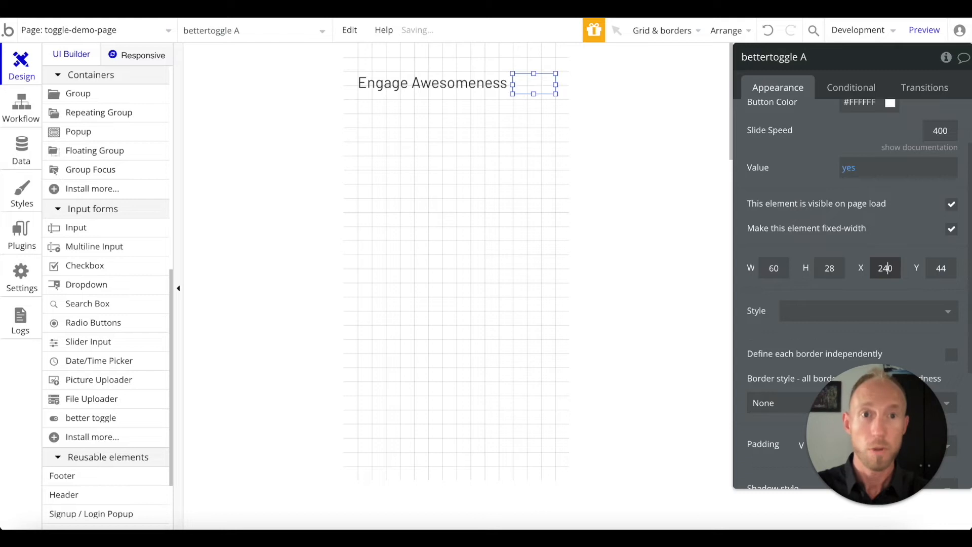
left_click(433, 82)
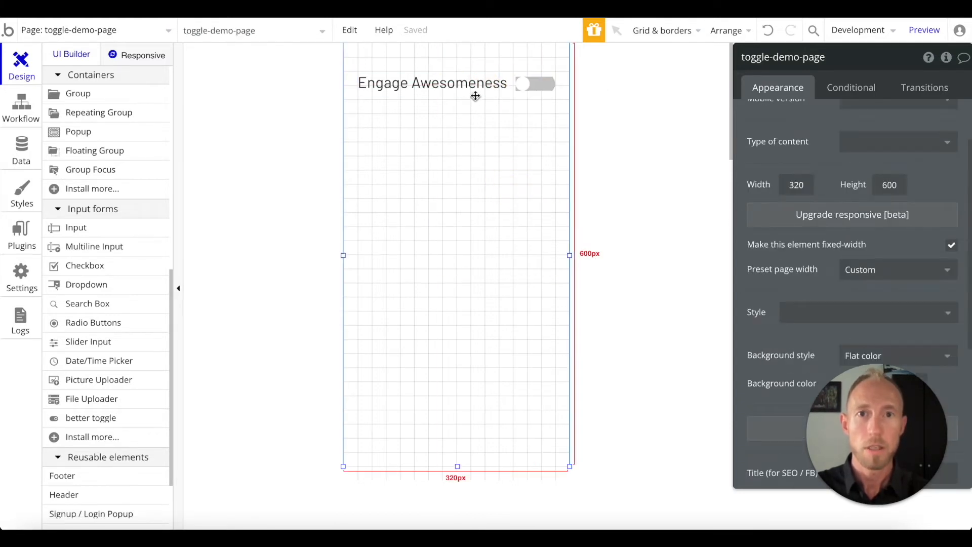
Reduce the Engage Awesomeness label's font size to 21.
left_click(432, 82)
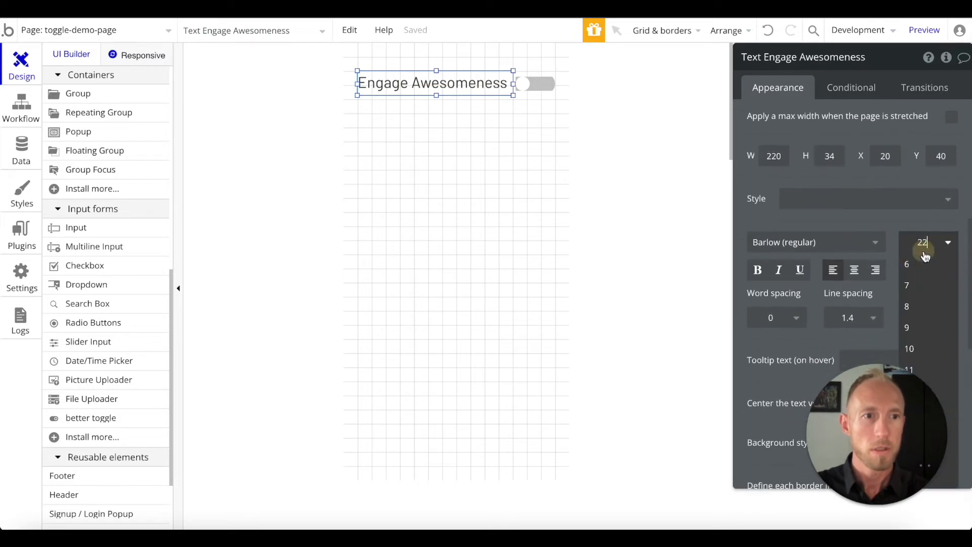
left_click(922, 242)
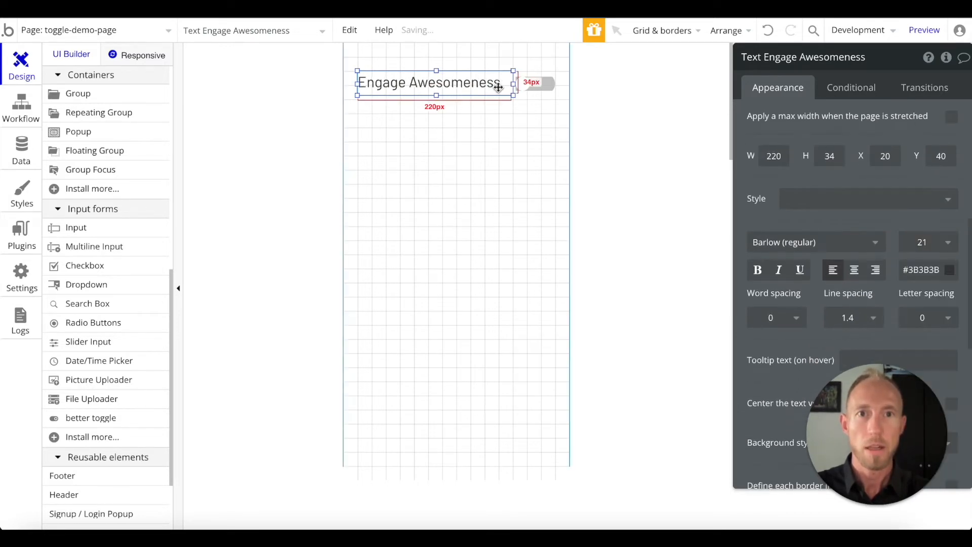
left_click(535, 82)
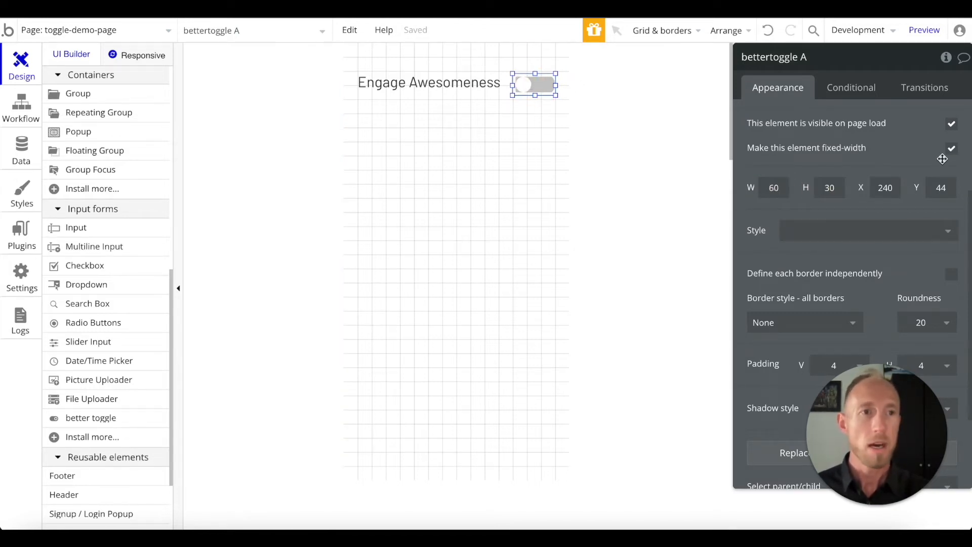
Review the toggle's Appearance settings and its active colour picker.
scroll("up", 3)
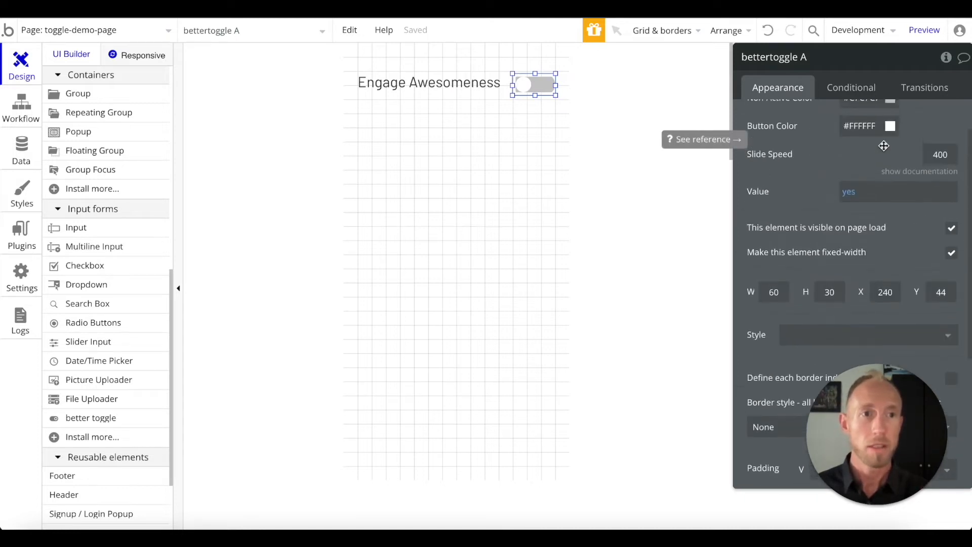
scroll("down", 3)
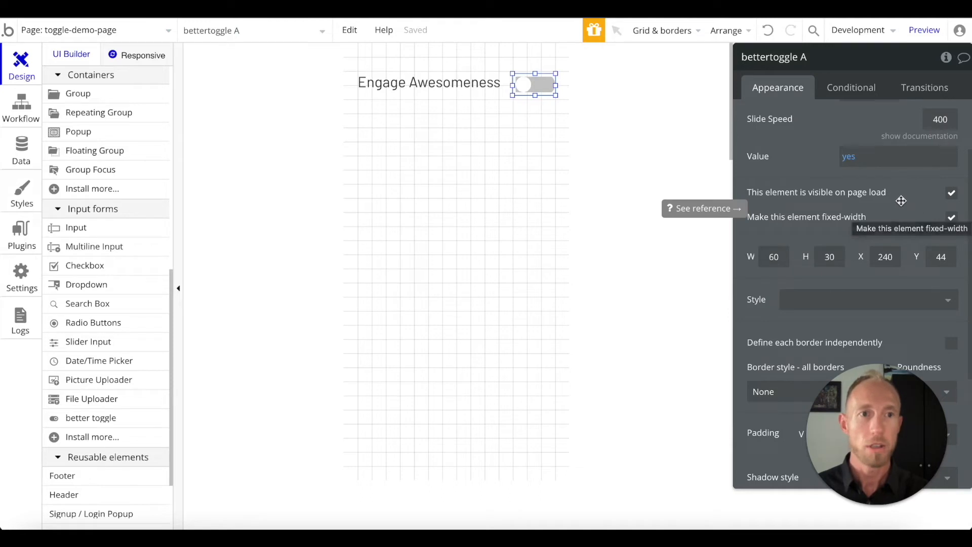
scroll("up", 3)
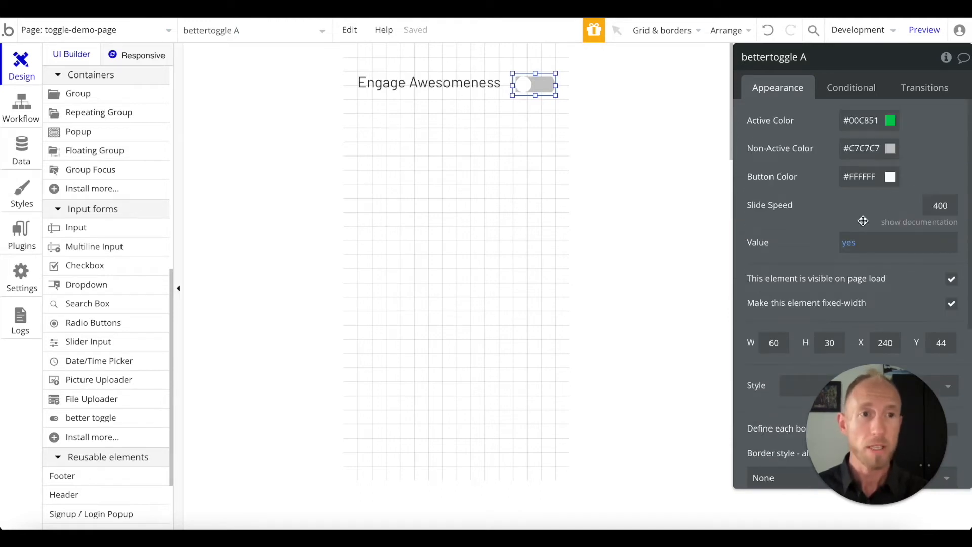
left_click(891, 121)
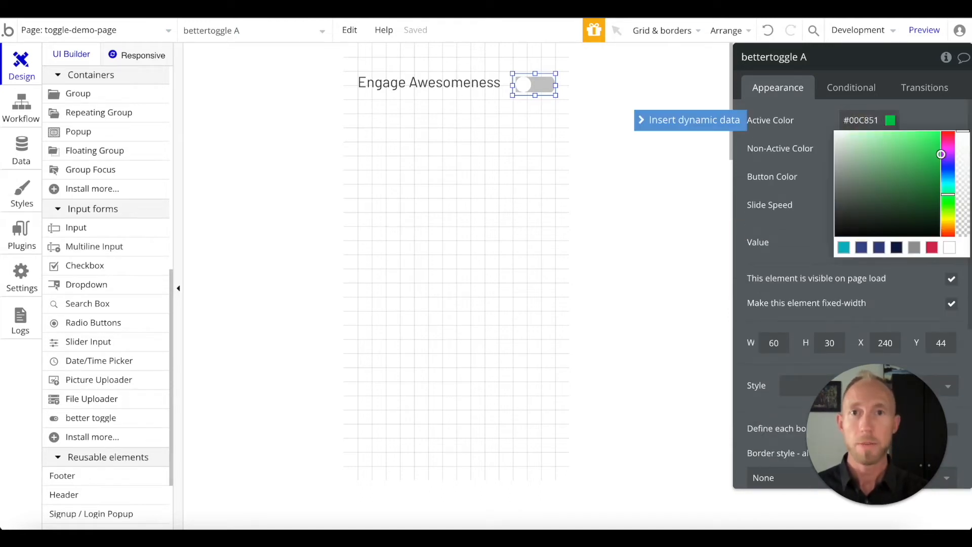
Preview the page and flip the Engage Awesomeness toggle between off and on.
left_click(923, 30)
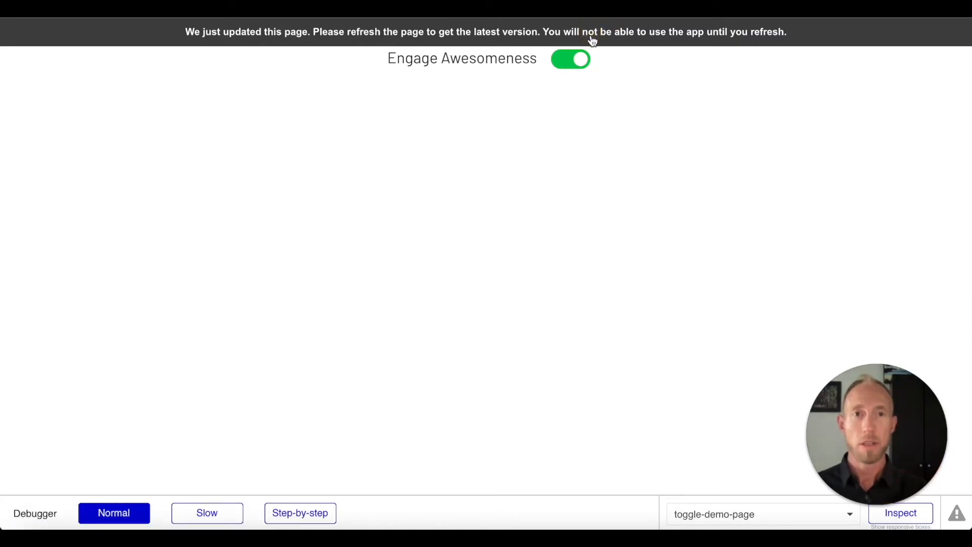
left_click(570, 59)
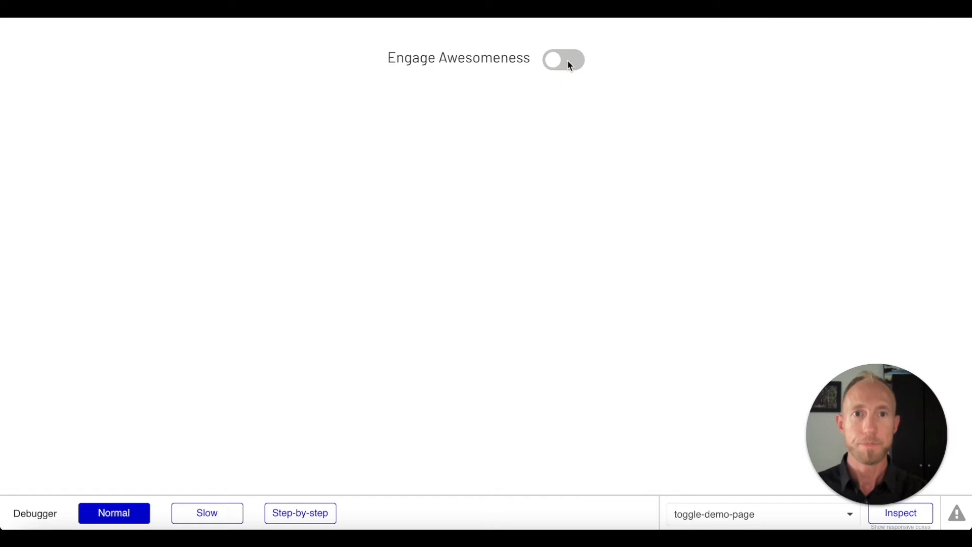
left_click(563, 58)
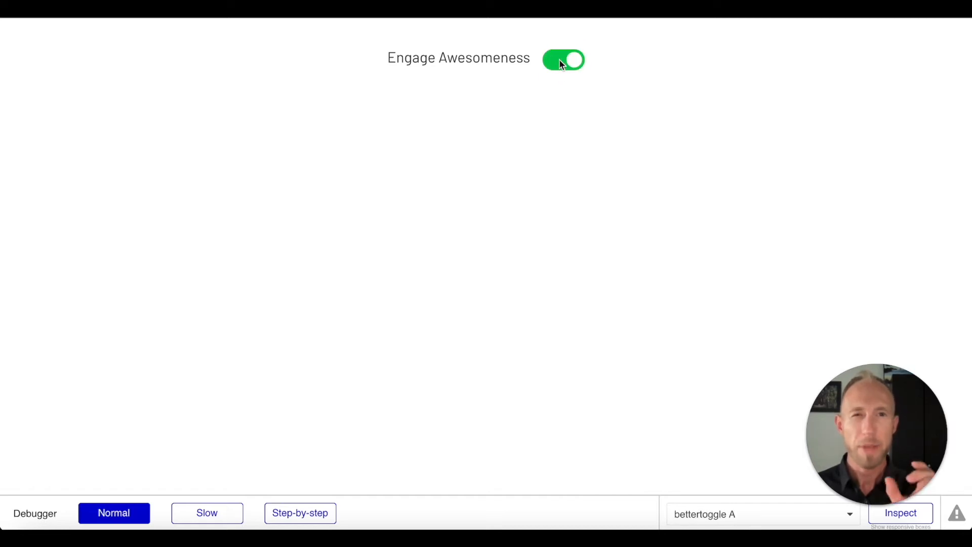
left_click(563, 59)
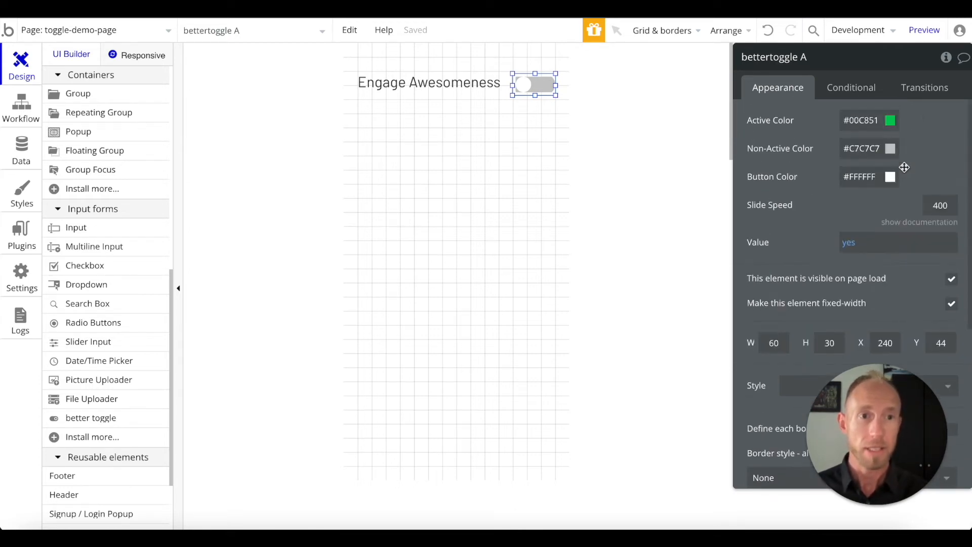
Set the toggle's default Value to 'no' and confirm it starts off in a refreshed preview.
left_click(896, 242)
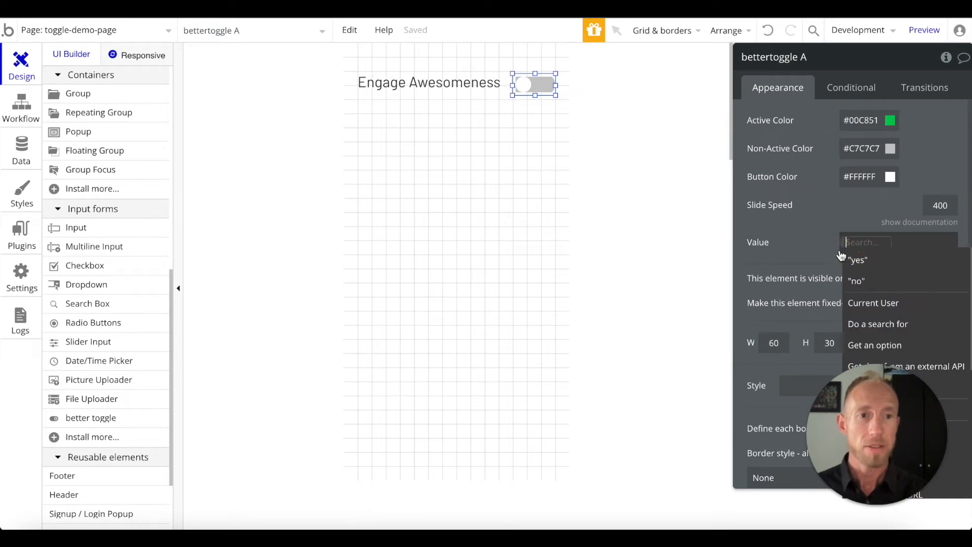
left_click(857, 280)
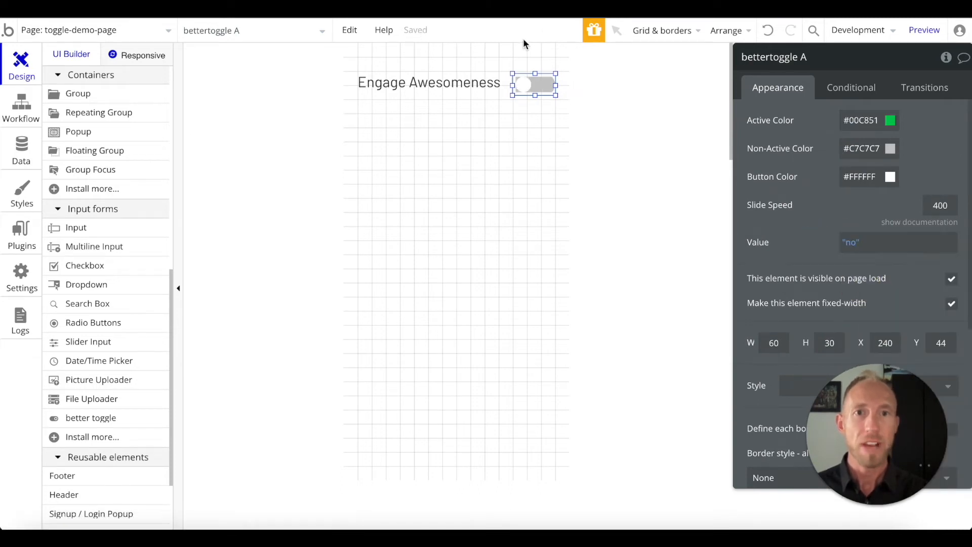
left_click(924, 30)
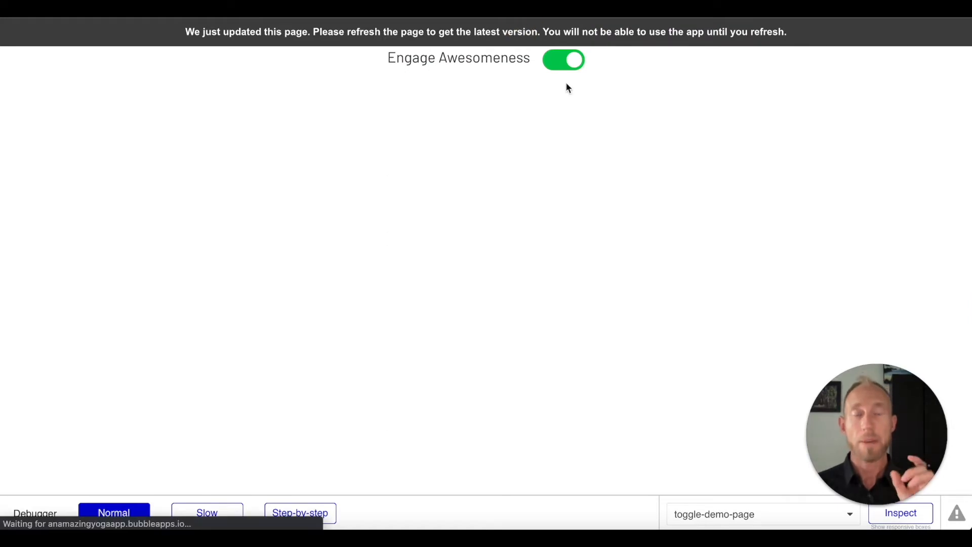
left_click(563, 59)
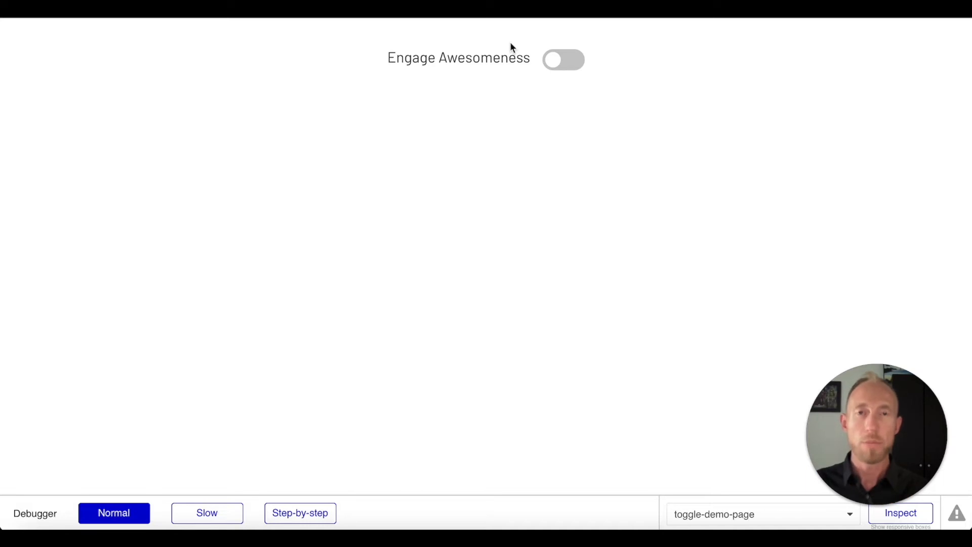
left_click(563, 59)
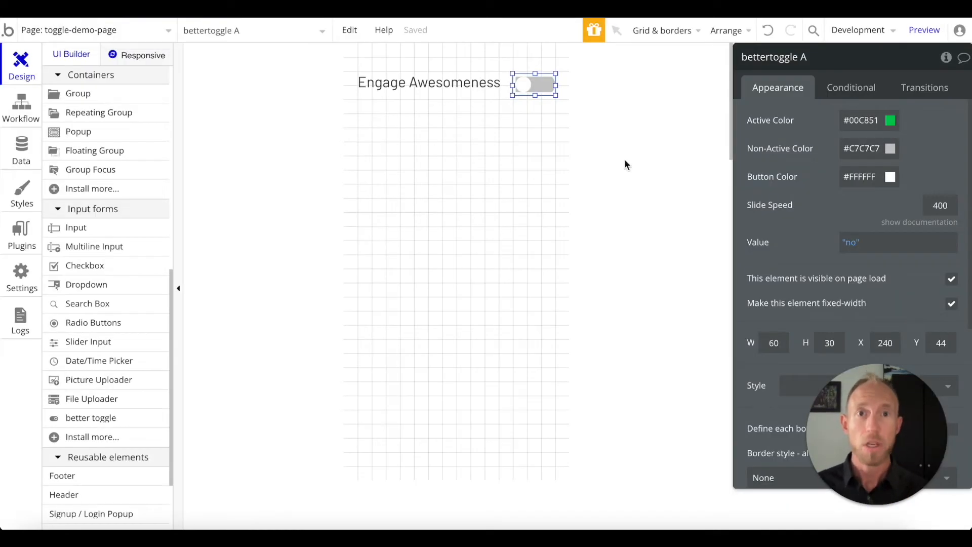
mouse_move(144, 263)
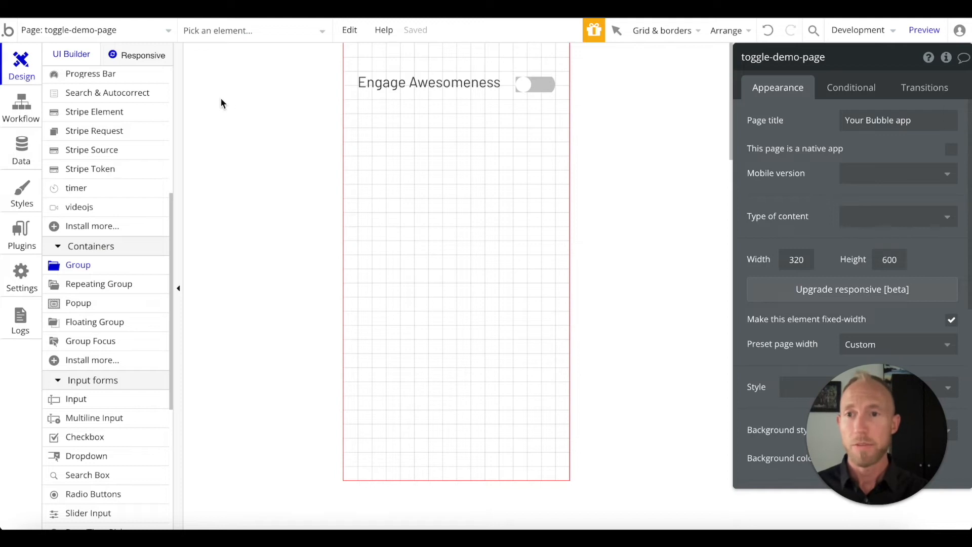
Rename bettertoggle A to 'Better Toggle Element' in the property editor header.
left_click(534, 84)
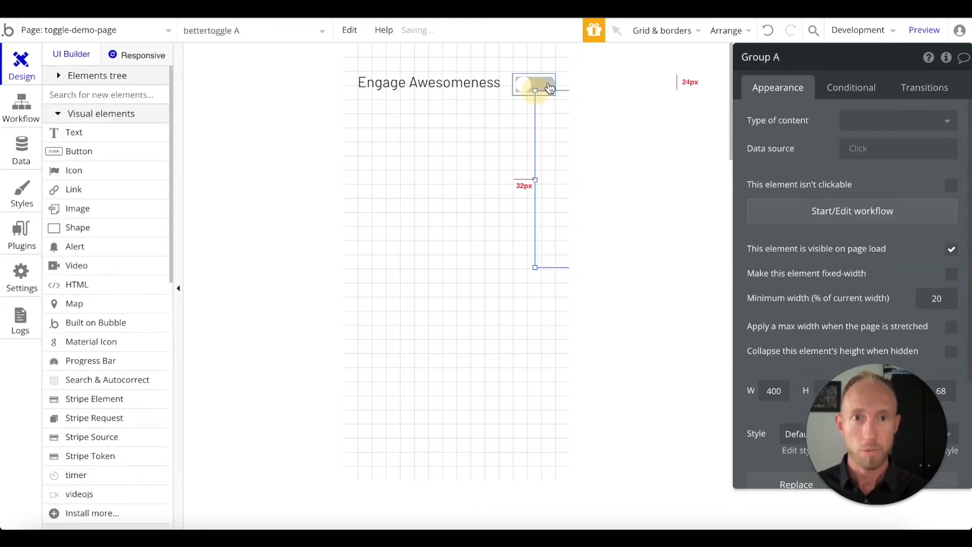
left_click(534, 86)
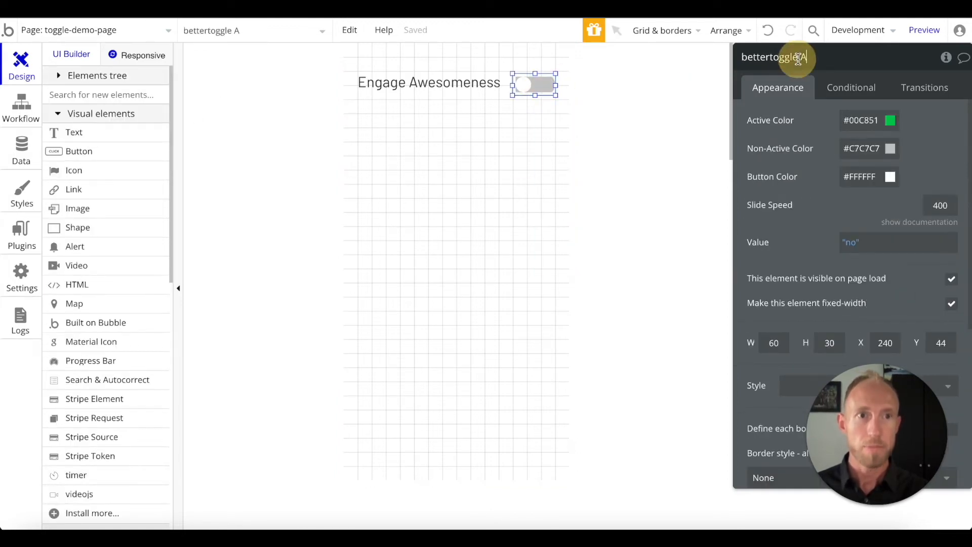
double_click(770, 56)
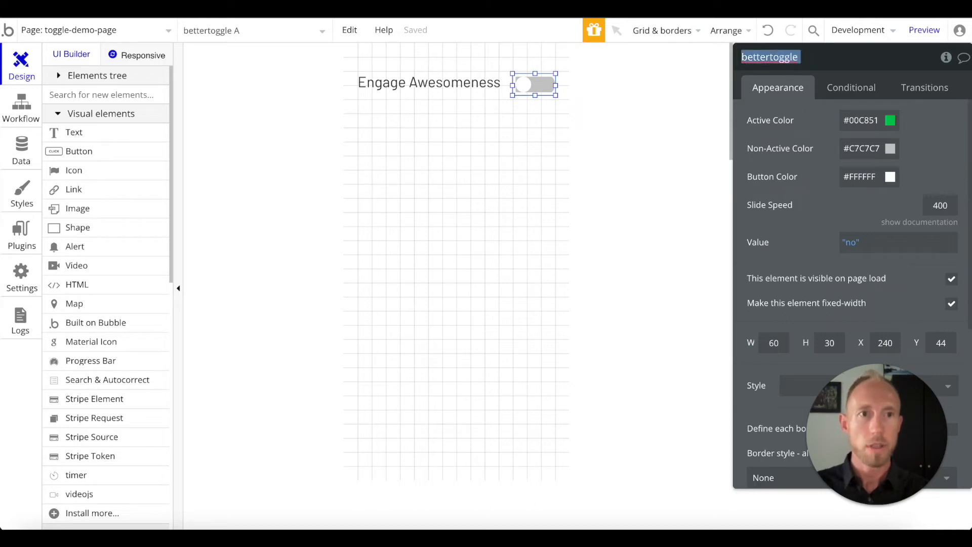
type("Better To")
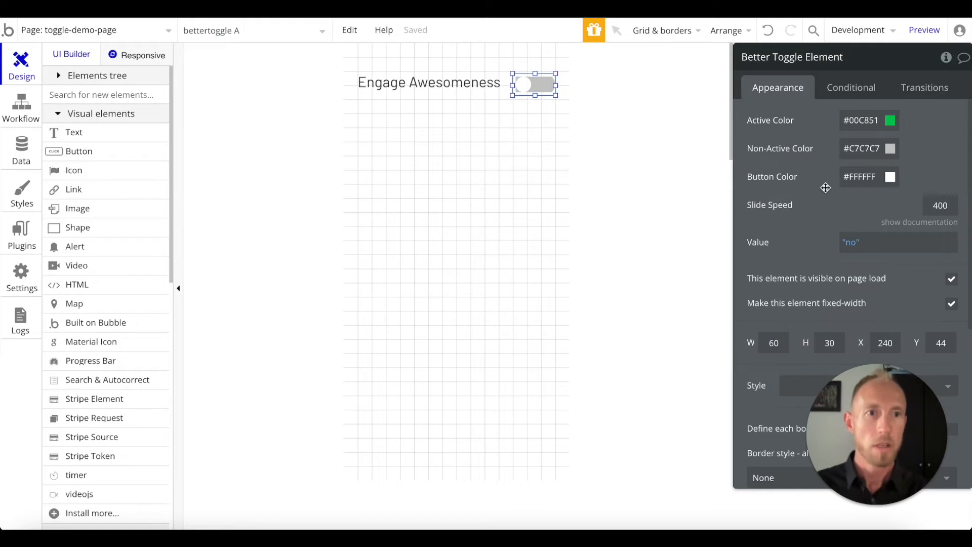
scroll("down", 3)
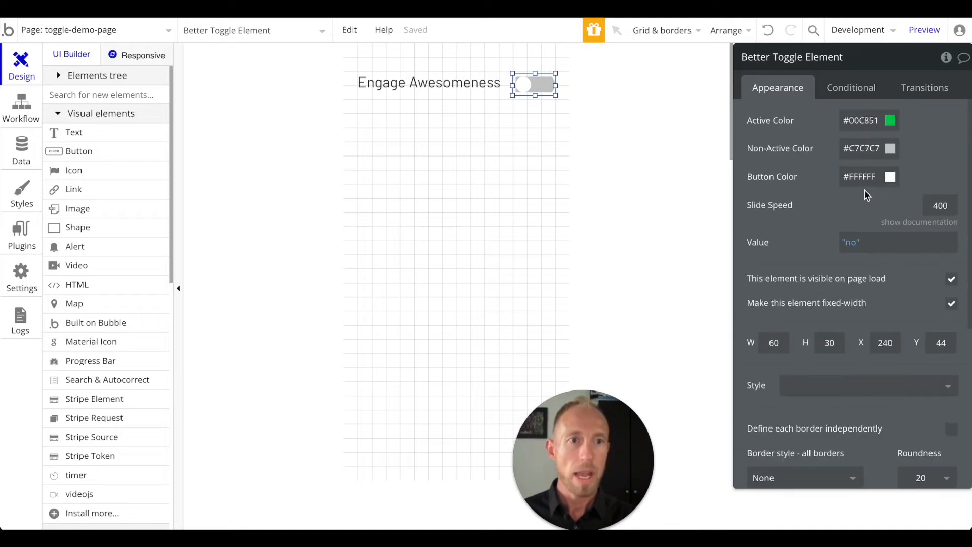
mouse_move(617, 443)
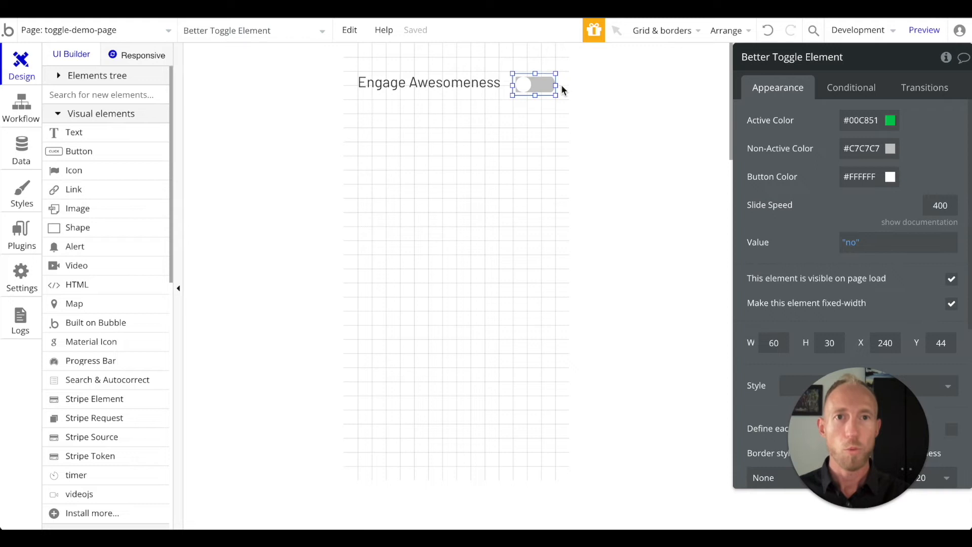
mouse_move(541, 87)
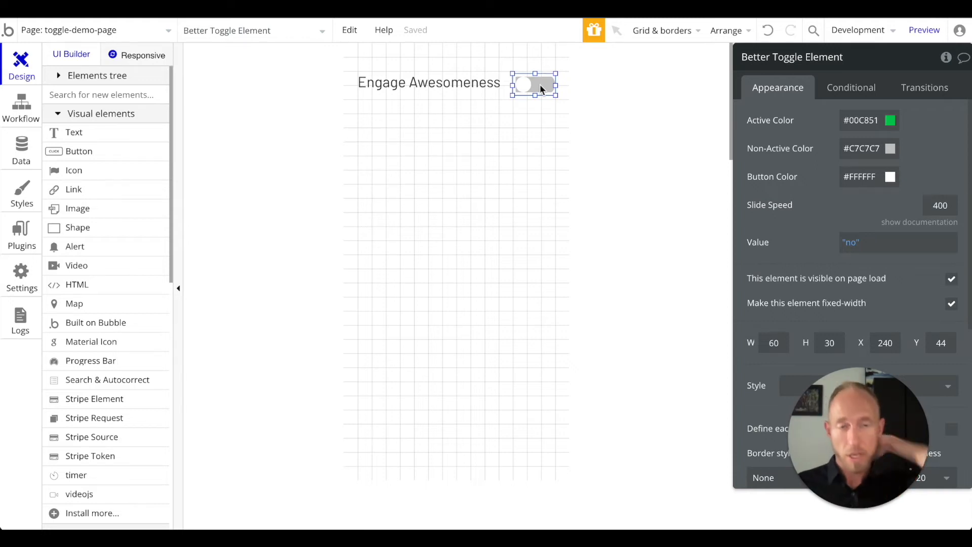
mouse_move(546, 89)
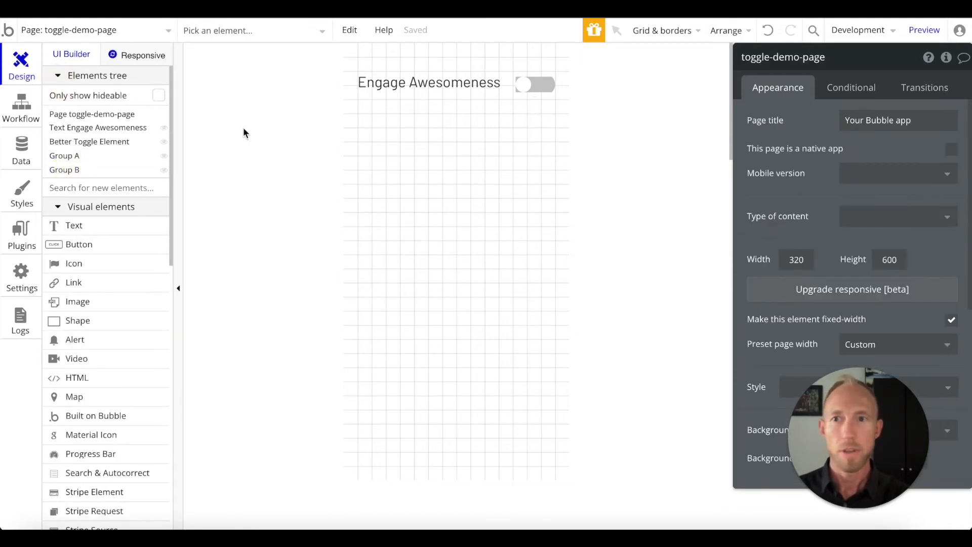
Draw a Group and move the toggle into it at x 242, y 44 beside the heading.
left_click(65, 156)
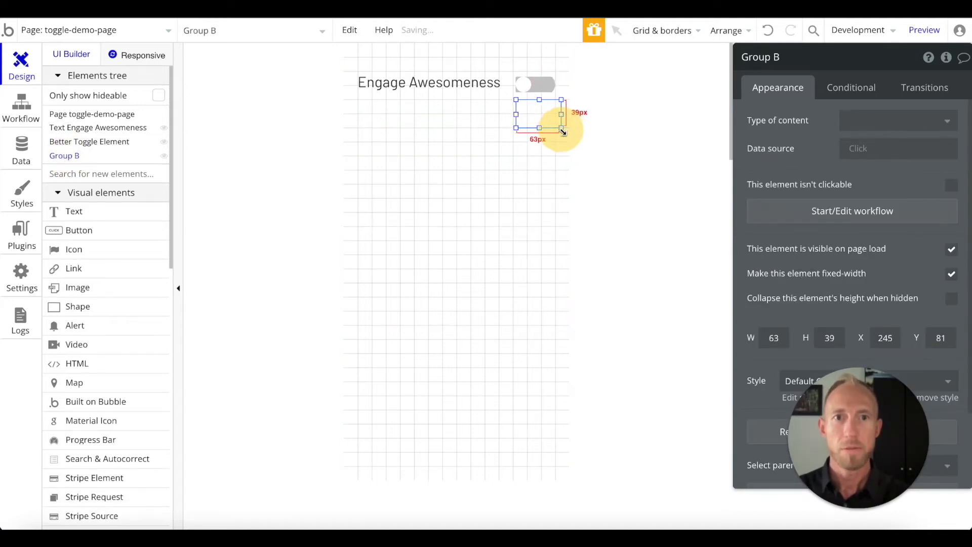
left_click(89, 142)
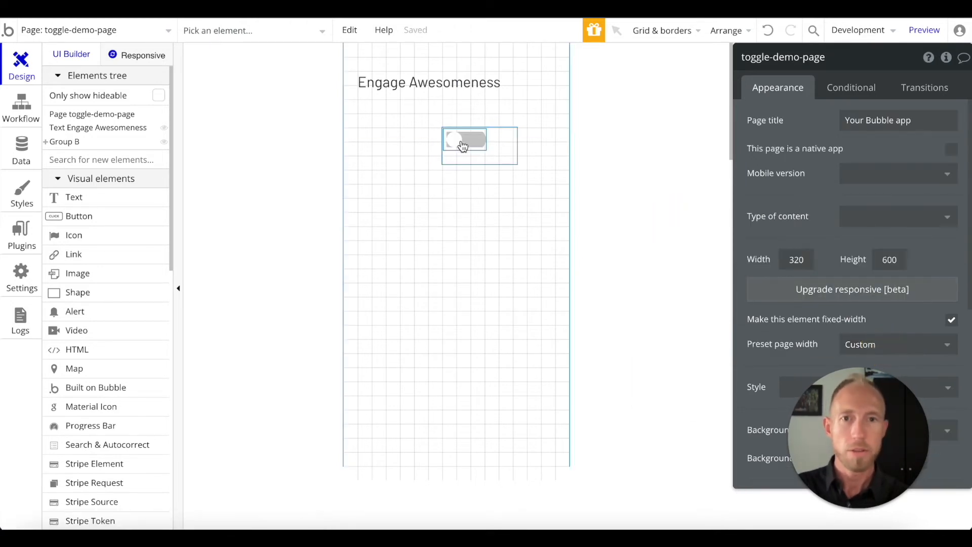
left_click(464, 139)
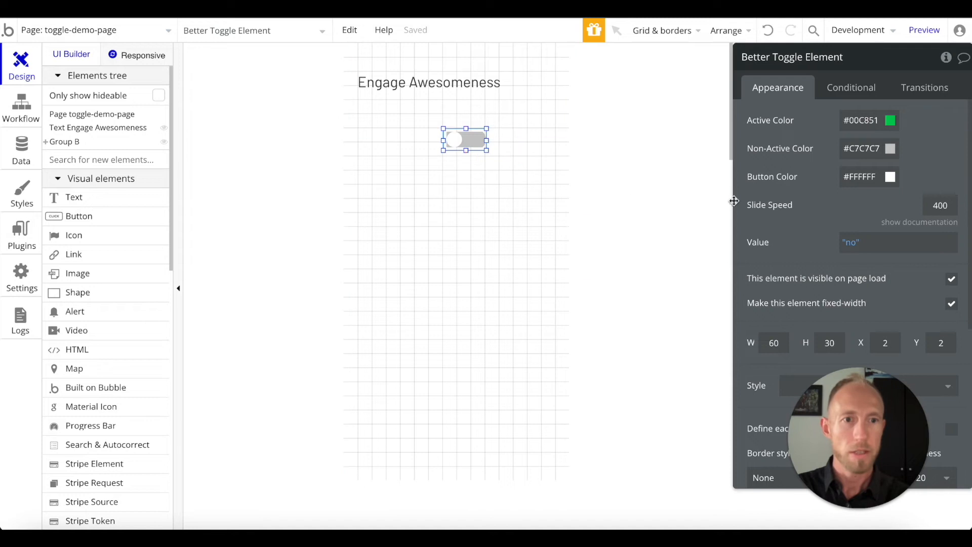
left_click(64, 142)
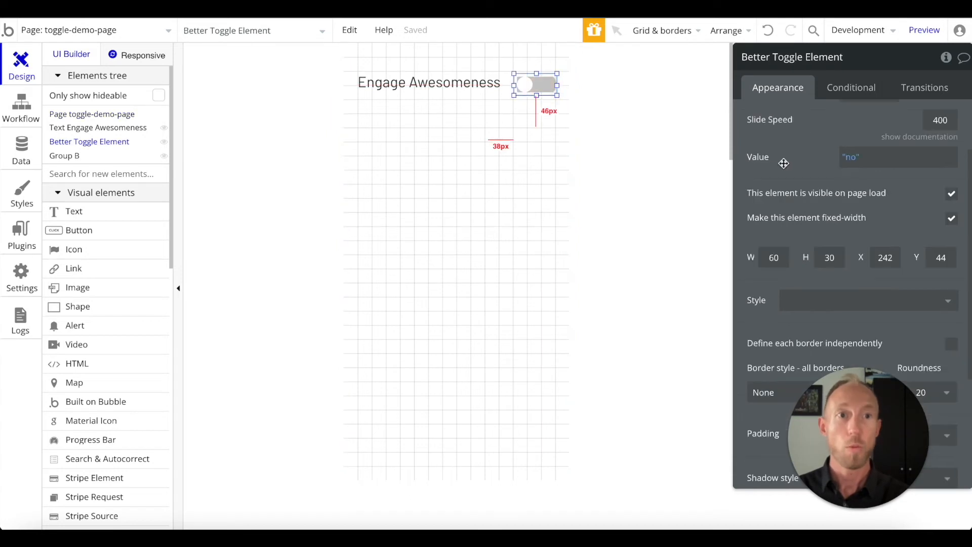
mouse_move(819, 249)
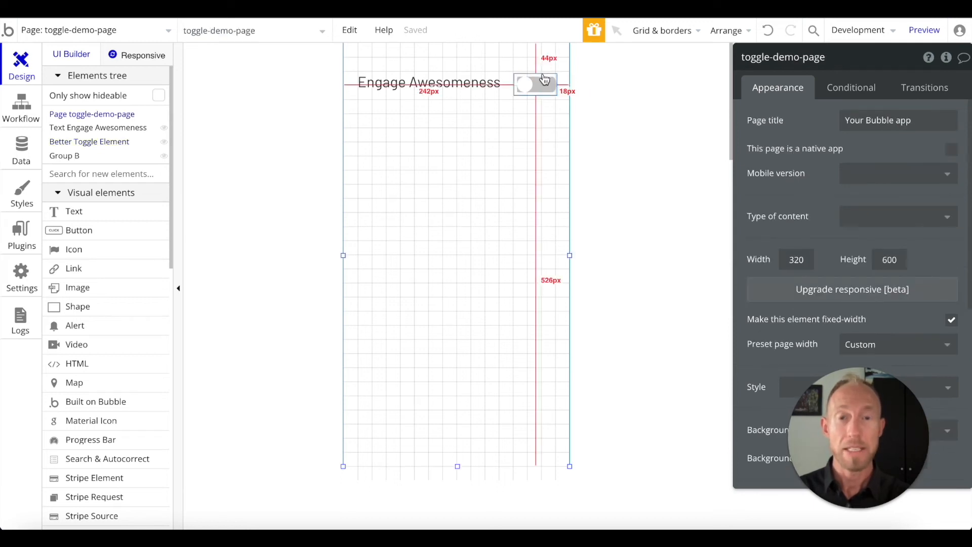
left_click(534, 84)
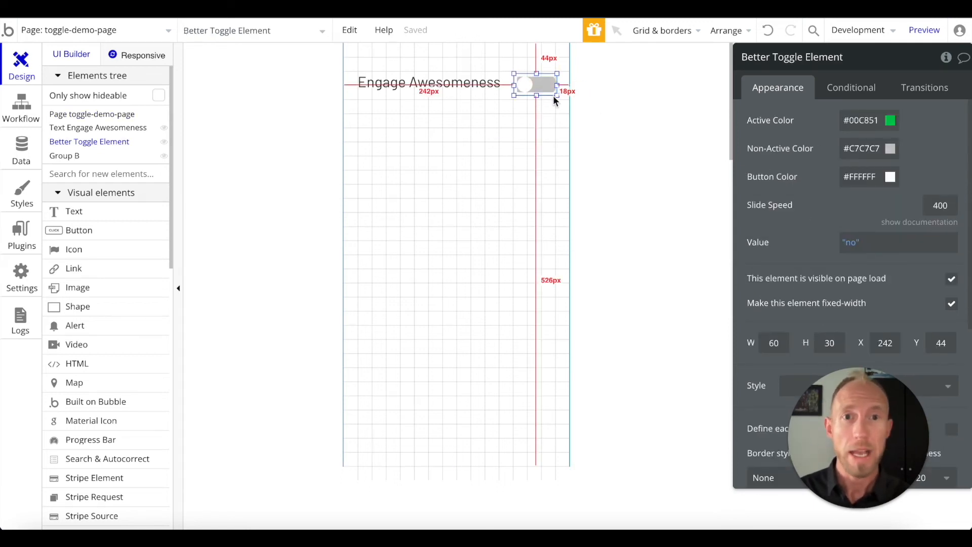
mouse_move(488, 189)
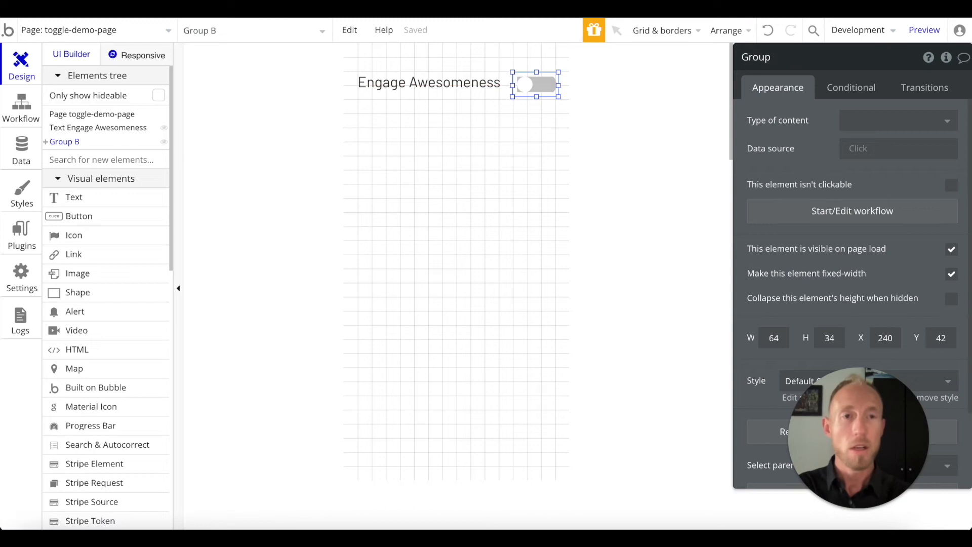
Finish naming the group 'Group Holder' and create its 'Group Holder is clicked' workflow.
type("Holder")
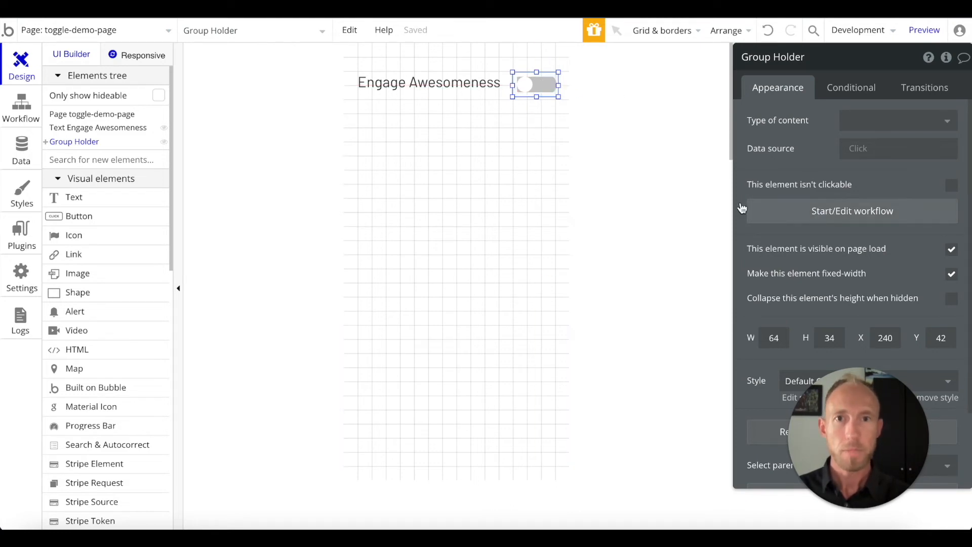
left_click(851, 210)
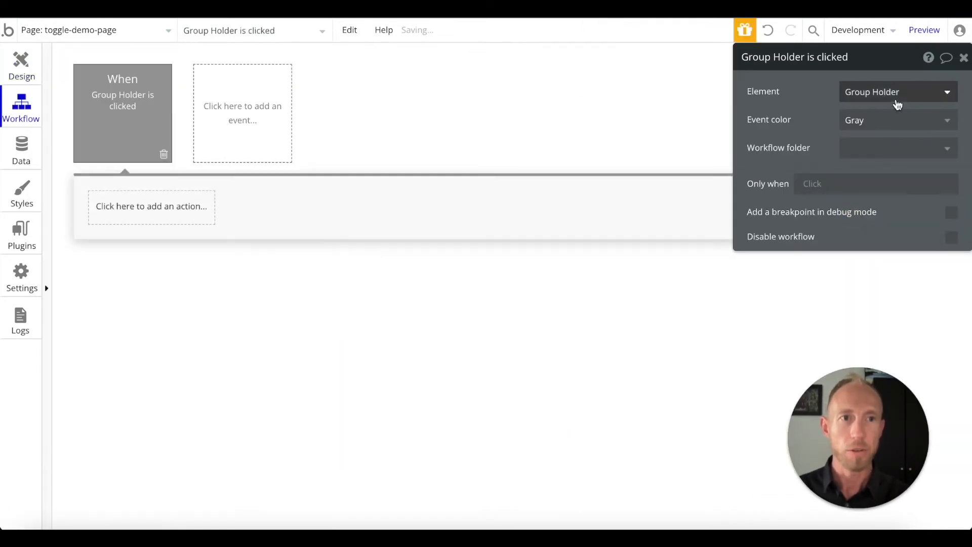
left_click(21, 65)
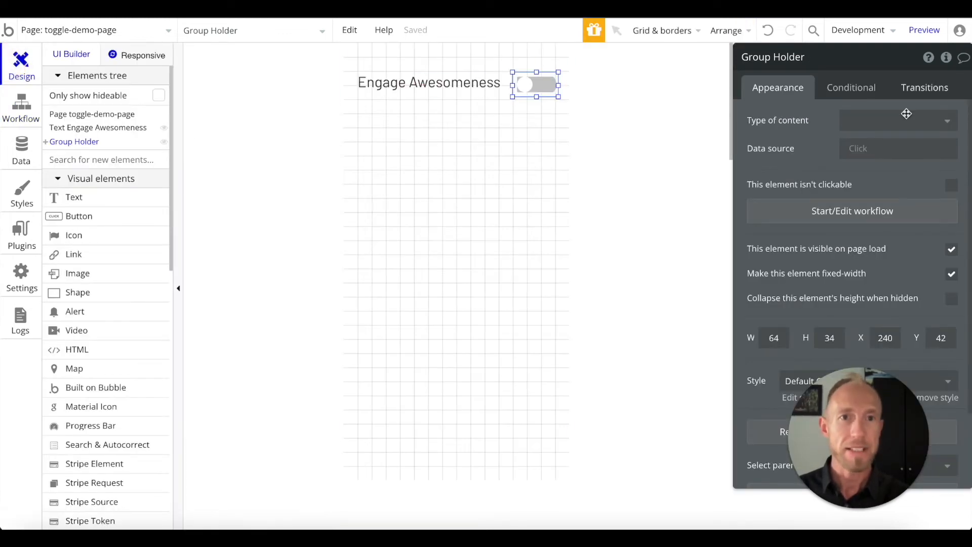
mouse_move(946, 57)
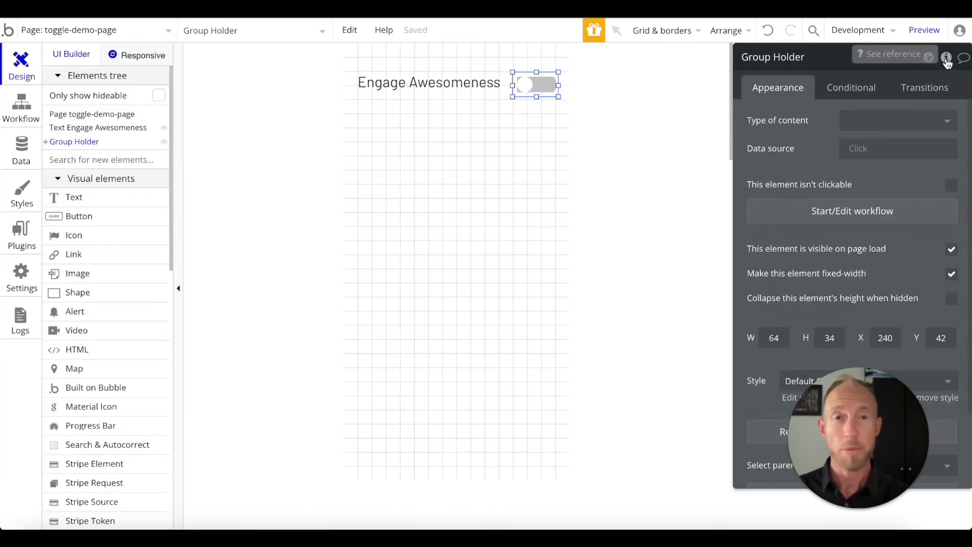
left_click(946, 56)
type("Togg")
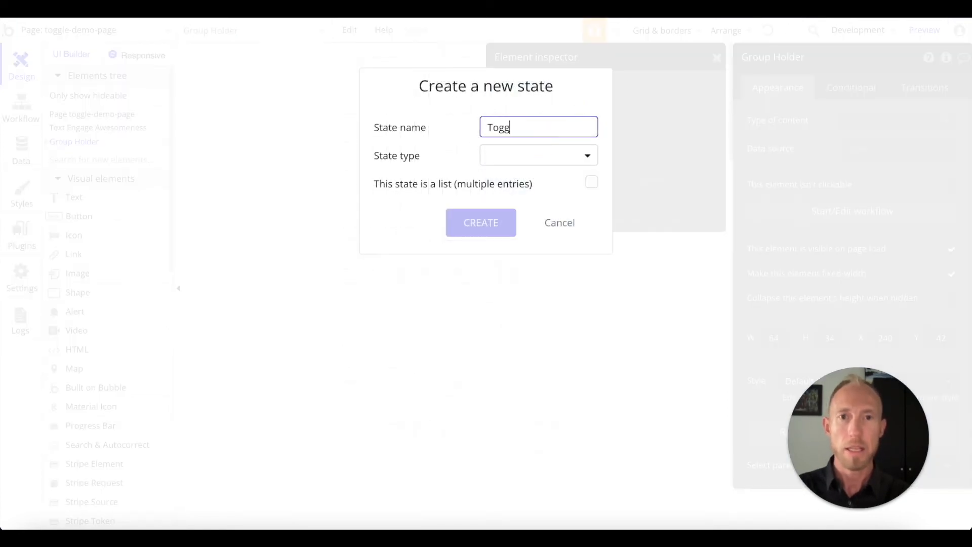
Create a custom state named TheTogglesValue of type yes / no on Group Holder.
type("le")
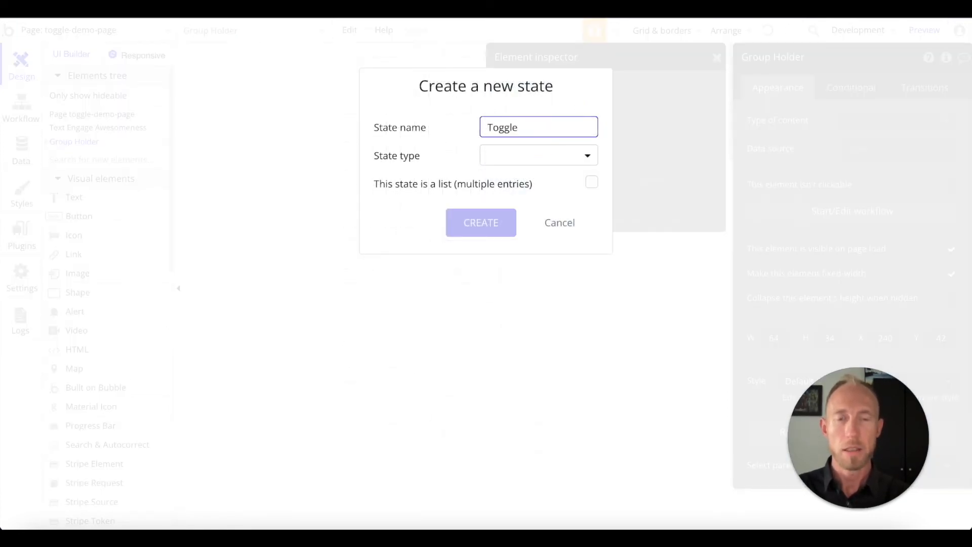
type("TheToggles")
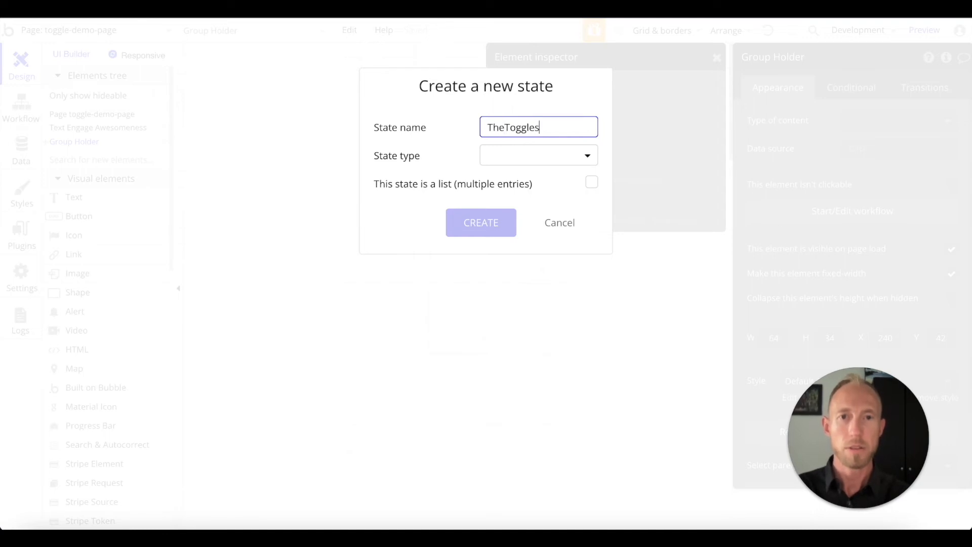
type("Va")
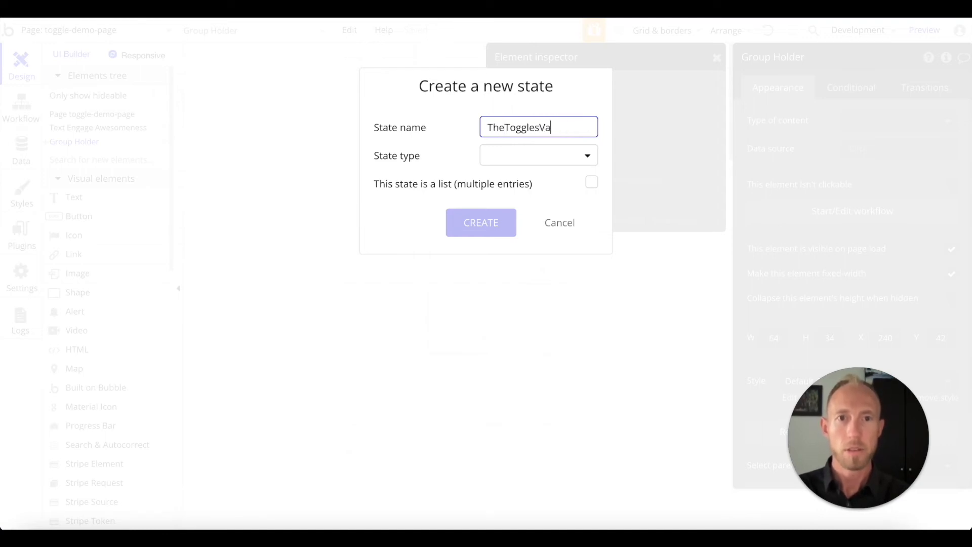
left_click(537, 156)
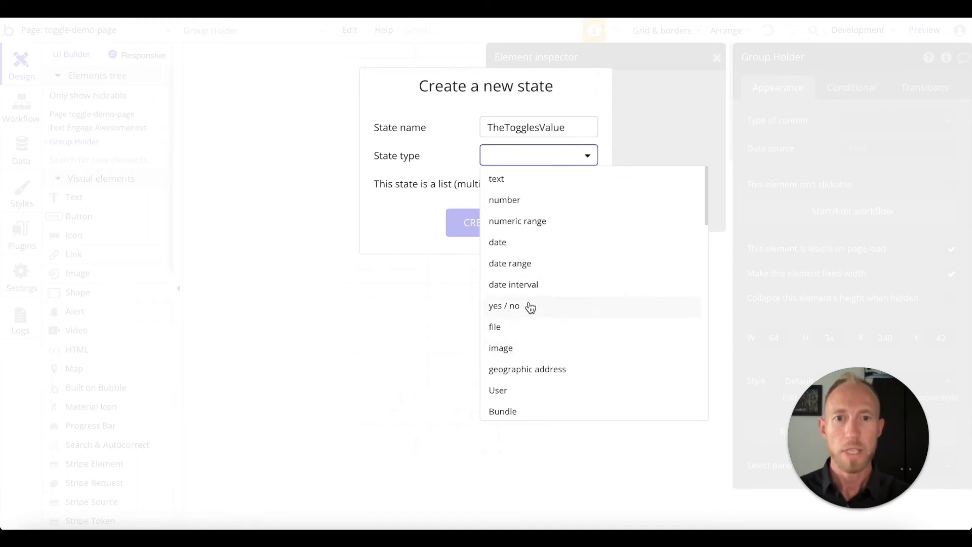
left_click(503, 305)
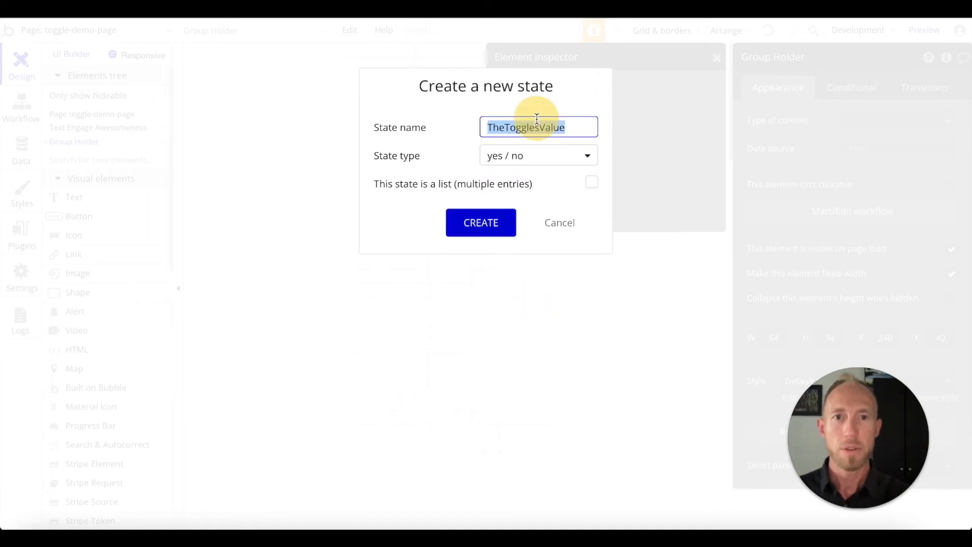
left_click(480, 223)
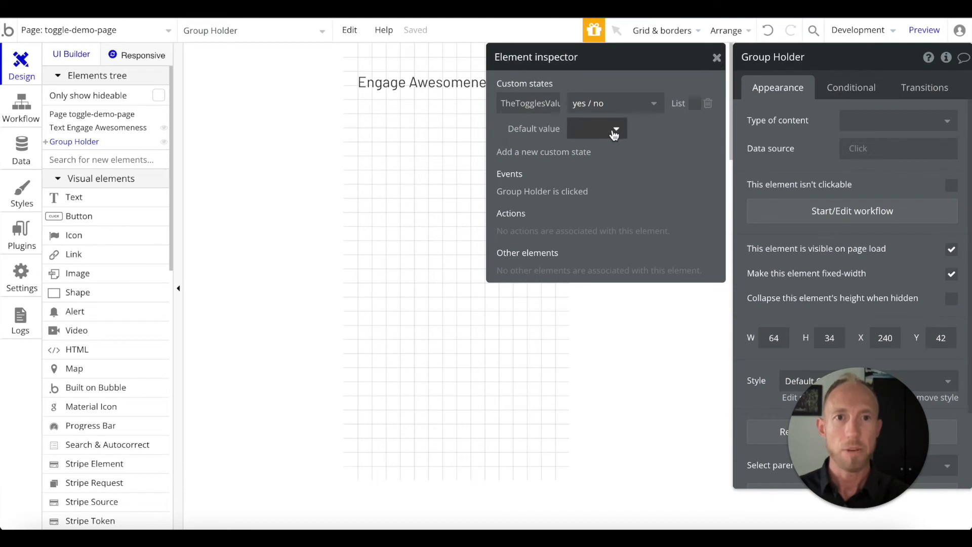
Default TheTogglesValue to no and reselect the Better Toggle Element.
left_click(595, 129)
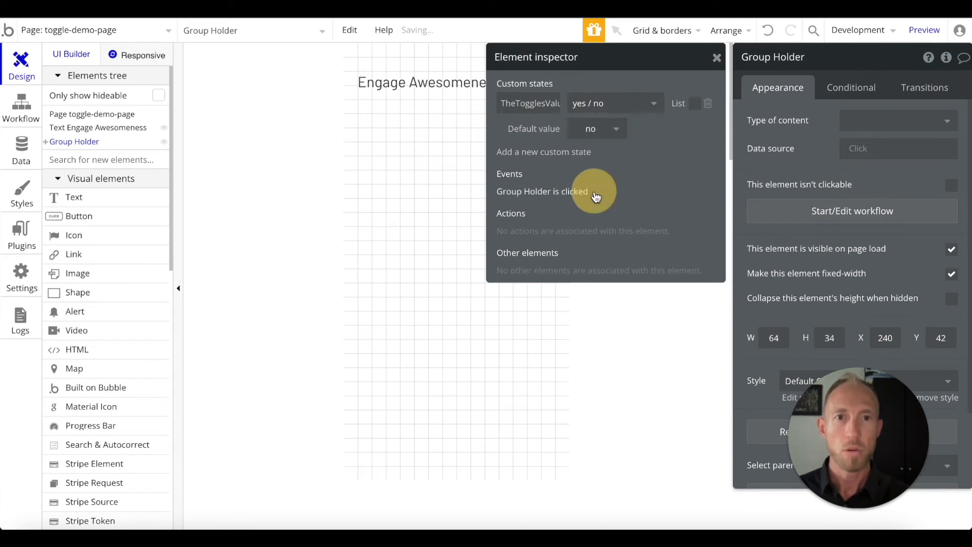
left_click(716, 57)
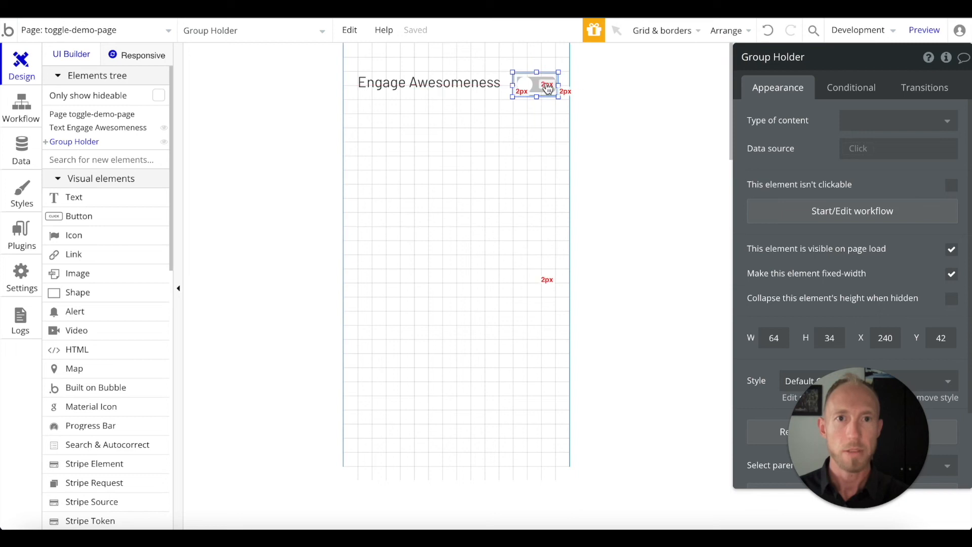
left_click(535, 84)
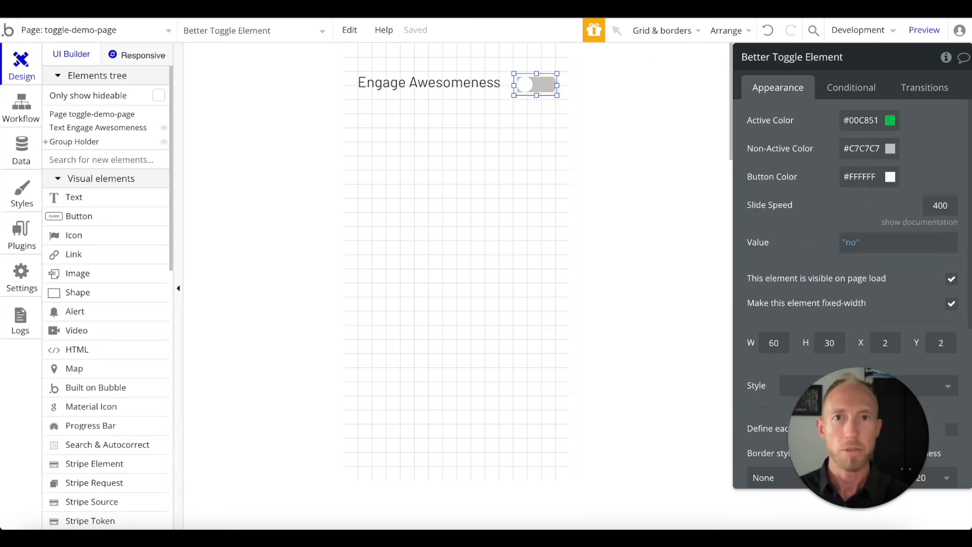
Preview the page to see the toggle beside the heading, then resume editing.
left_click(924, 30)
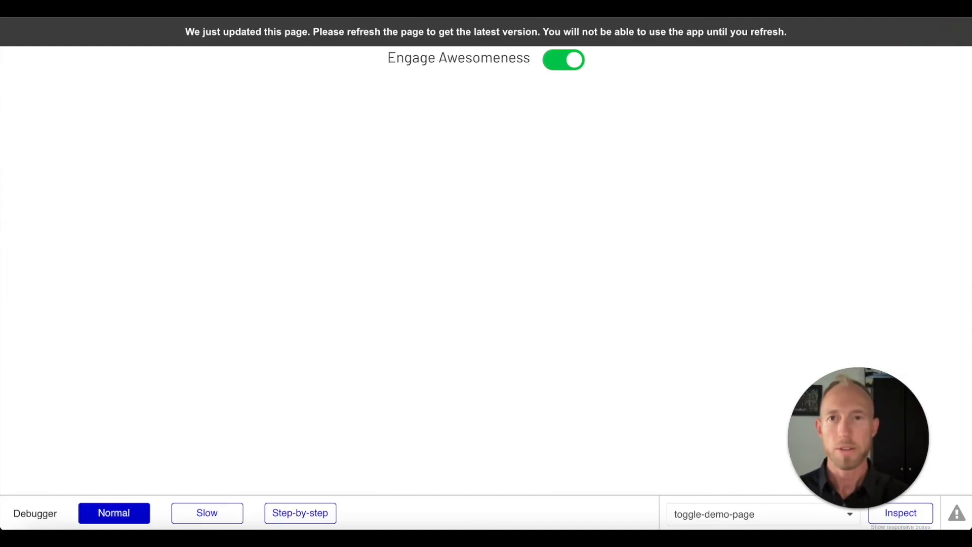
left_click(563, 59)
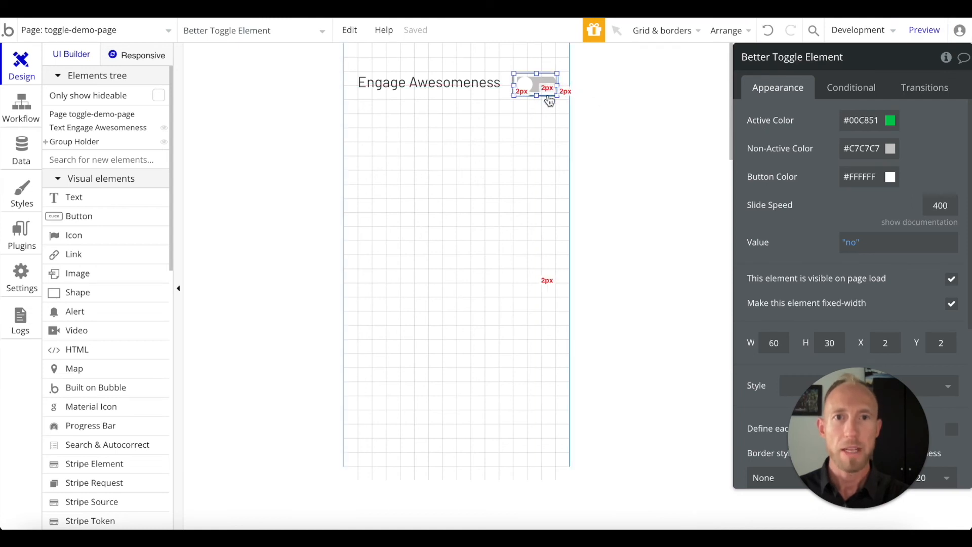
Add a Set state action: Group Holder's TheTogglesValue = Better Toggle Element's is Toggled.
left_click(21, 108)
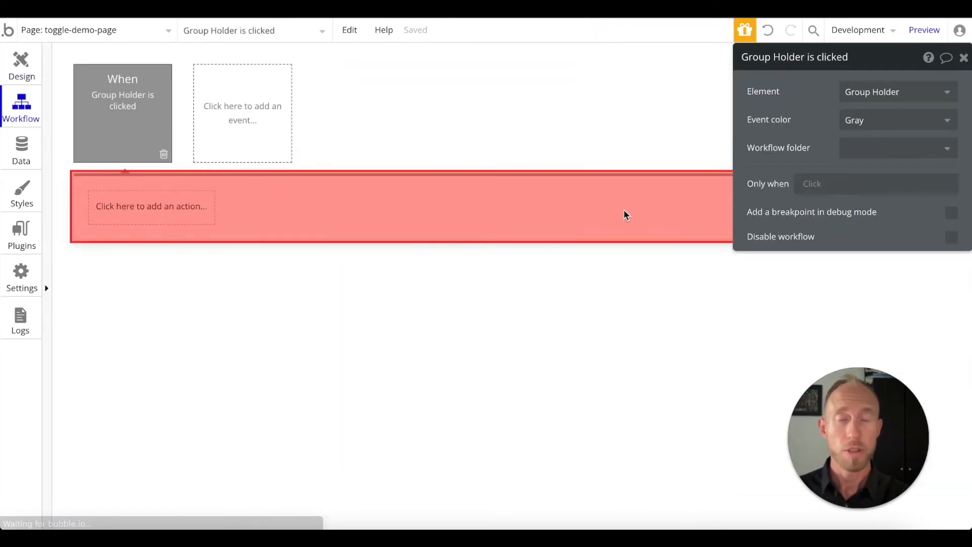
left_click(151, 205)
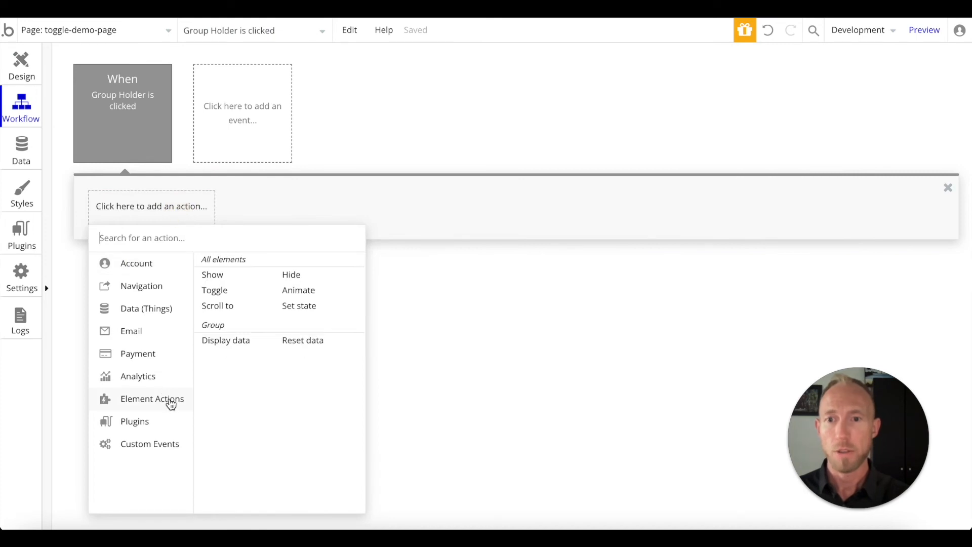
left_click(299, 304)
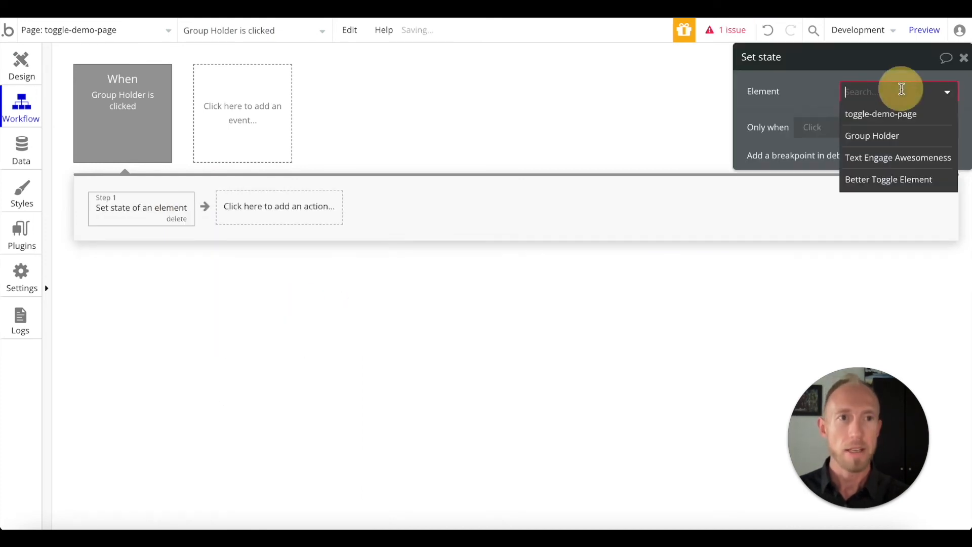
left_click(872, 135)
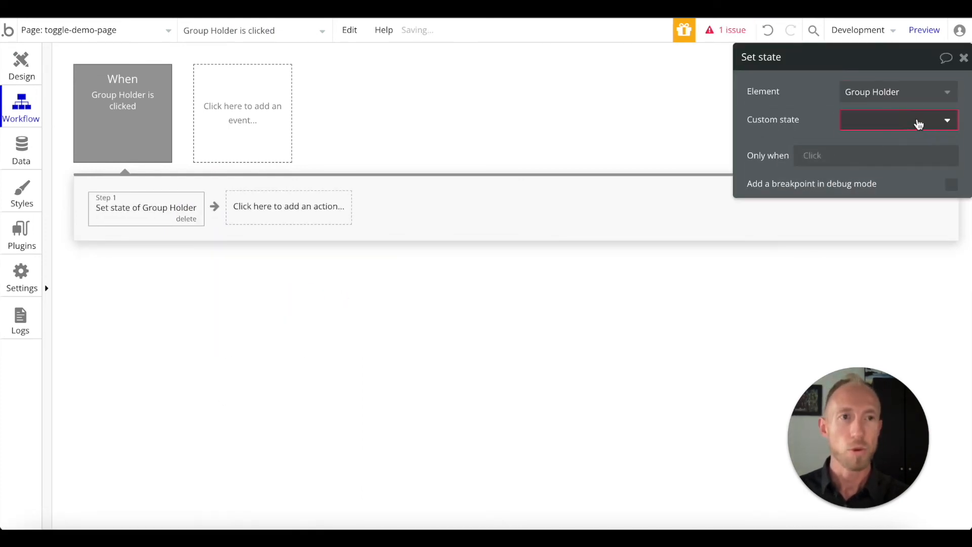
left_click(898, 120)
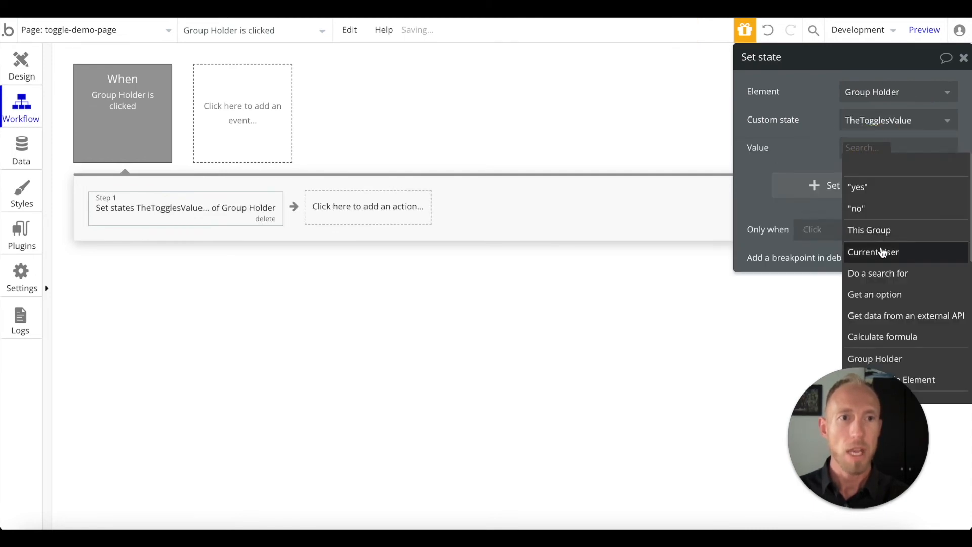
scroll("down", 3)
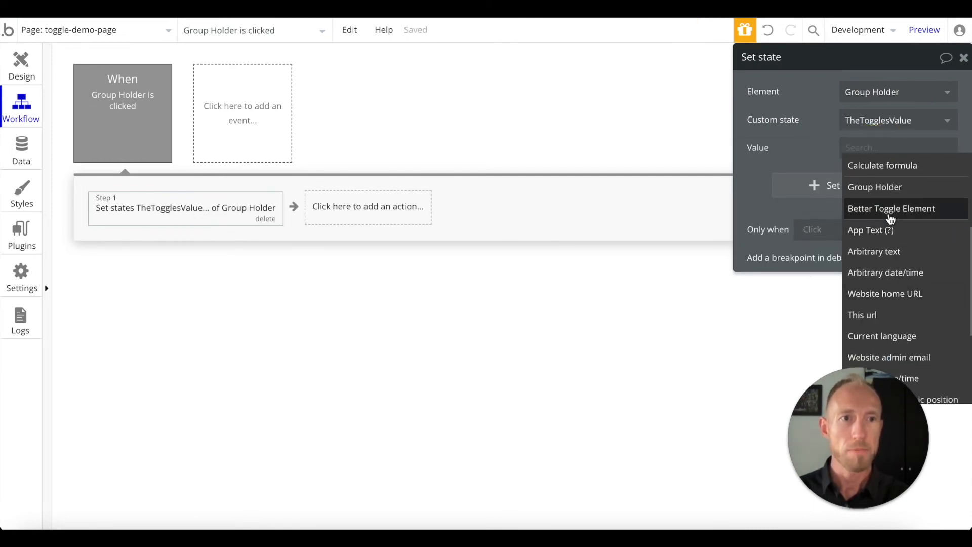
left_click(891, 208)
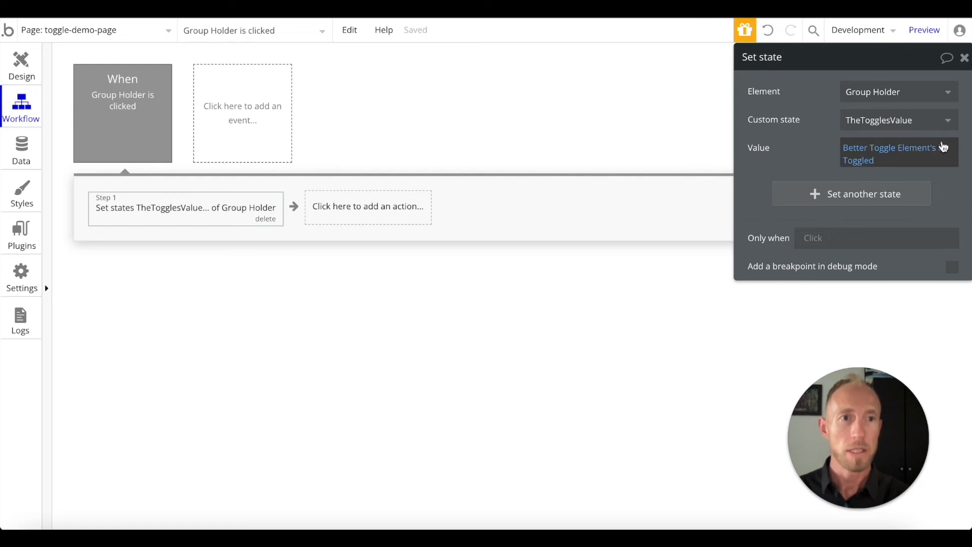
mouse_move(865, 160)
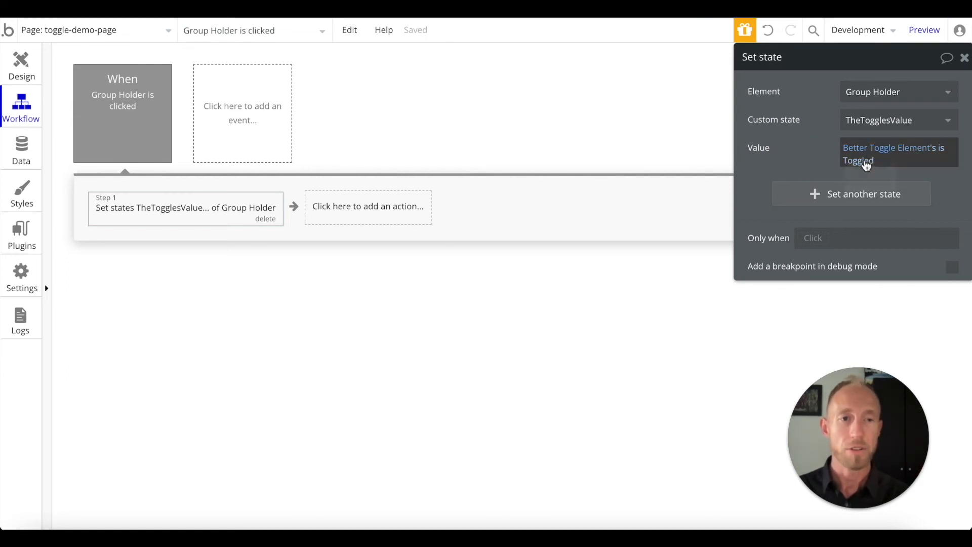
mouse_move(865, 164)
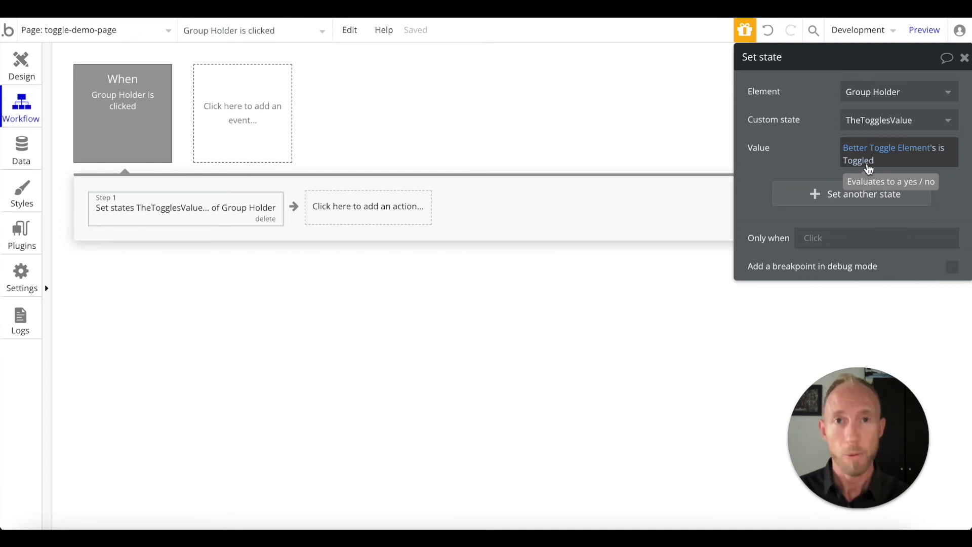
left_click(553, 108)
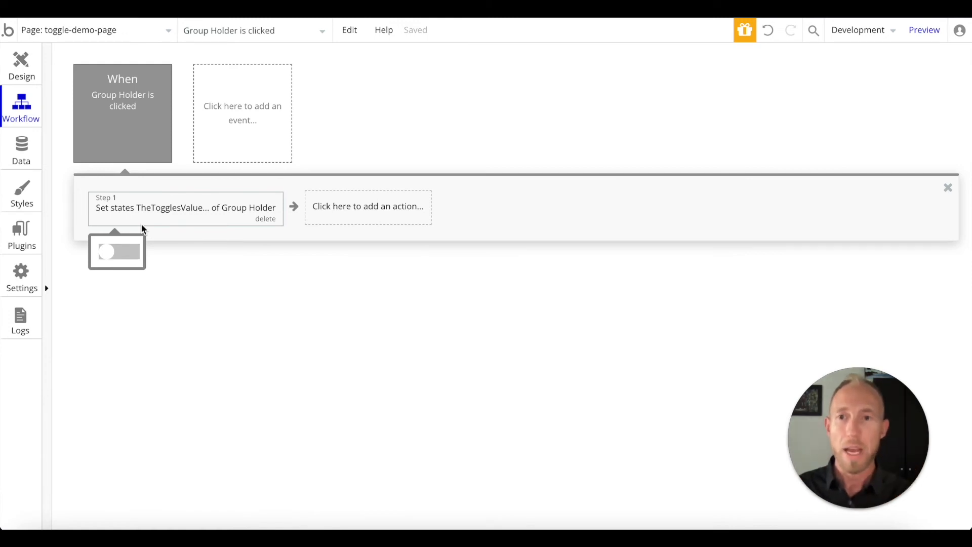
Add a Make changes to Current User step setting JoinedAPlan? = Better Toggle Element's is Toggled.
left_click(368, 206)
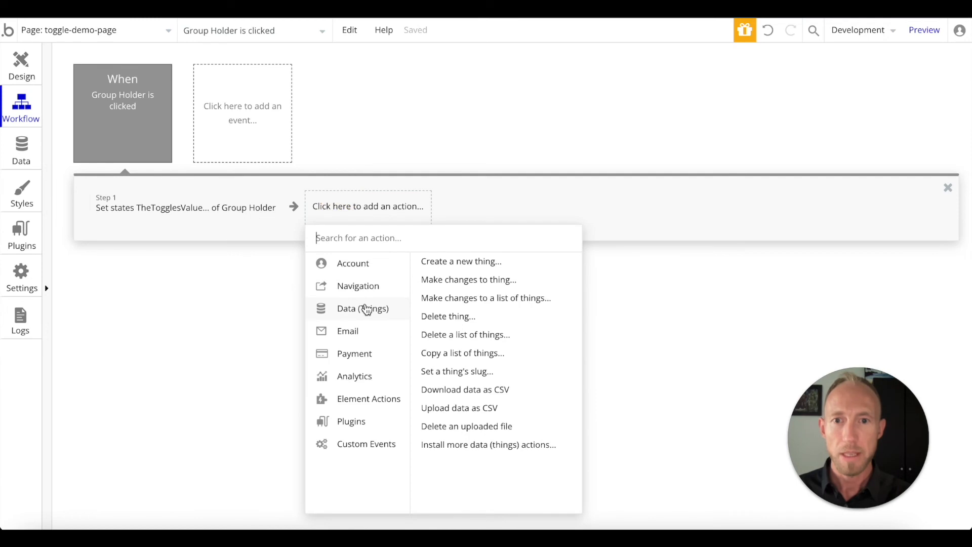
left_click(467, 279)
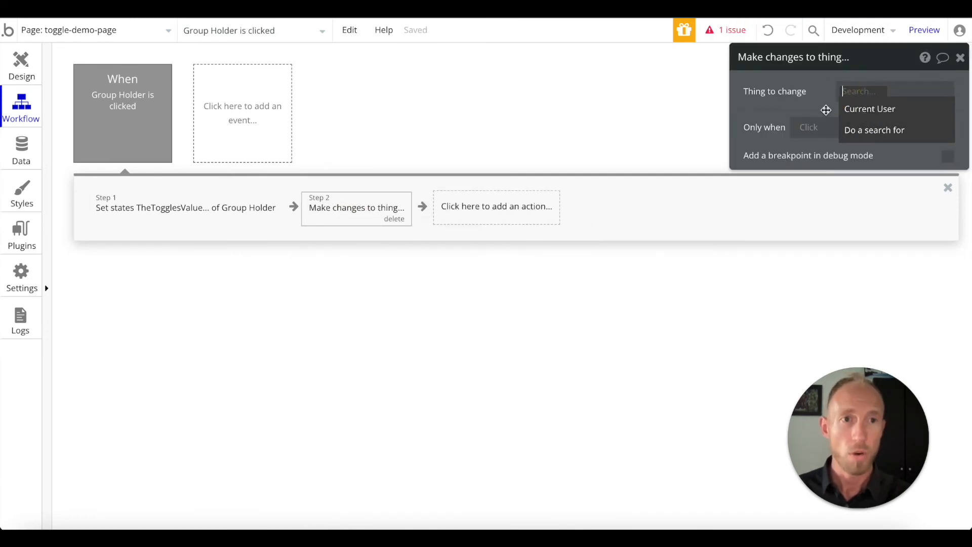
left_click(869, 108)
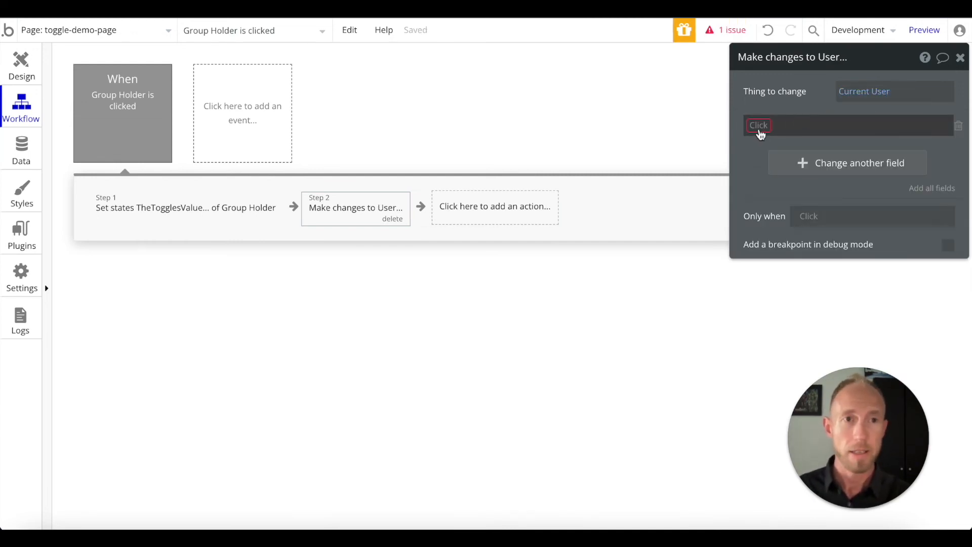
left_click(758, 124)
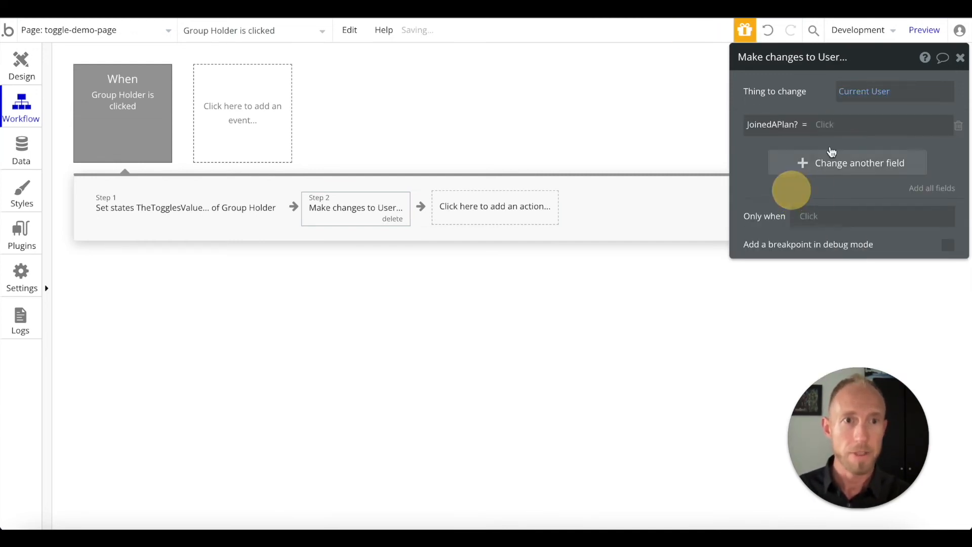
left_click(824, 125)
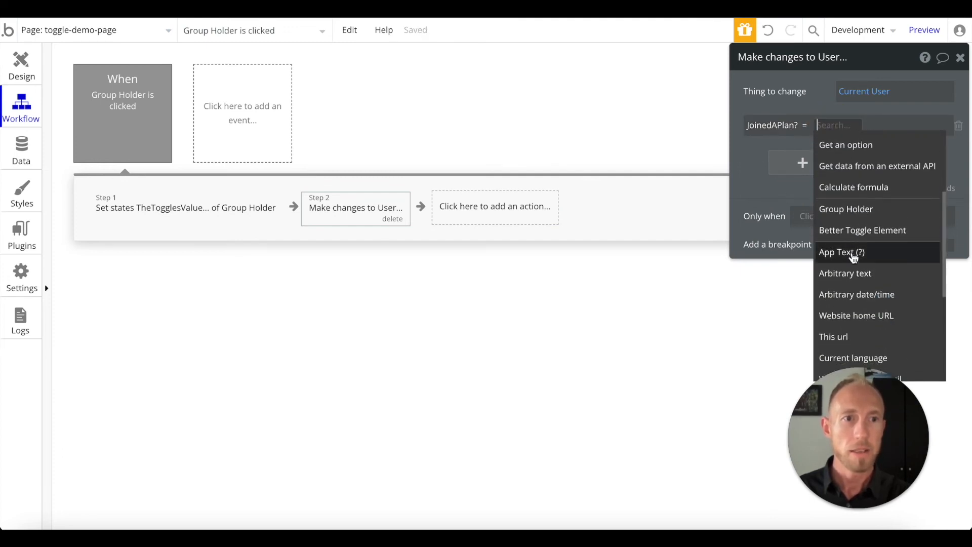
left_click(861, 230)
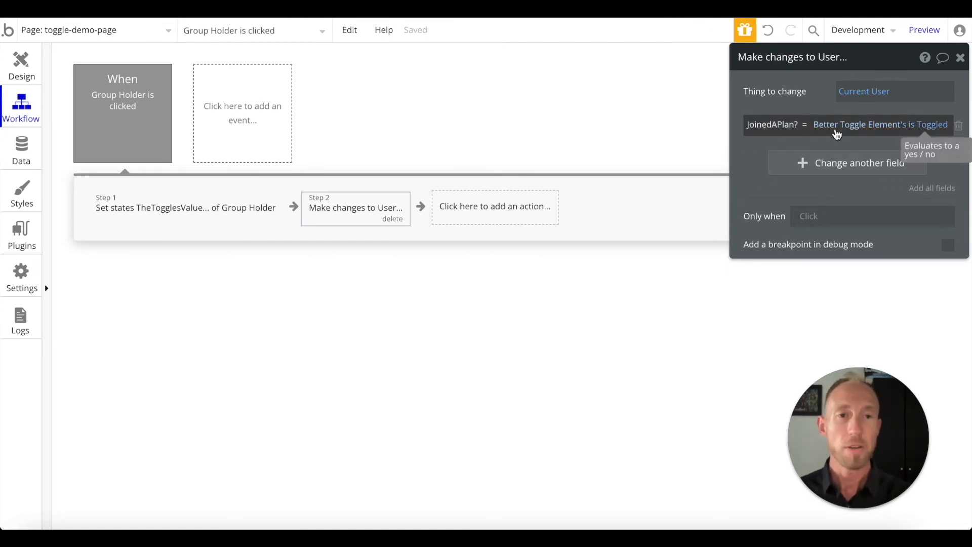
mouse_move(790, 134)
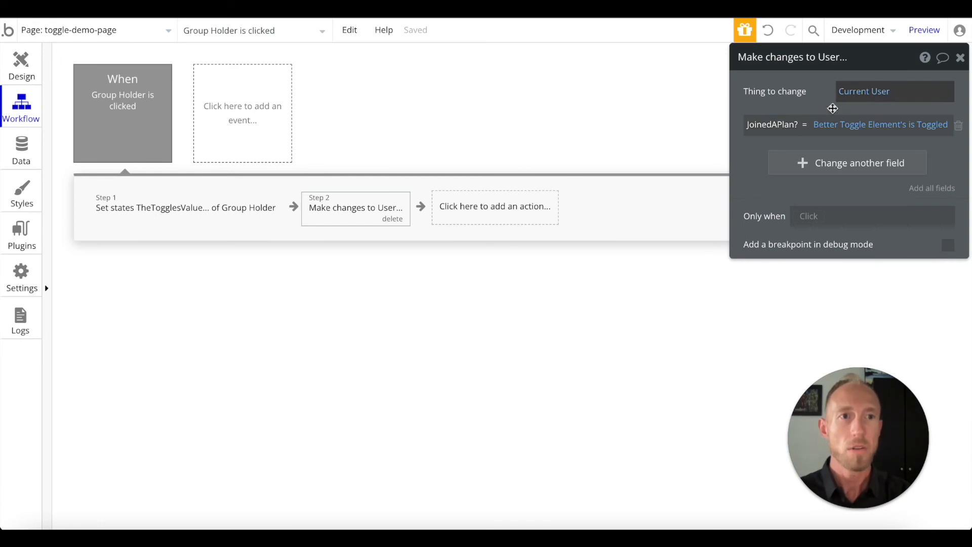
mouse_move(879, 123)
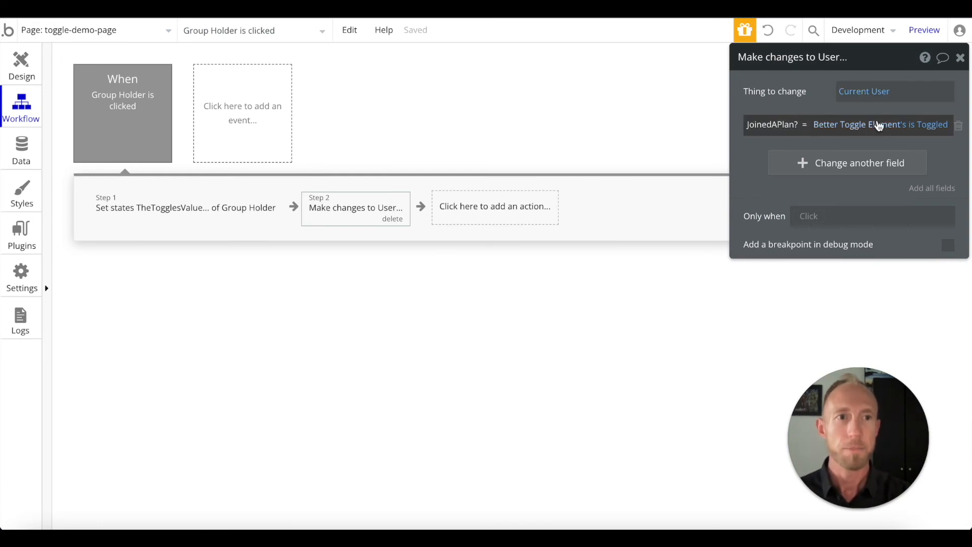
mouse_move(392, 224)
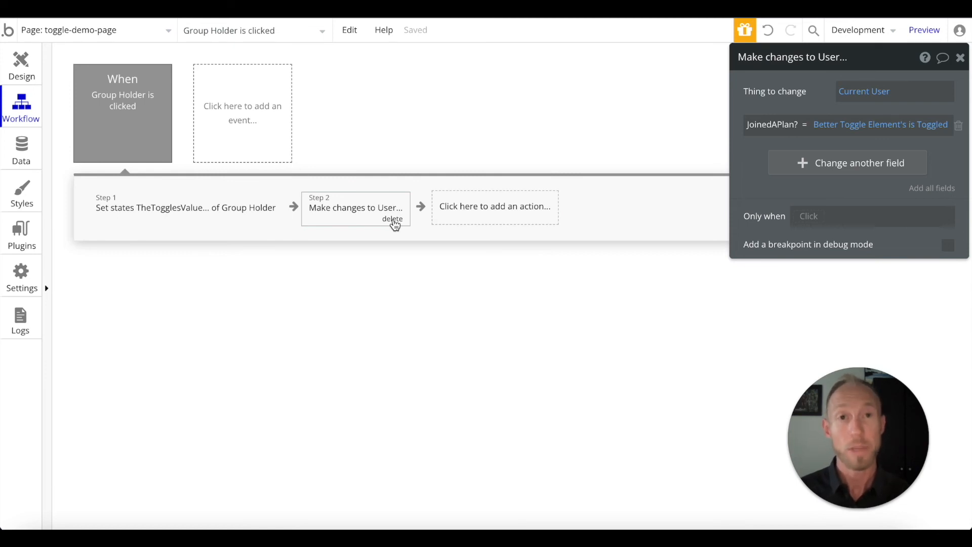
Delete the Make changes to User step, leaving only Set state, and preview the page.
left_click(392, 219)
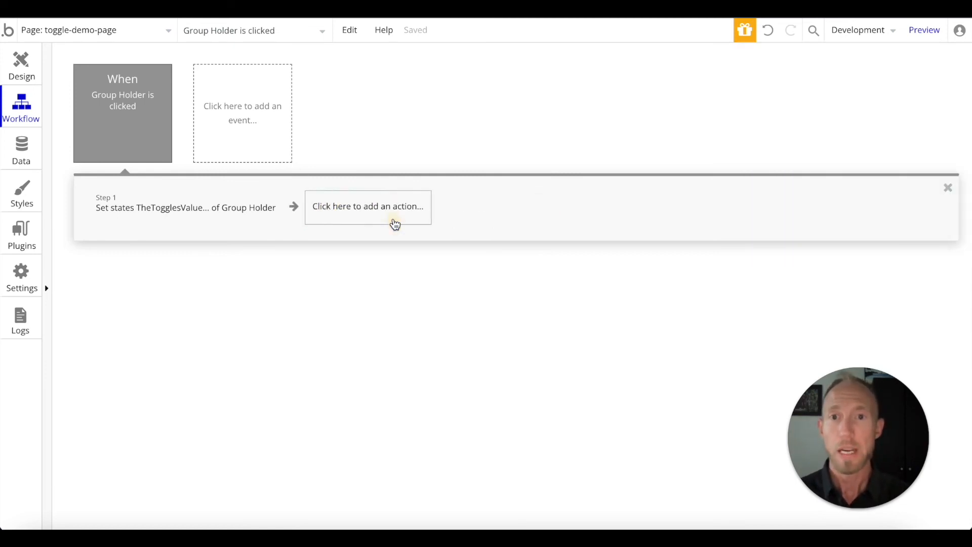
left_click(185, 206)
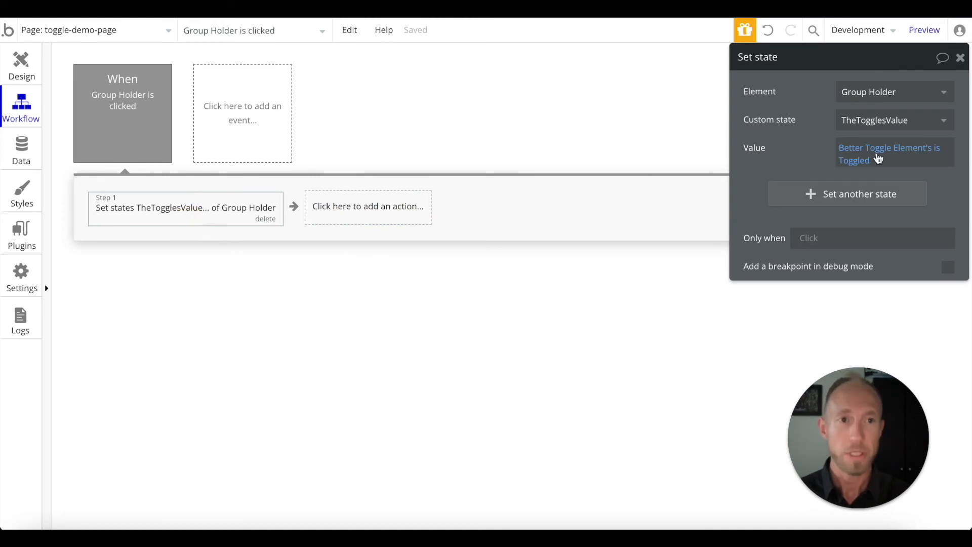
mouse_move(490, 81)
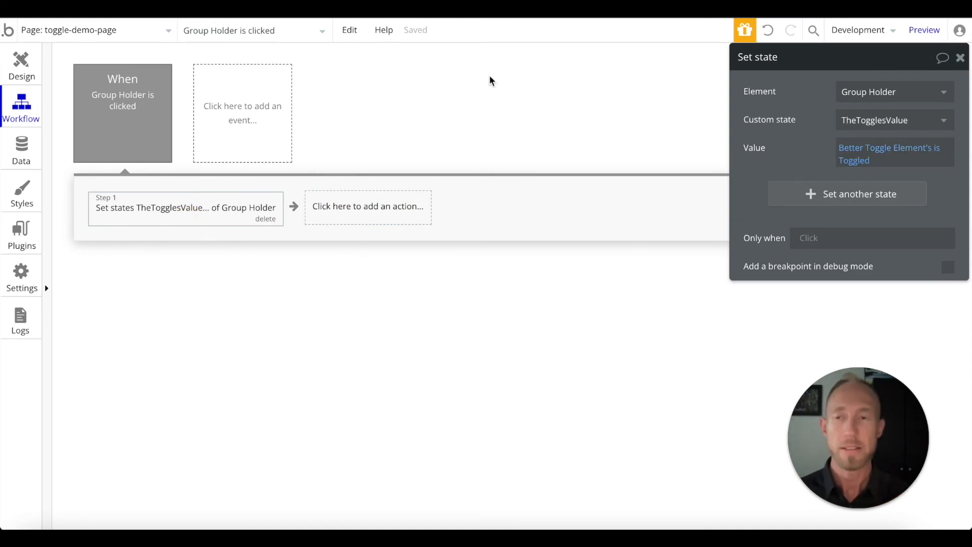
left_click(22, 65)
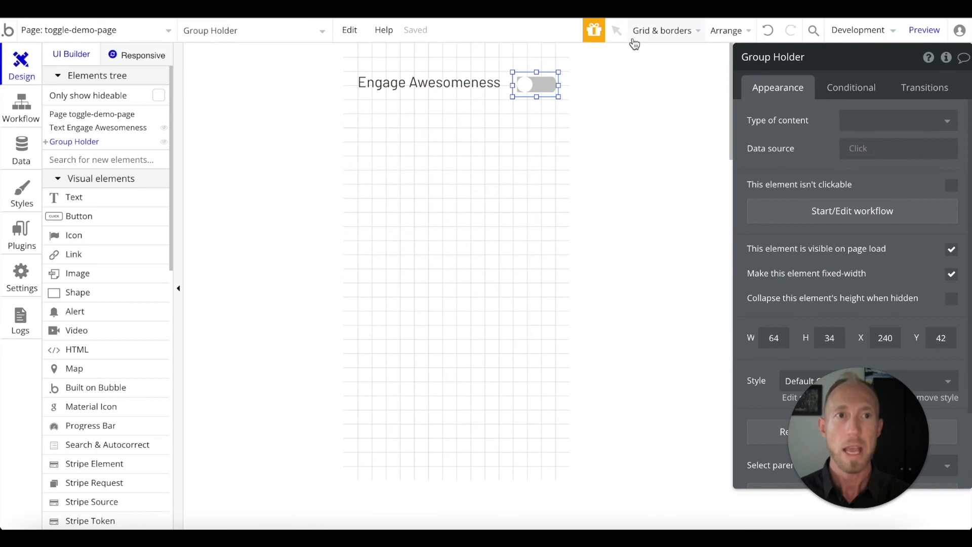
left_click(924, 29)
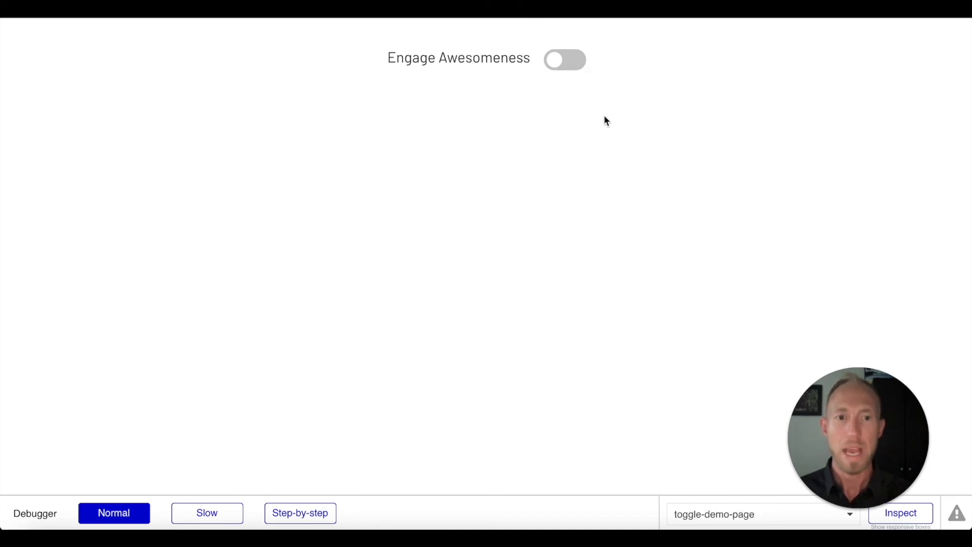
left_click(900, 512)
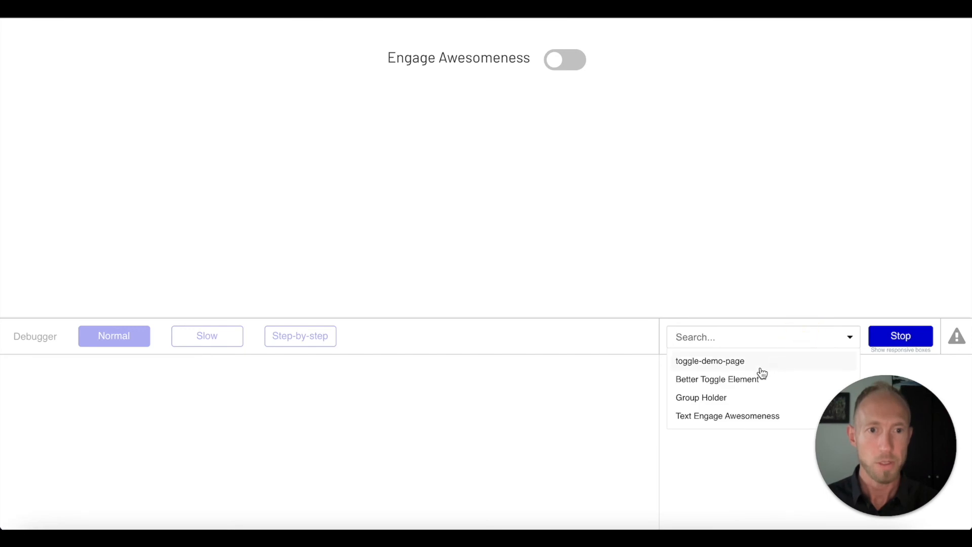
left_click(701, 397)
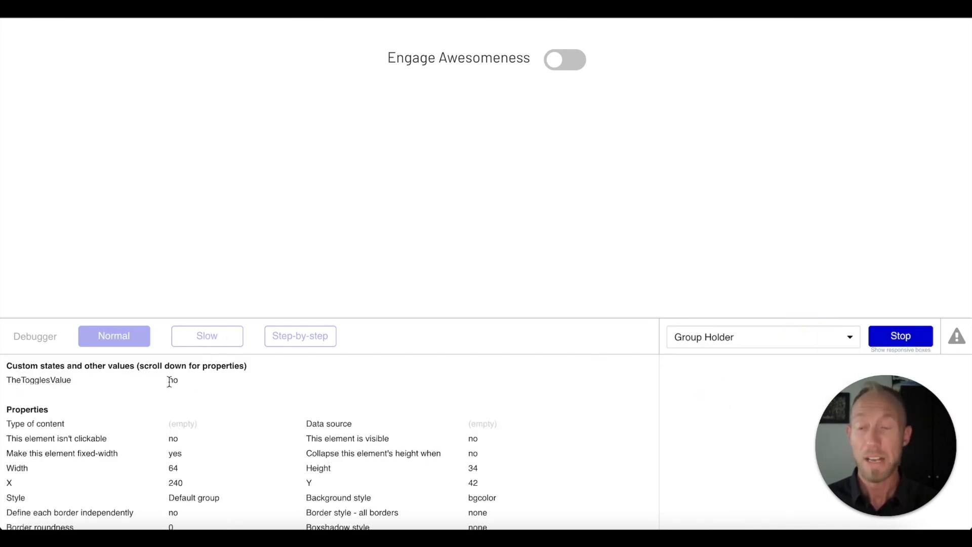
mouse_move(443, 371)
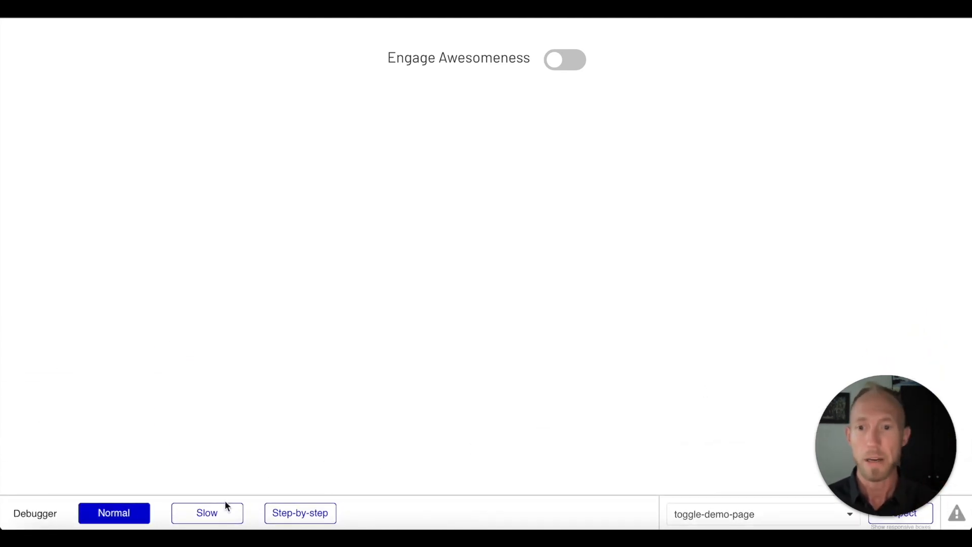
In Step-by-step debug mode, switch the toggle on and confirm the set-state step assigns yes.
left_click(300, 513)
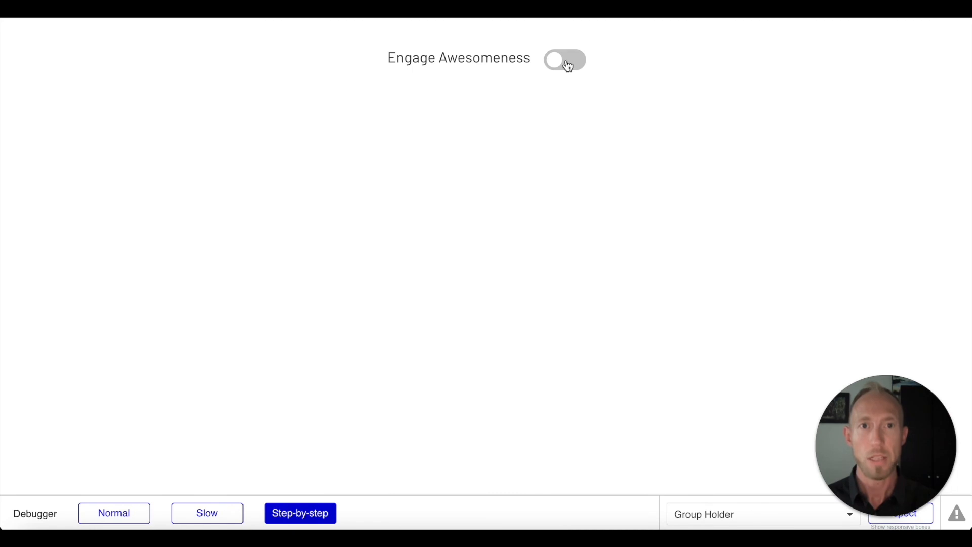
left_click(565, 59)
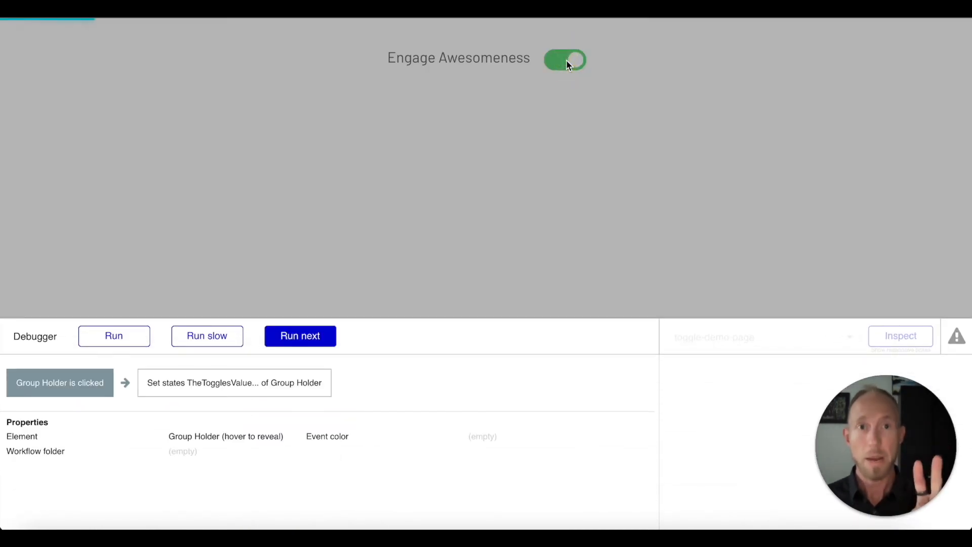
mouse_move(576, 62)
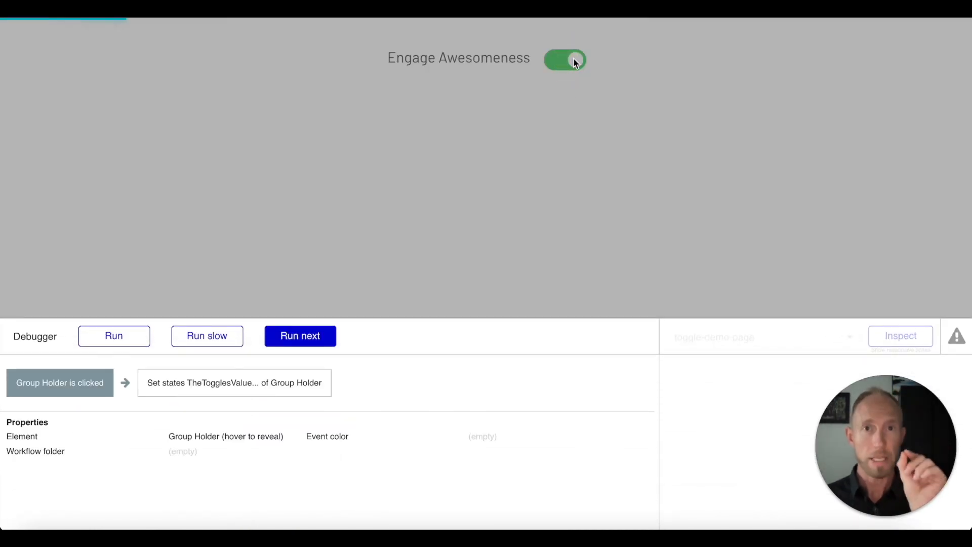
mouse_move(66, 256)
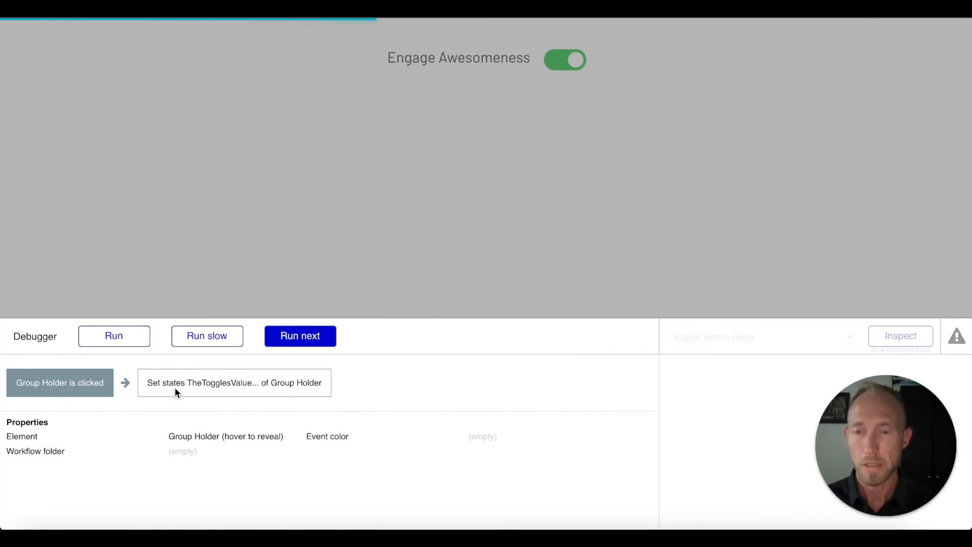
left_click(299, 335)
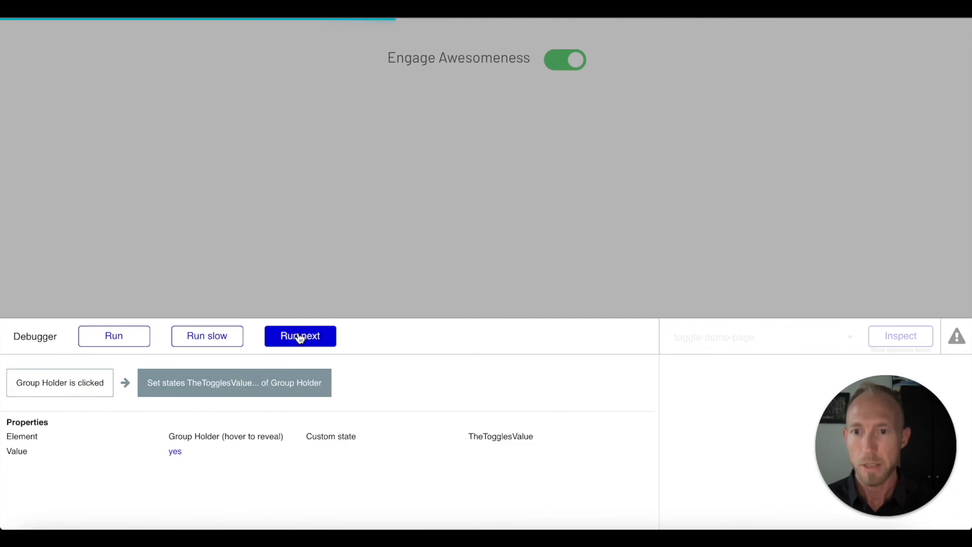
left_click(300, 335)
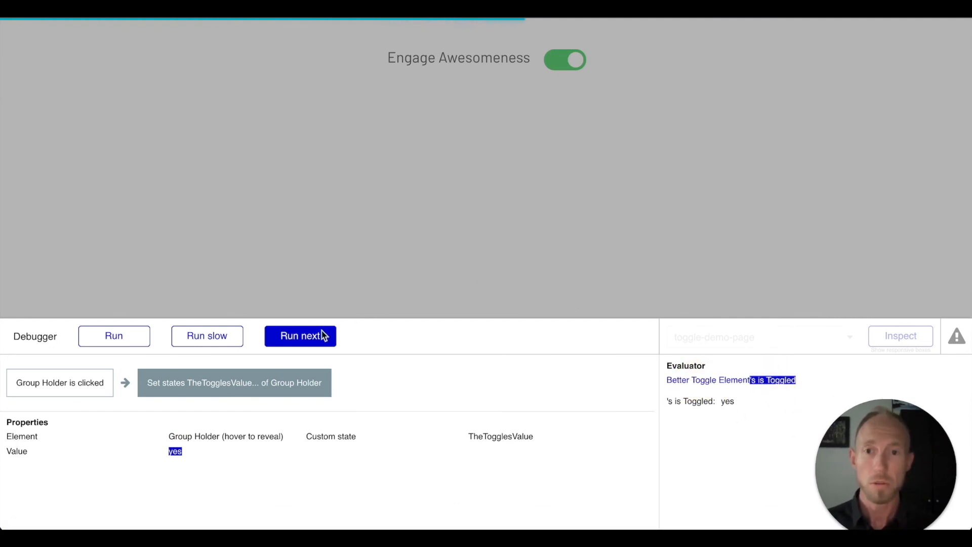
mouse_move(598, 34)
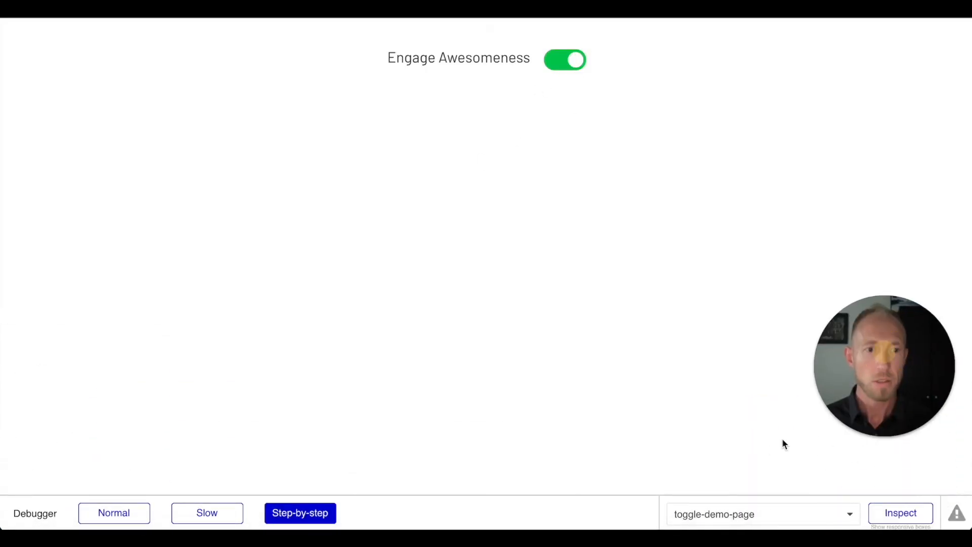
Switch the toggle off and inspect Group Holder to see TheTogglesValue reading no.
left_click(901, 512)
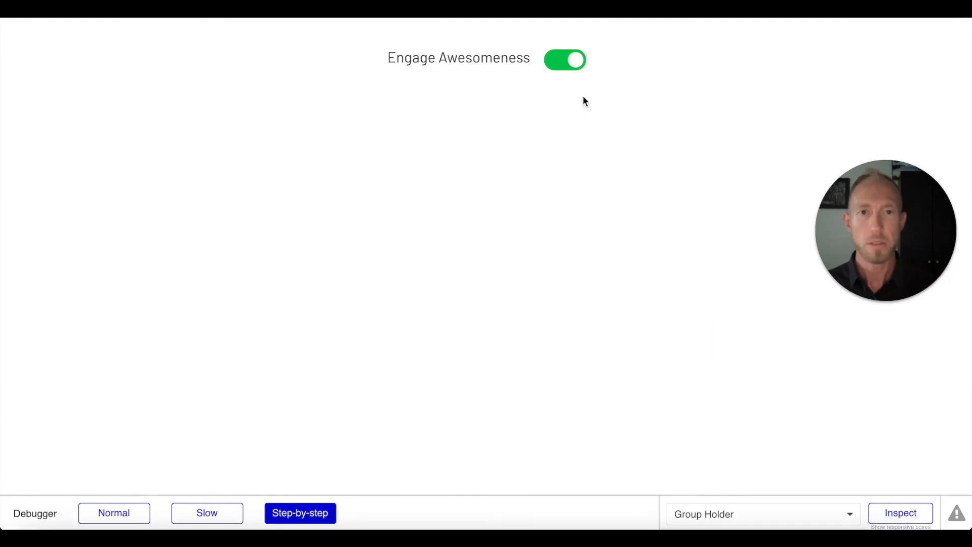
left_click(564, 60)
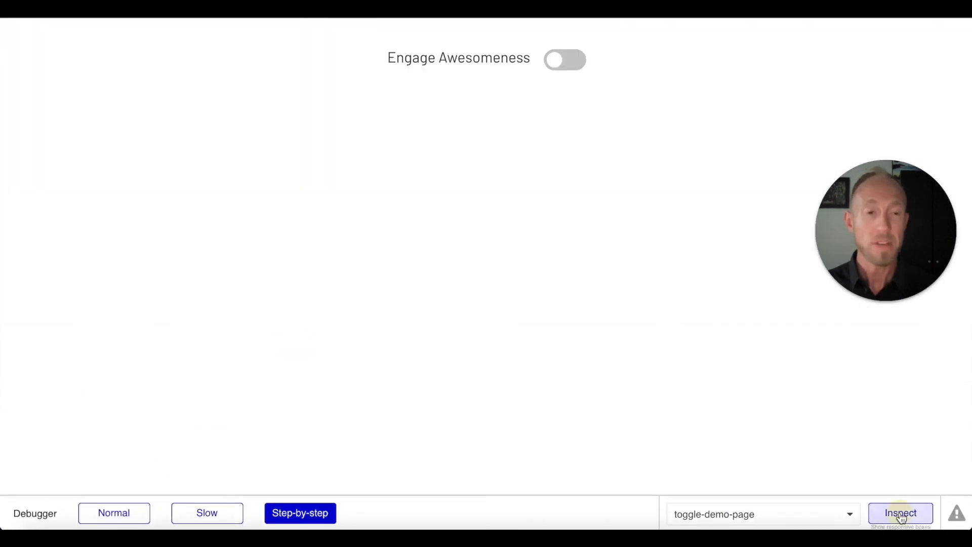
left_click(900, 512)
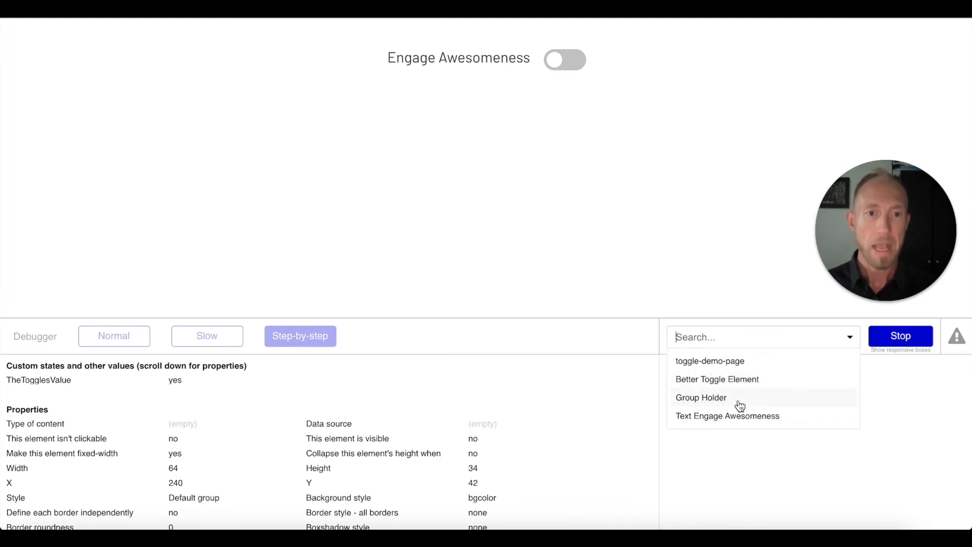
left_click(701, 397)
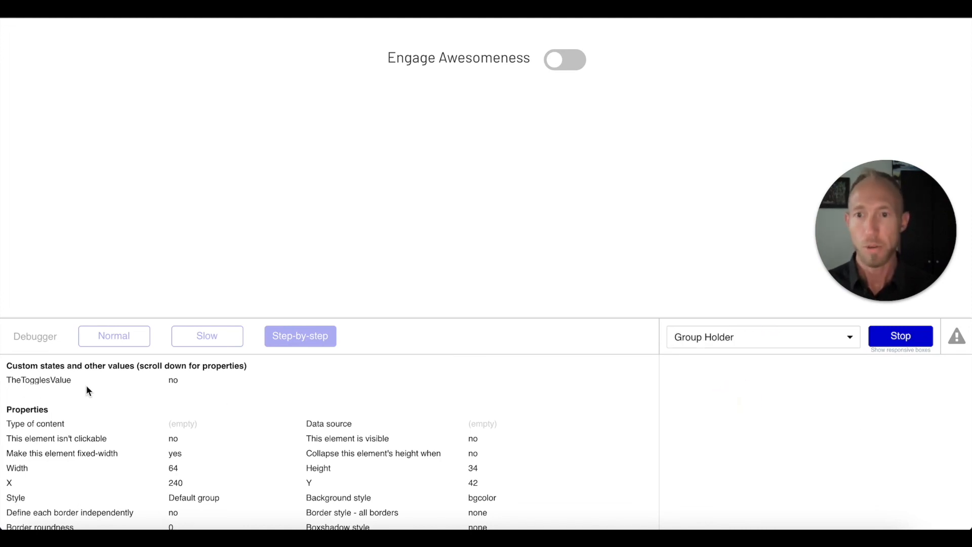
left_click(762, 337)
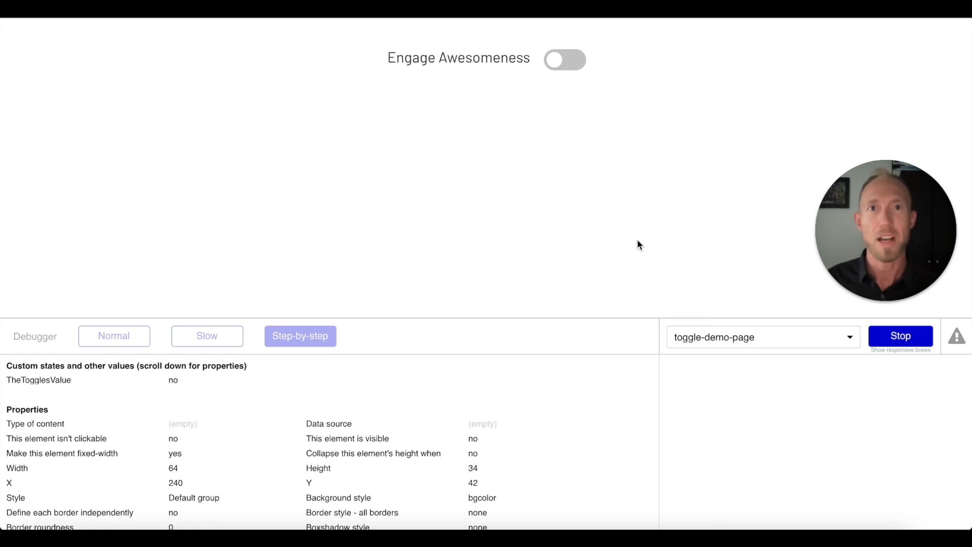
mouse_move(543, 241)
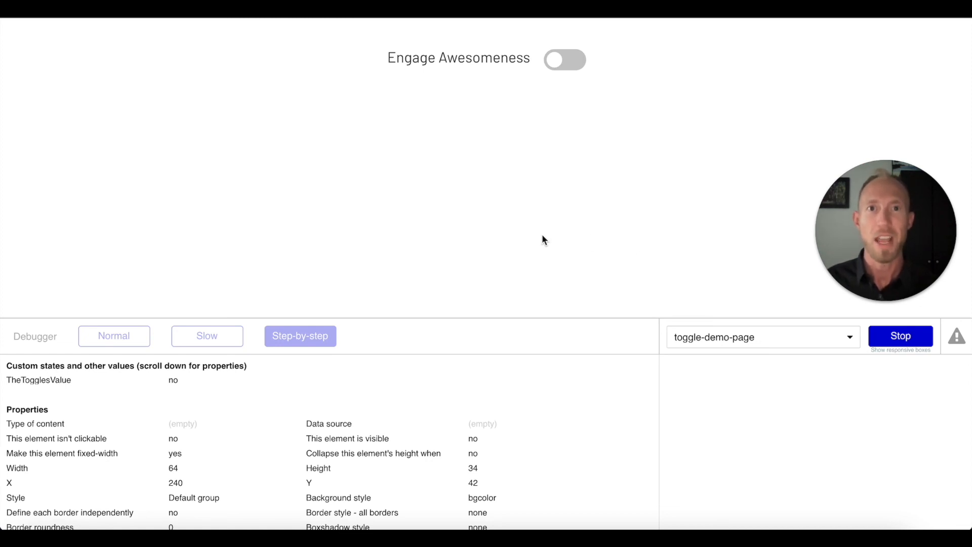